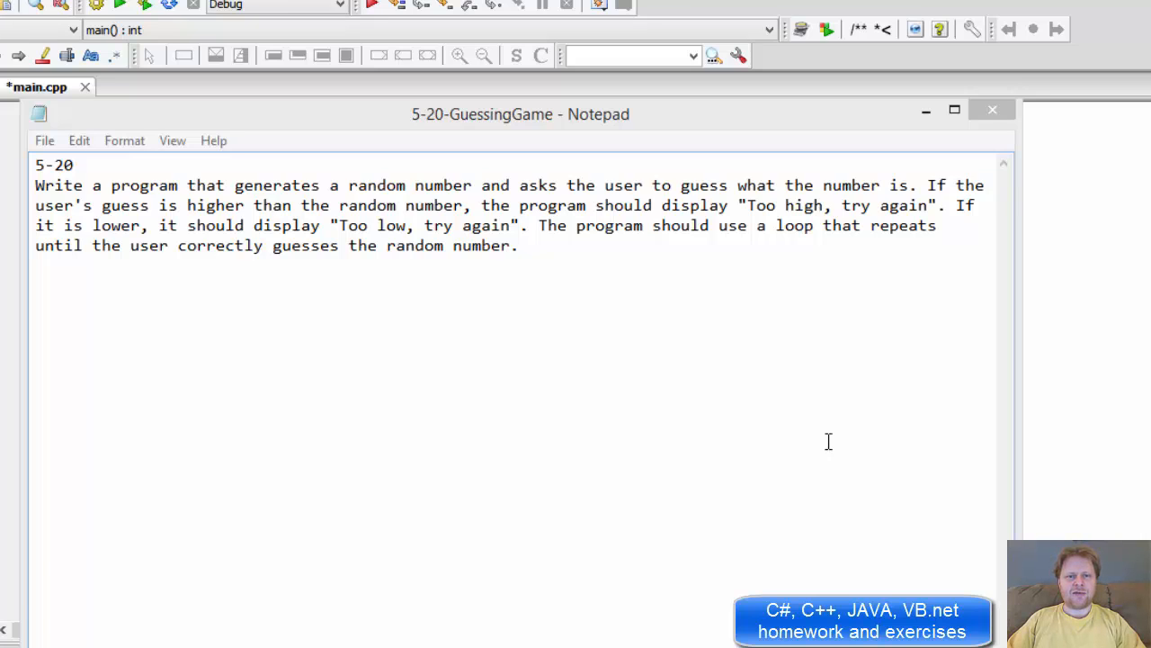
mouse_move(580, 379)
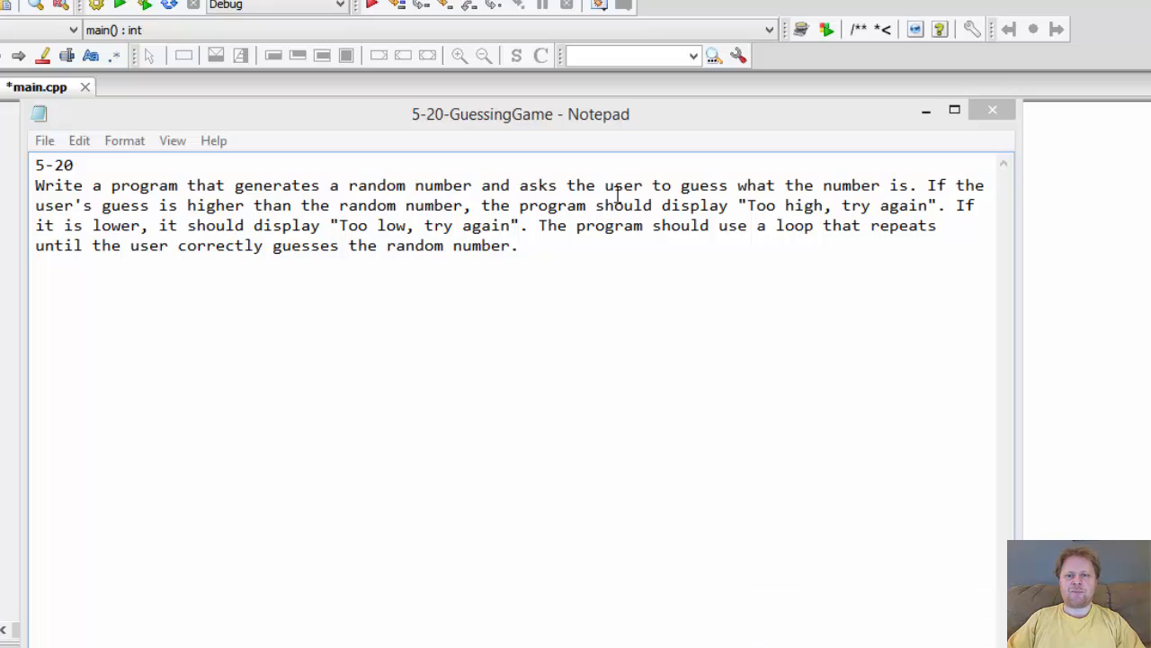
mouse_move(790, 205)
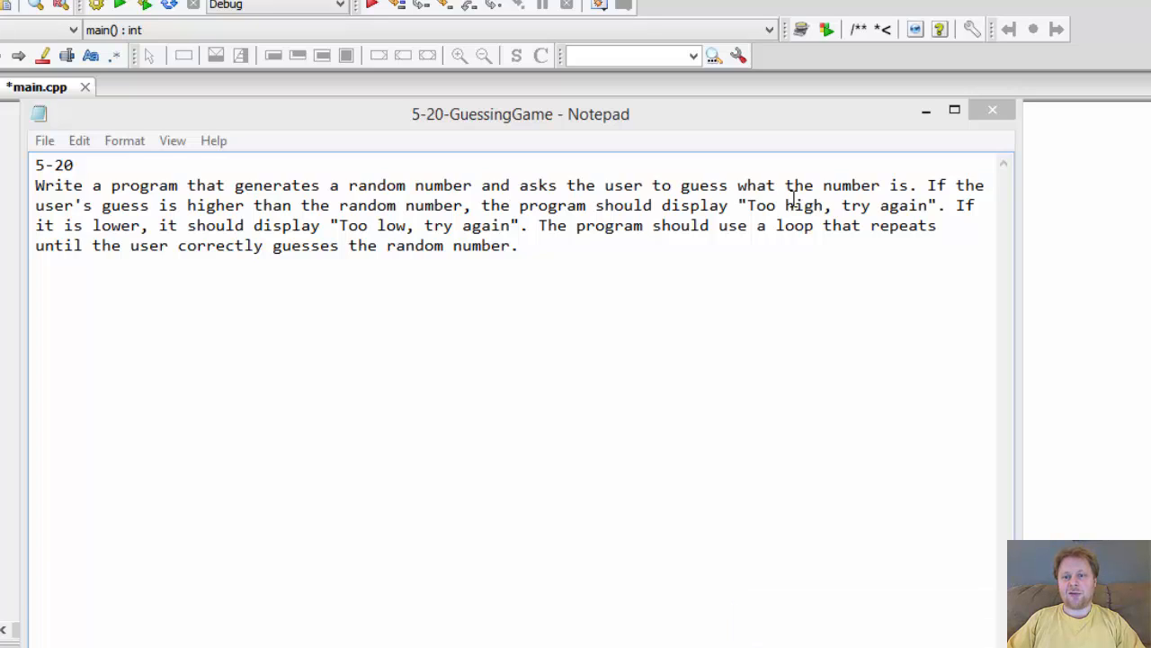
mouse_move(280, 205)
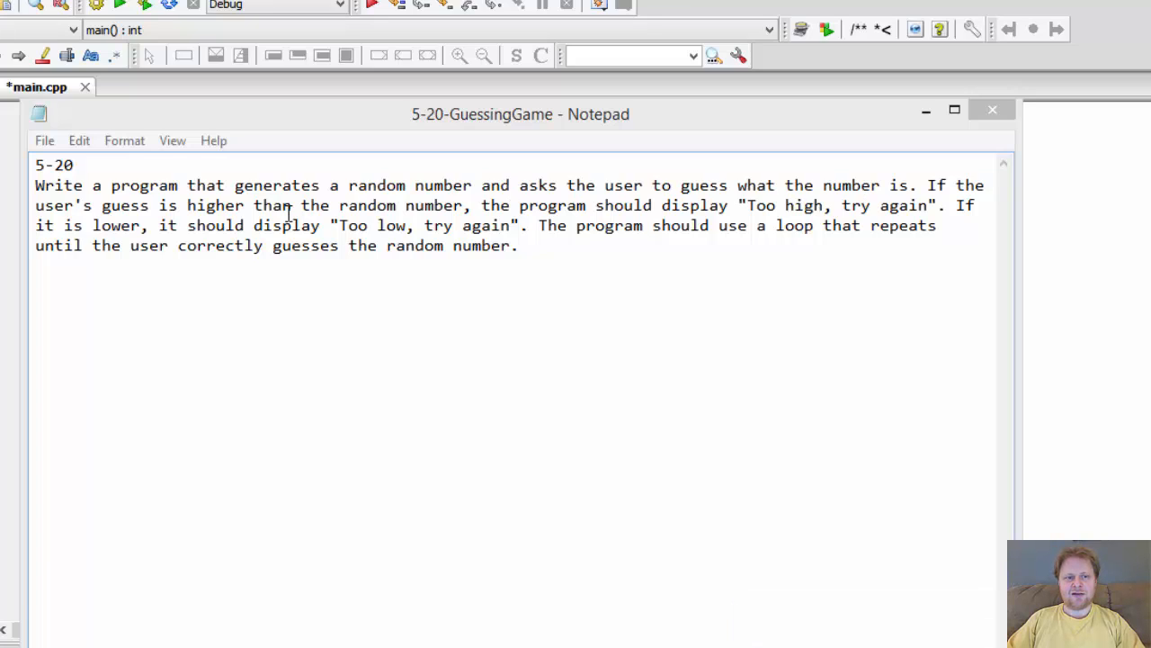
mouse_move(426, 205)
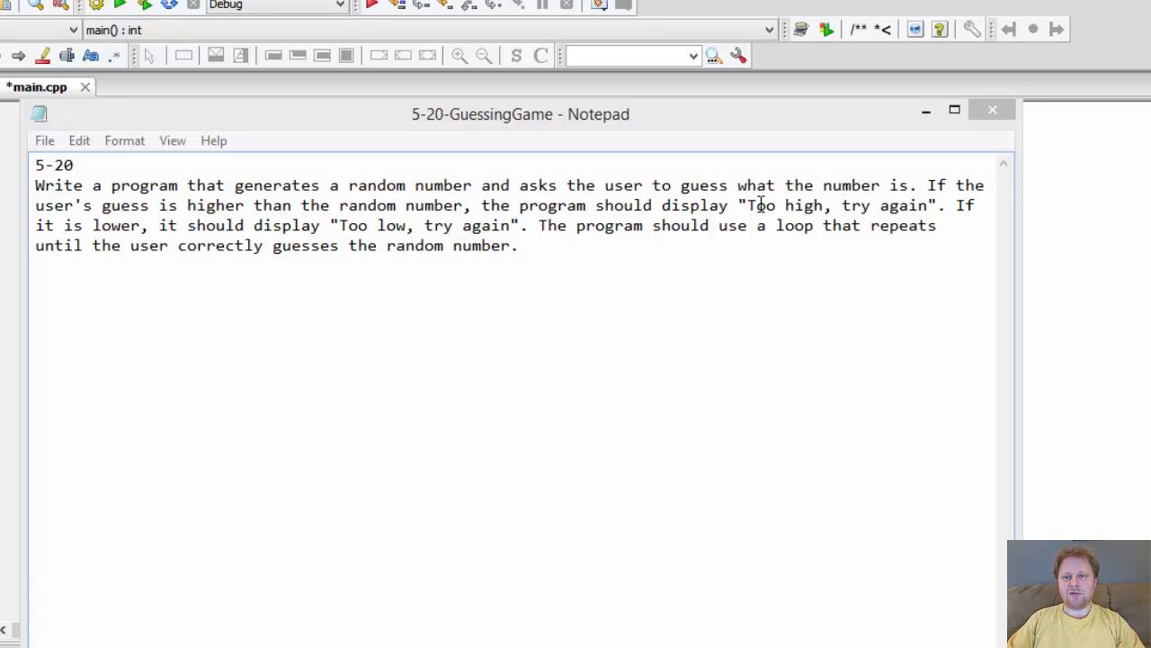
mouse_move(147, 225)
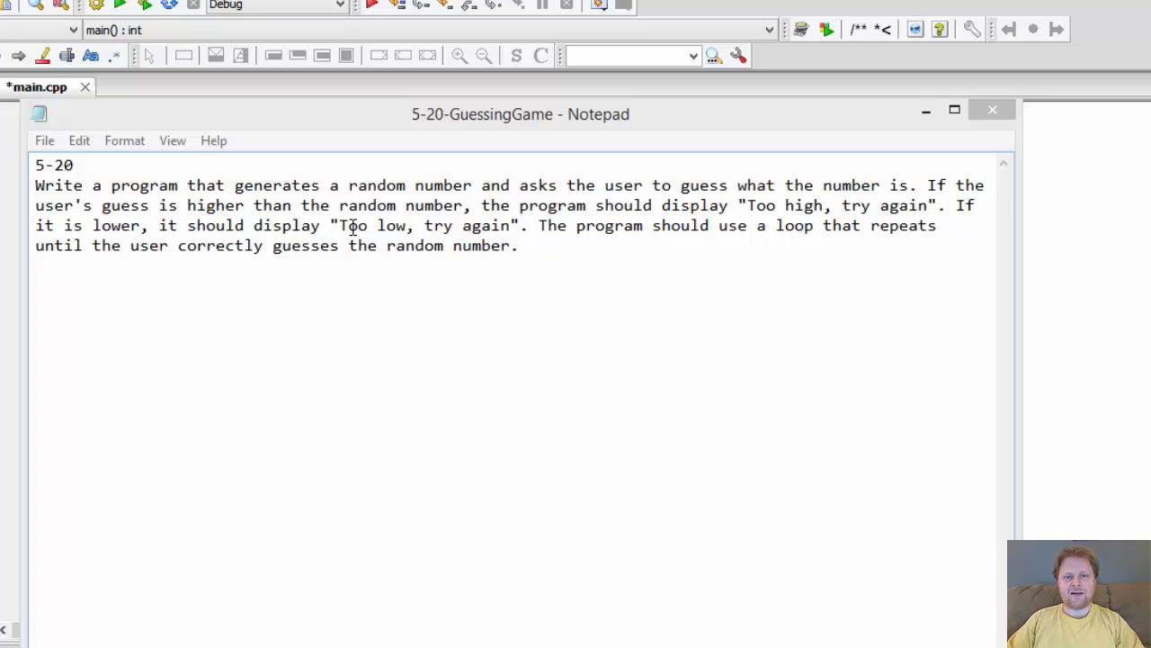
mouse_move(596, 231)
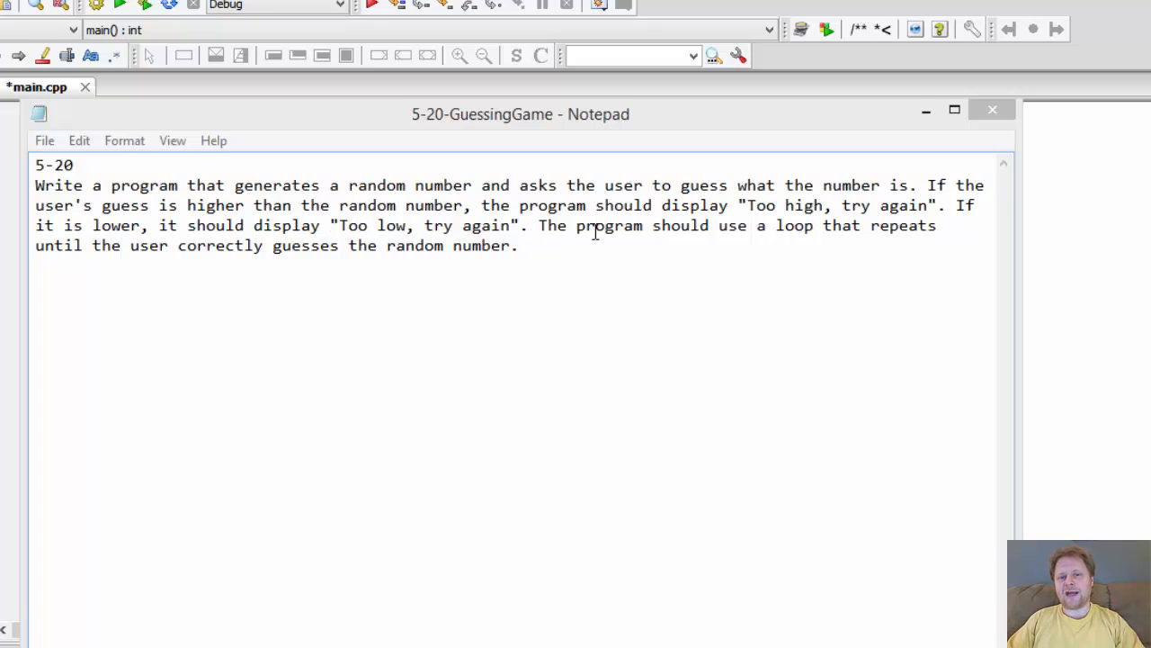
mouse_move(540, 225)
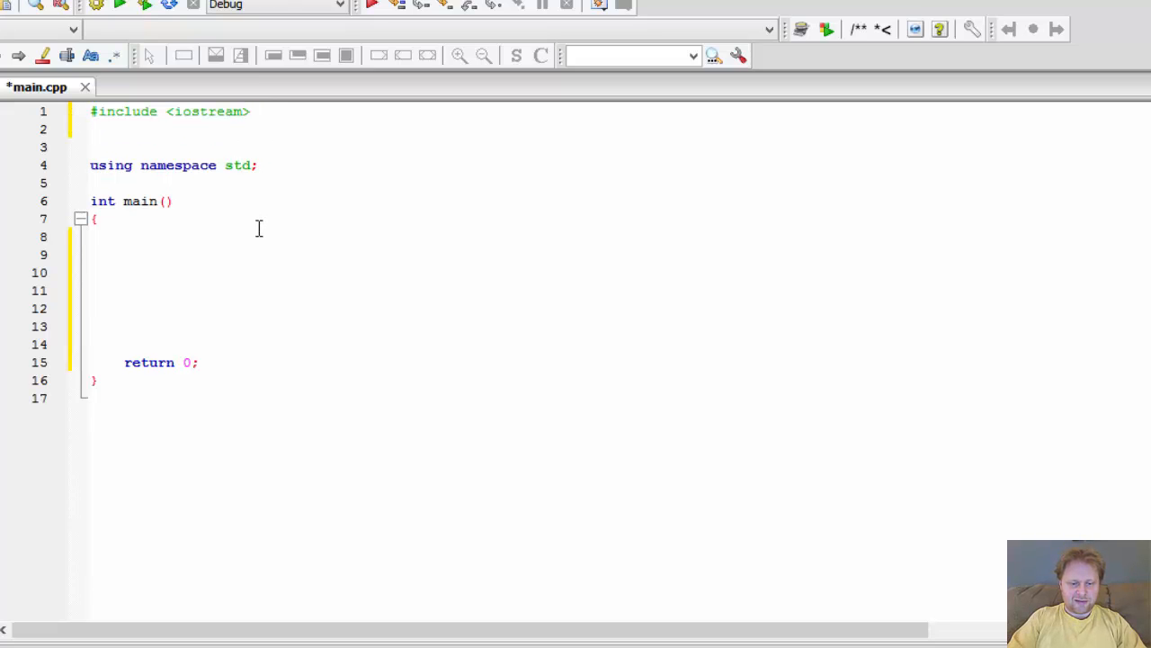
- Add #include <cstdlib> and #include <ctime> lines below #include <iostream>
text(#)
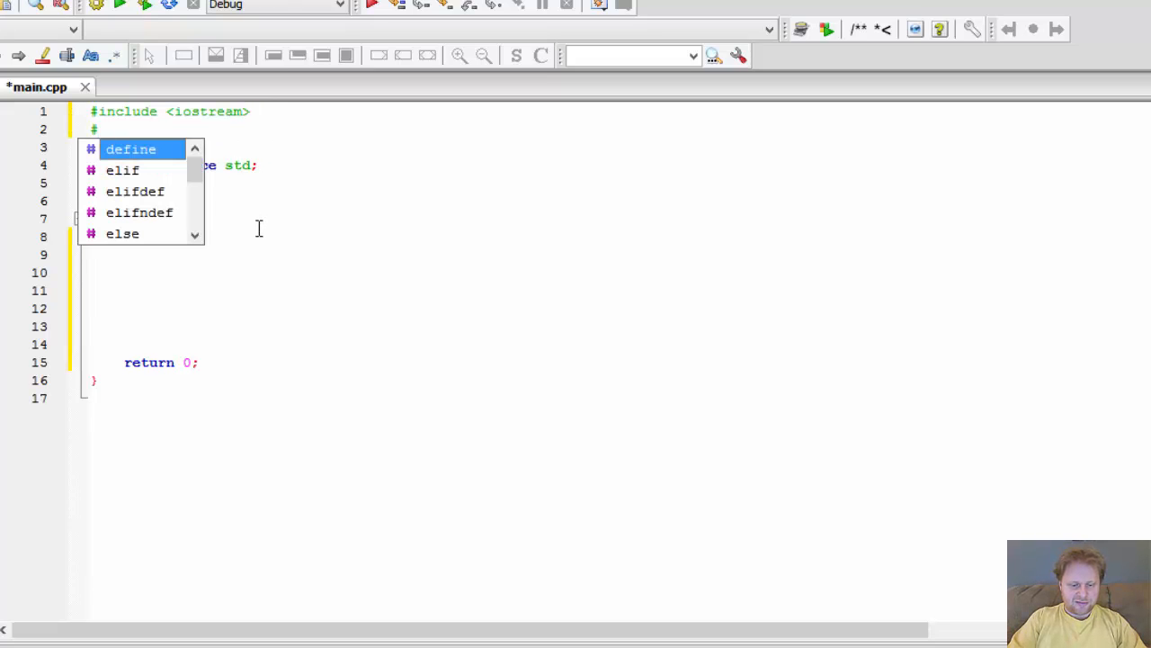
text(include <)
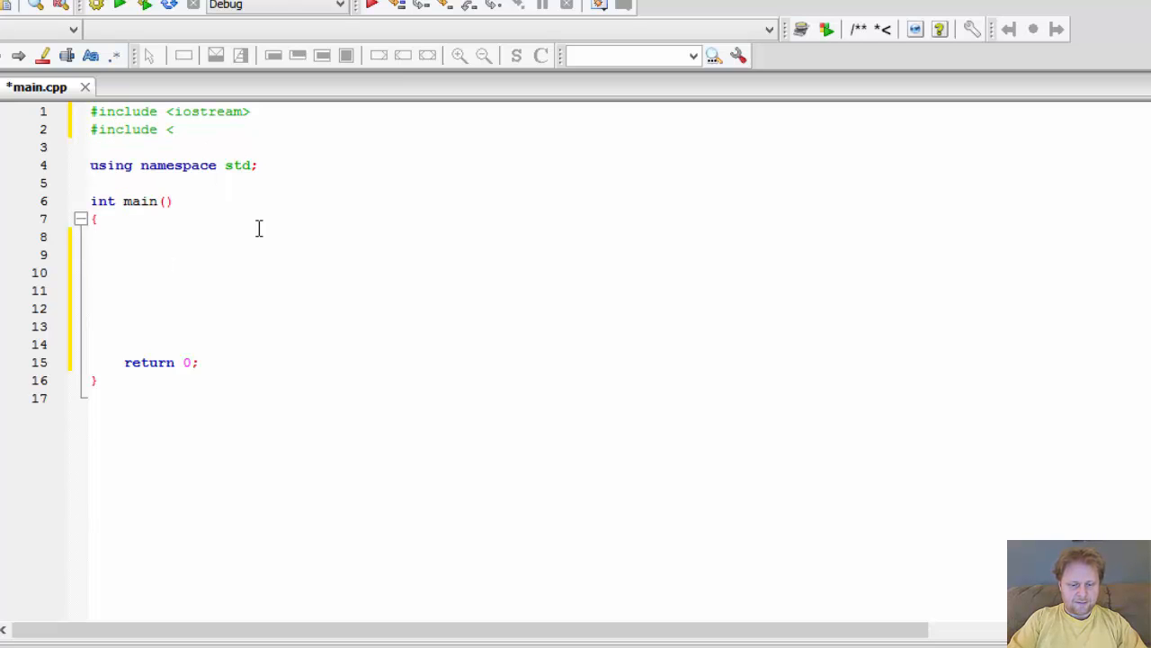
text(cst)
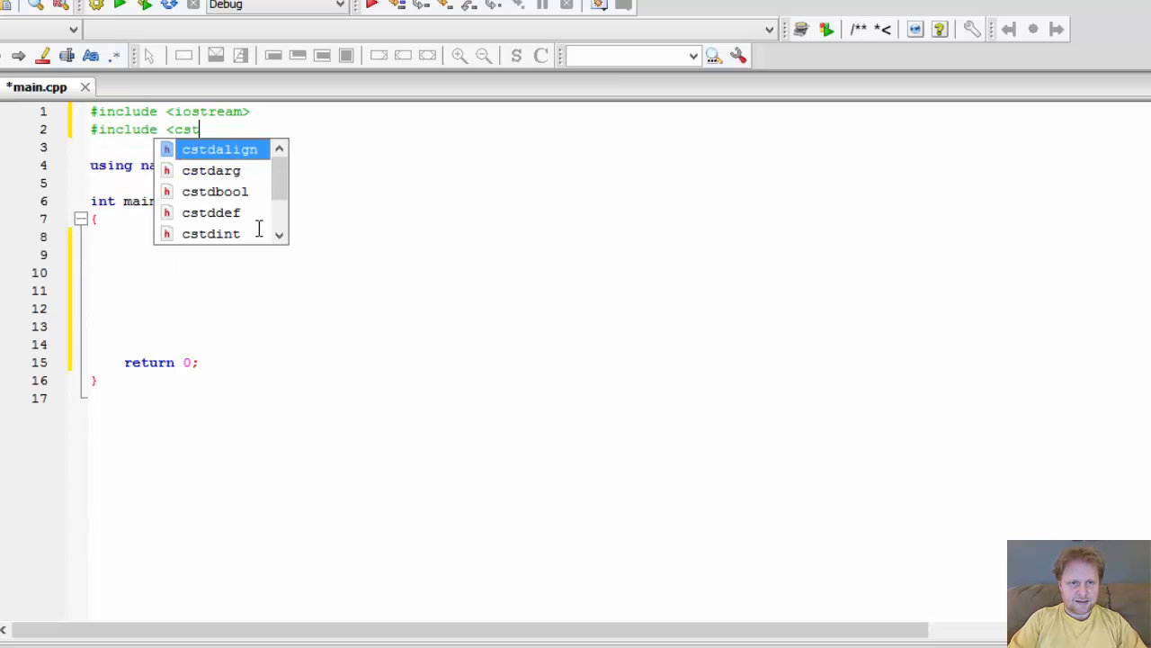
text(d)
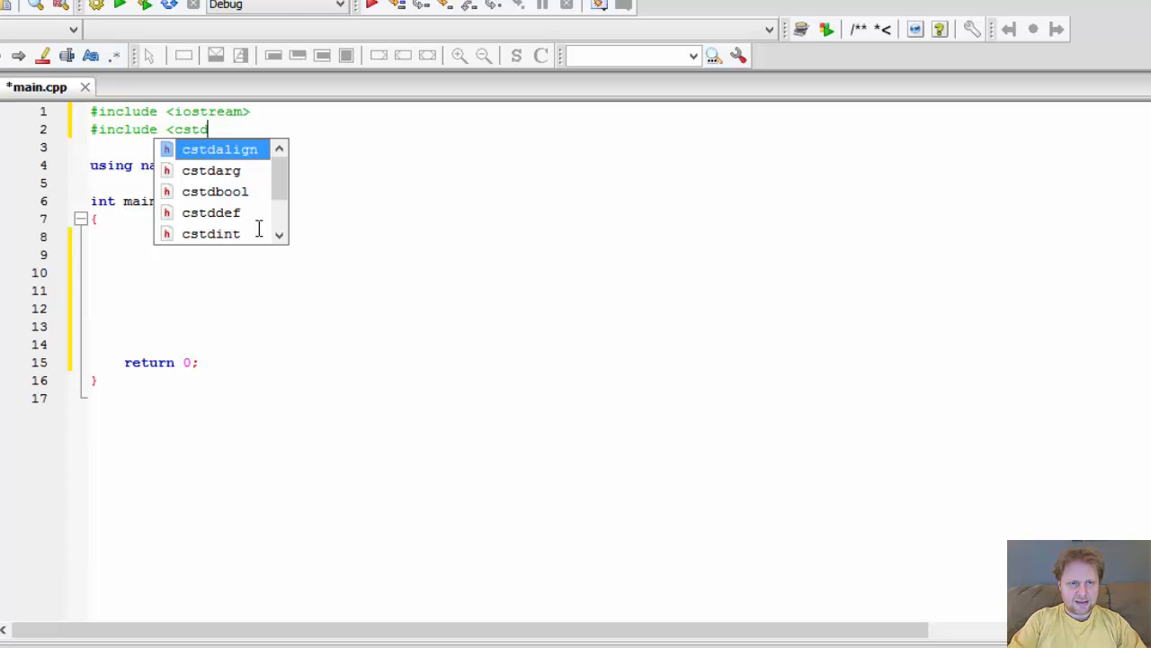
text(lib>)
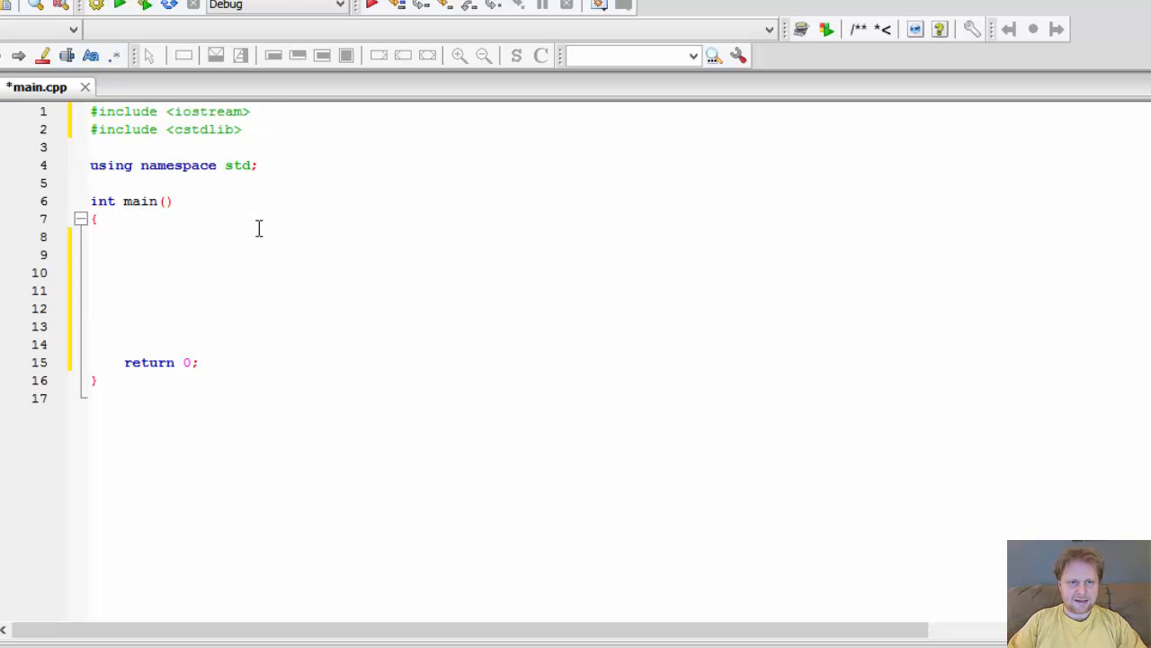
key(Enter)
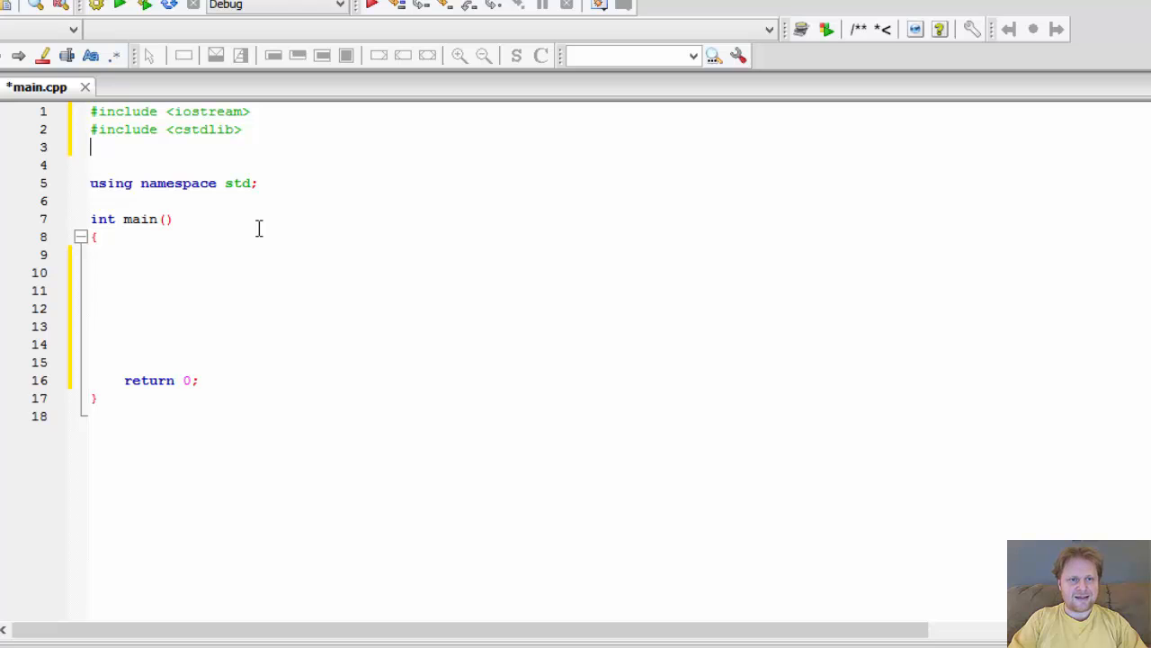
text(#)
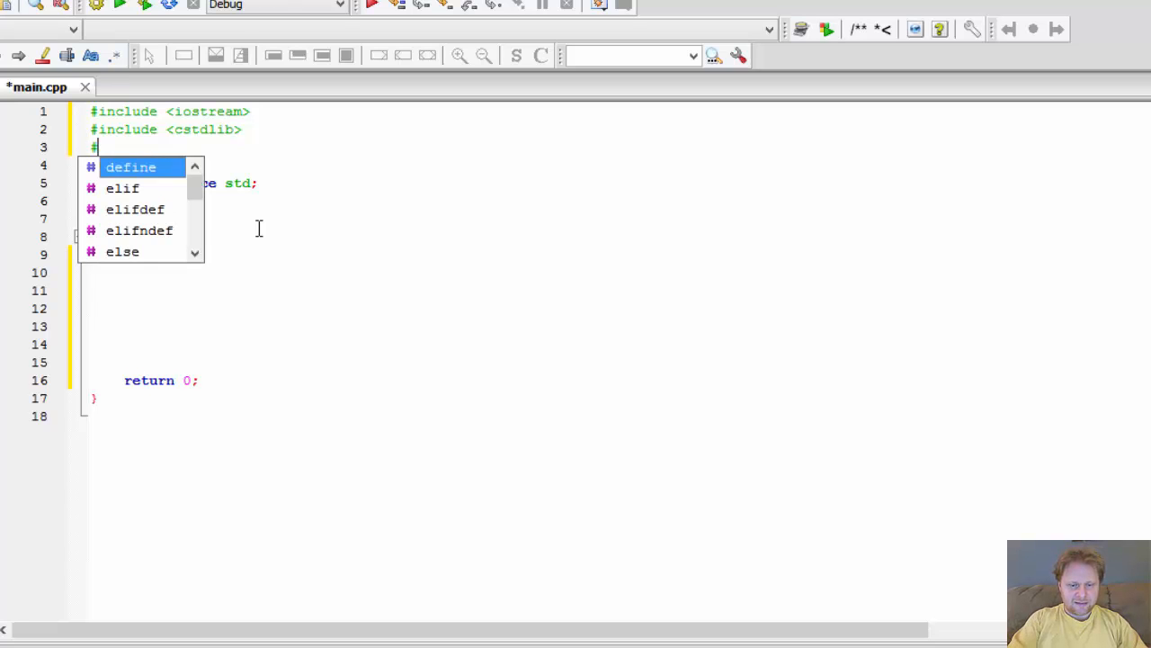
text(inclu)
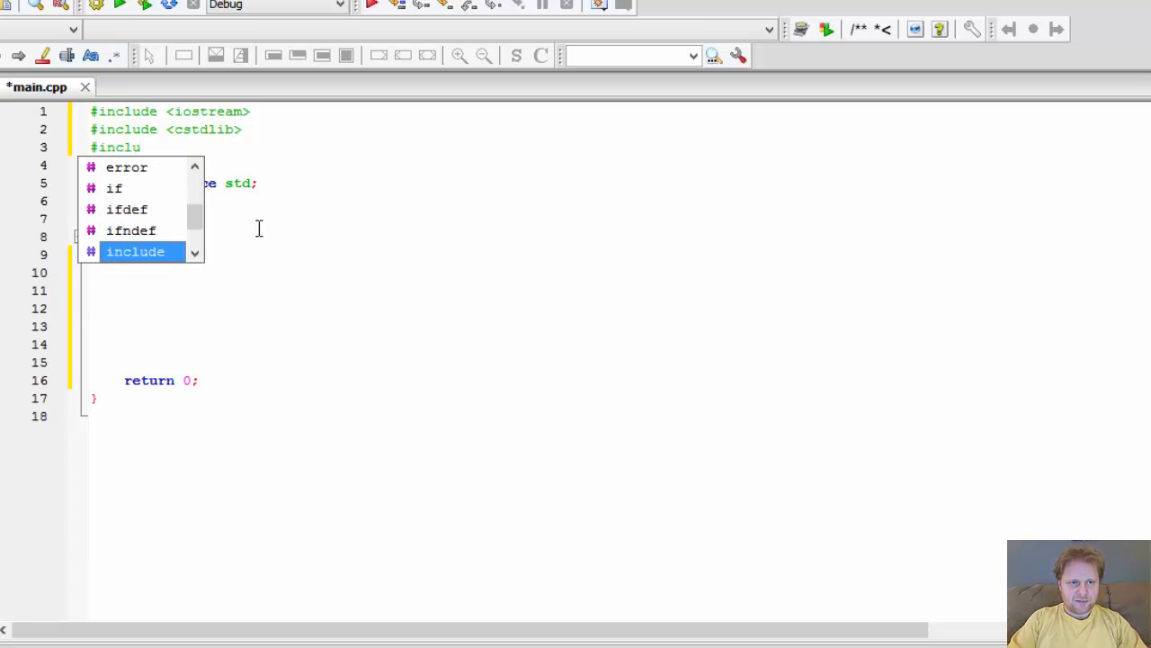
key(Tab)
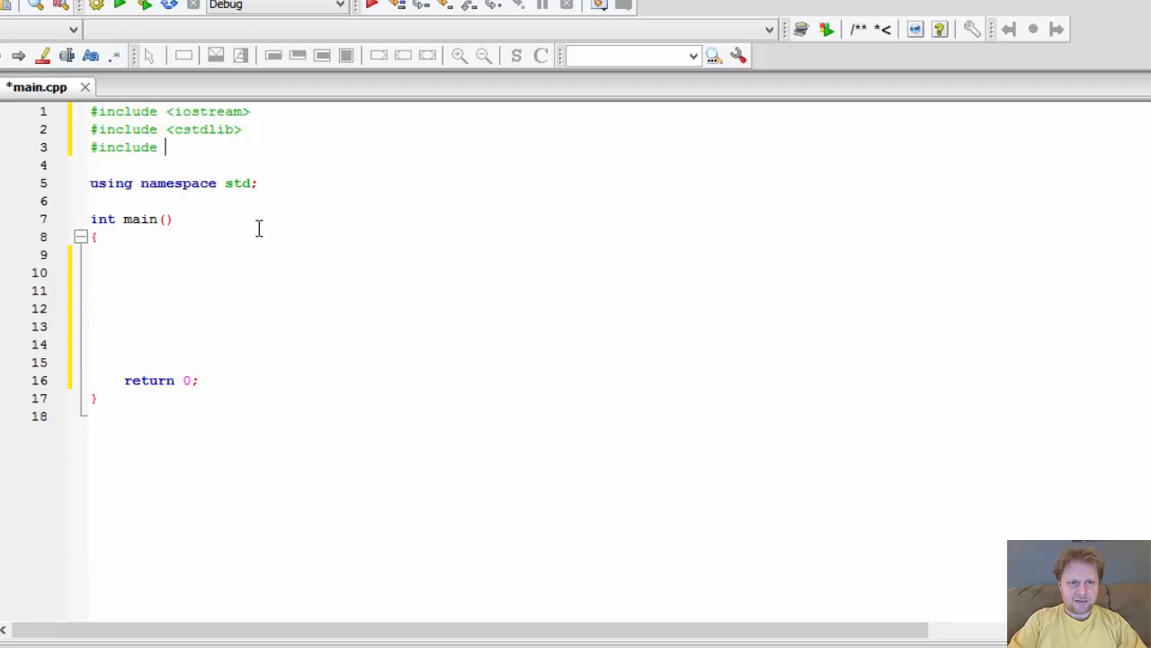
text(<ctime>)
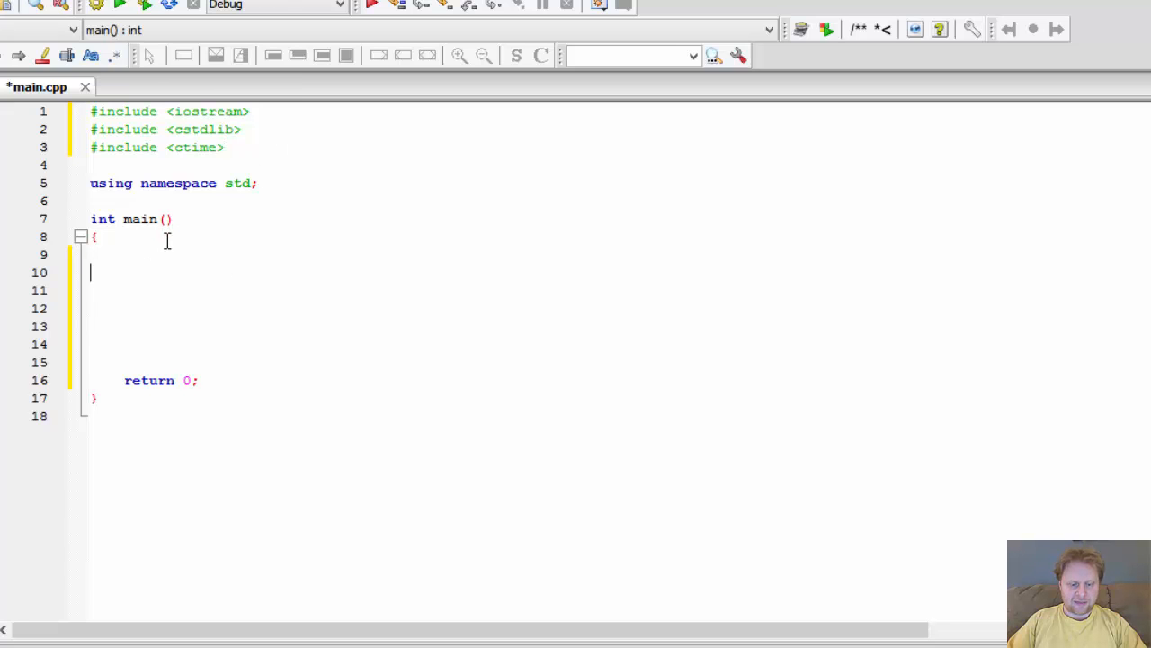
- Declare int randNumber, int userNumber and bool win = false at the top of main
text(i)
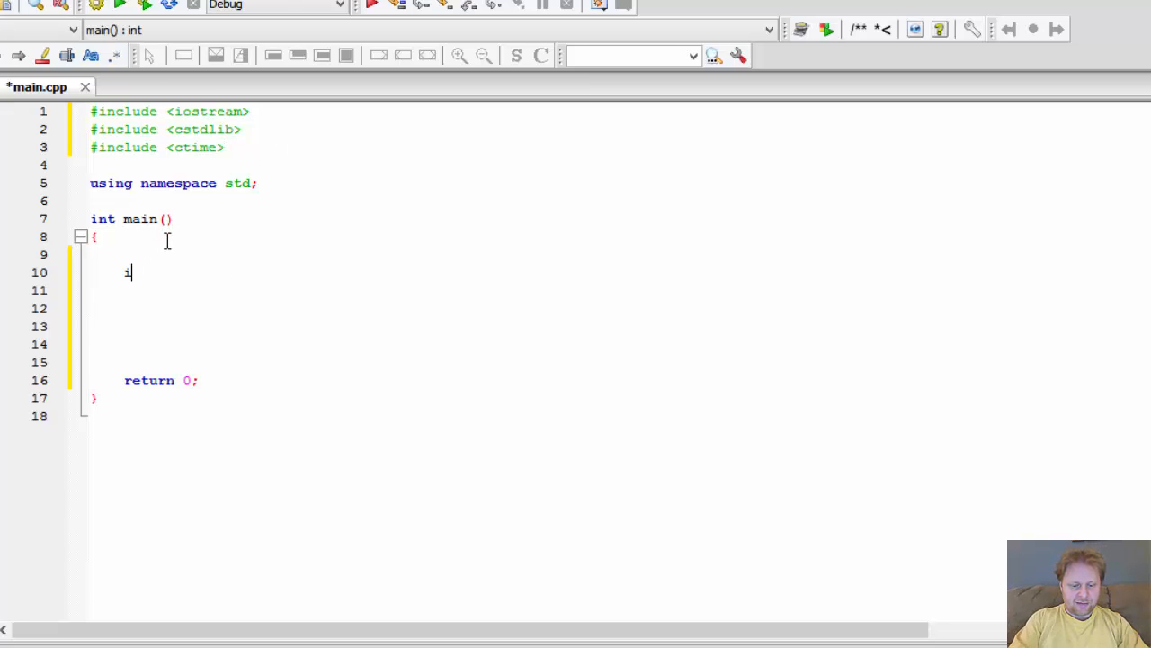
text(nt rand)
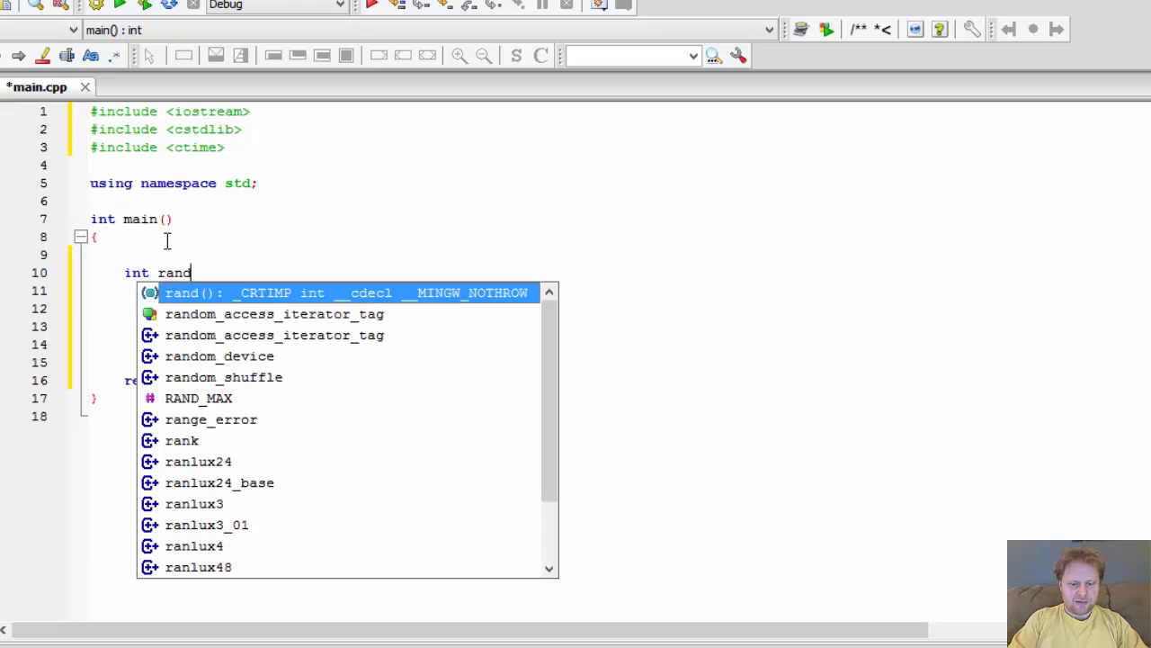
text(Number;)
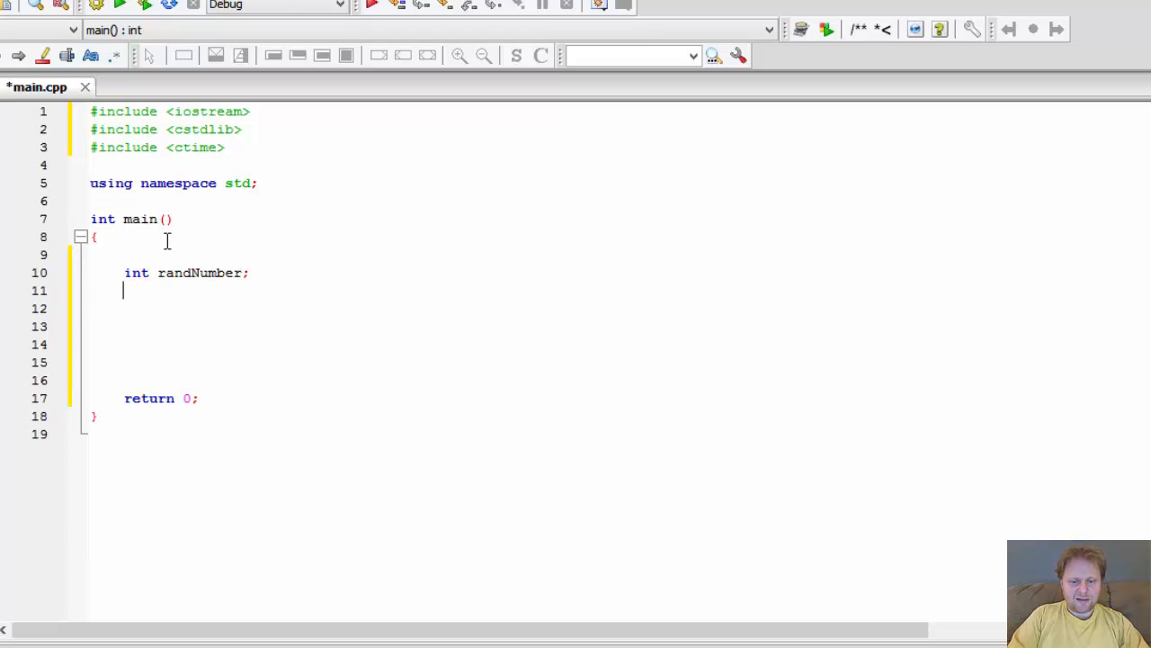
text(int)
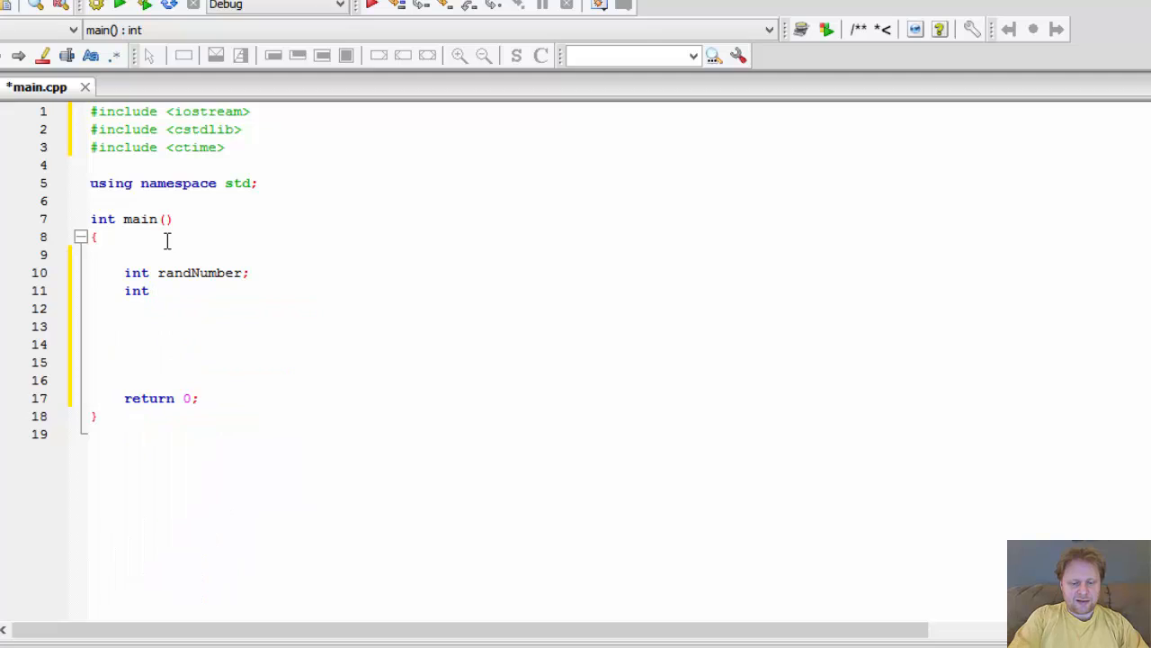
text(userNumber)
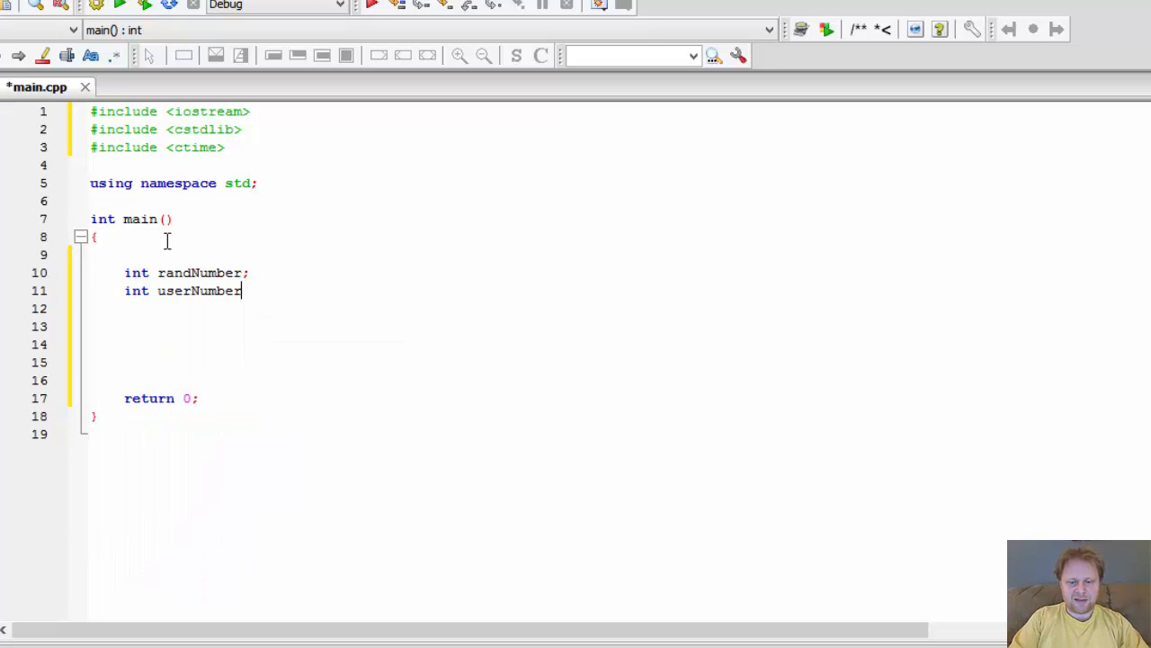
text(;)
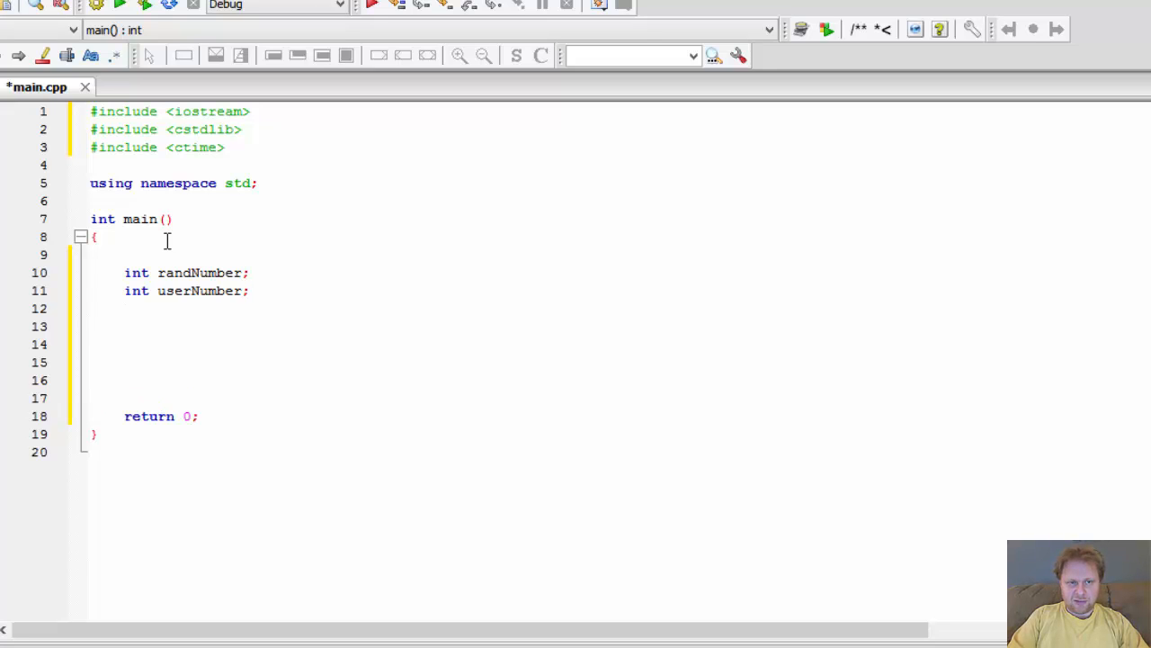
text(bo)
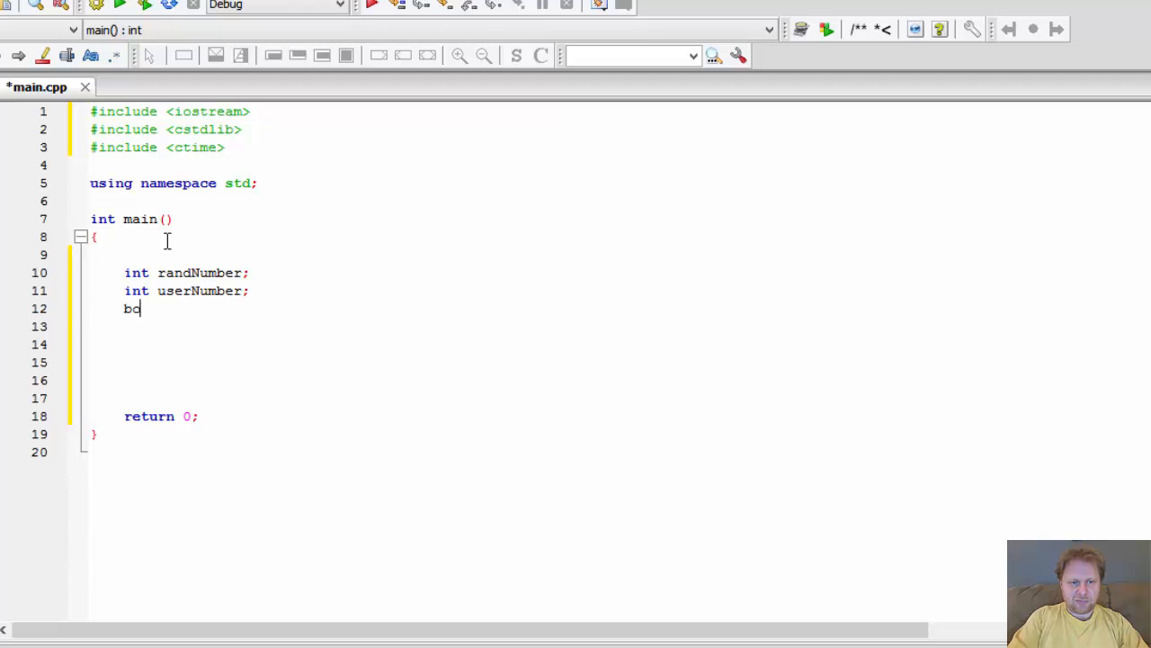
text(ol)
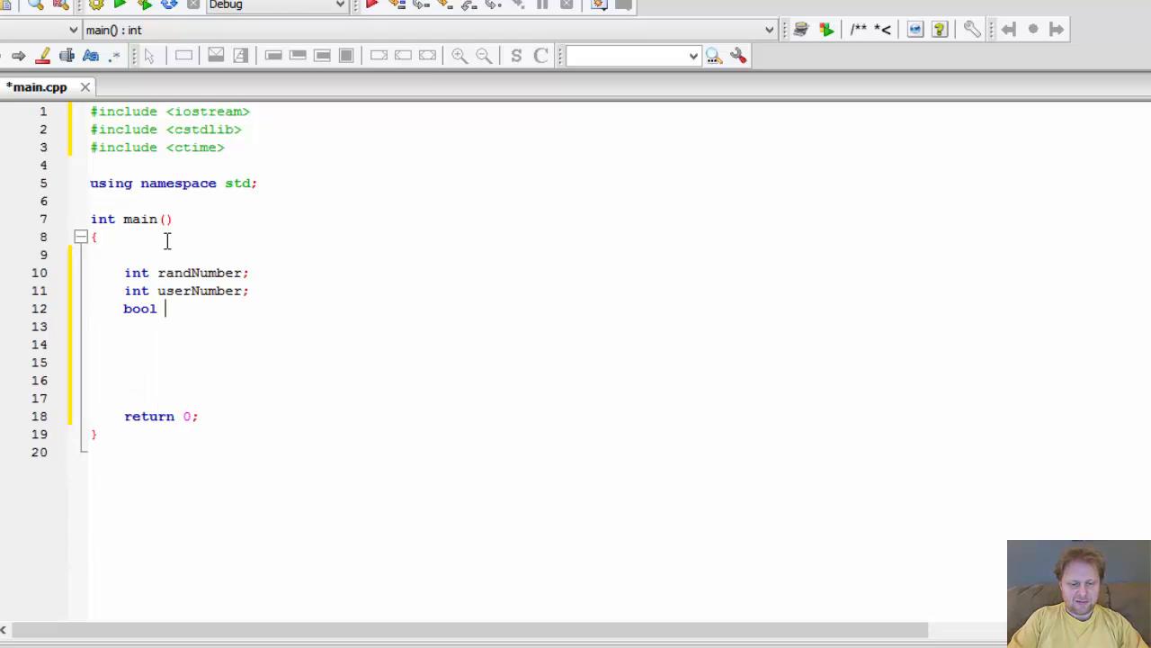
text(win)
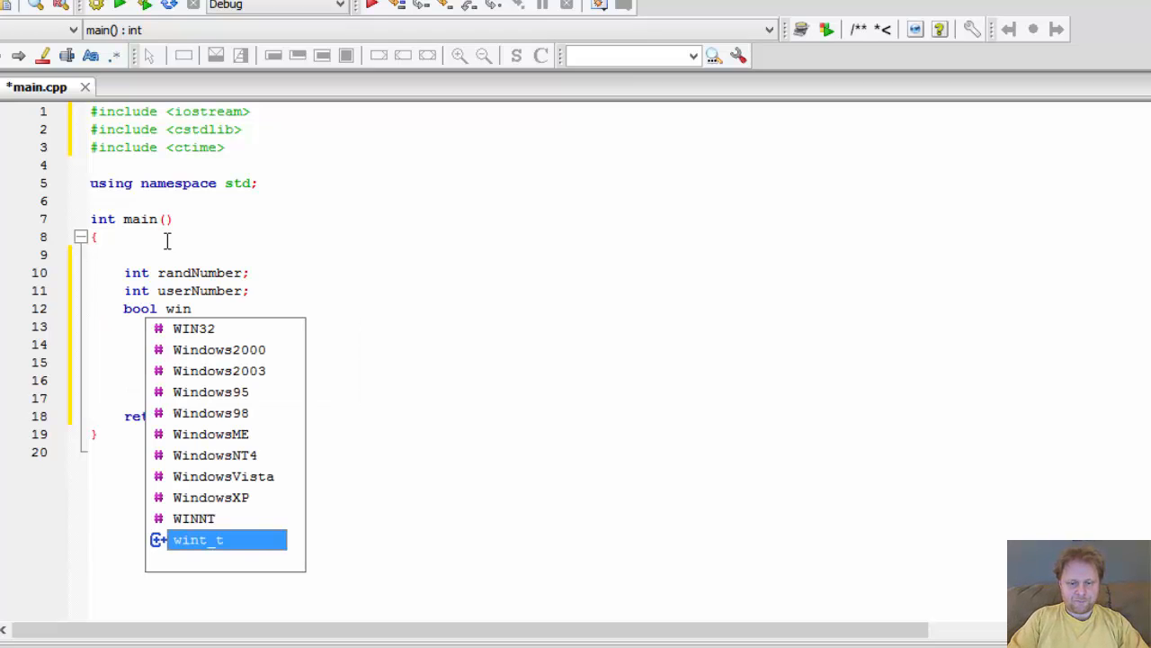
text(= fals)
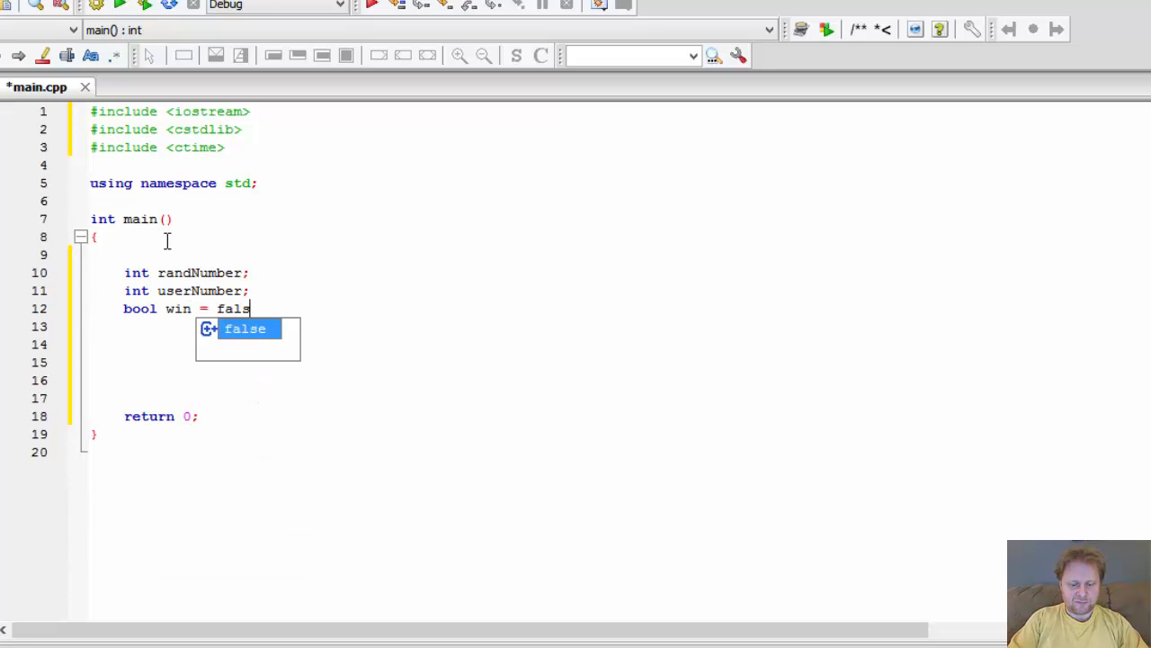
text(e;)
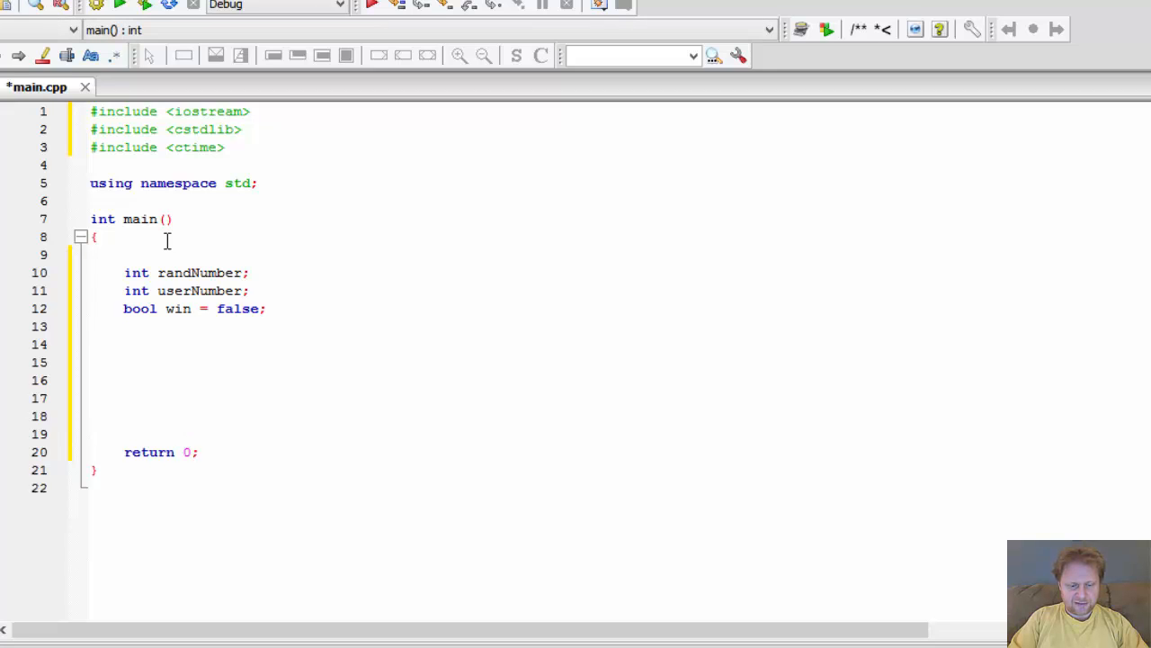
- Seed the random generator with unsigned seed = time(0) and srand(seed)
text(sr)
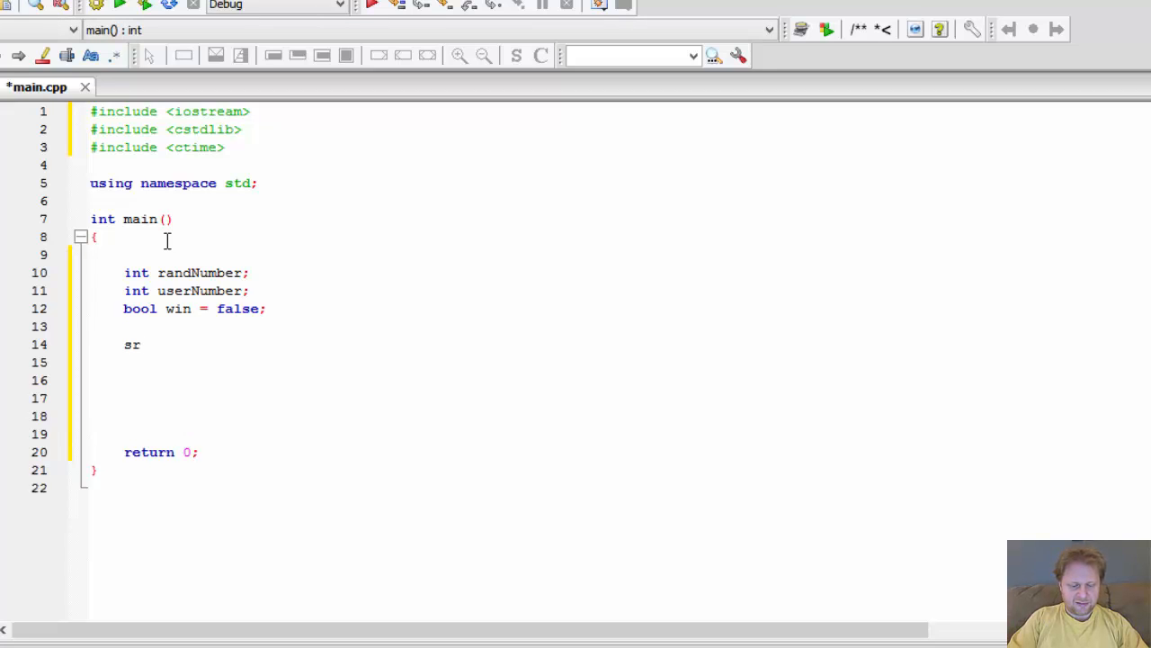
mouse_move(308, 317)
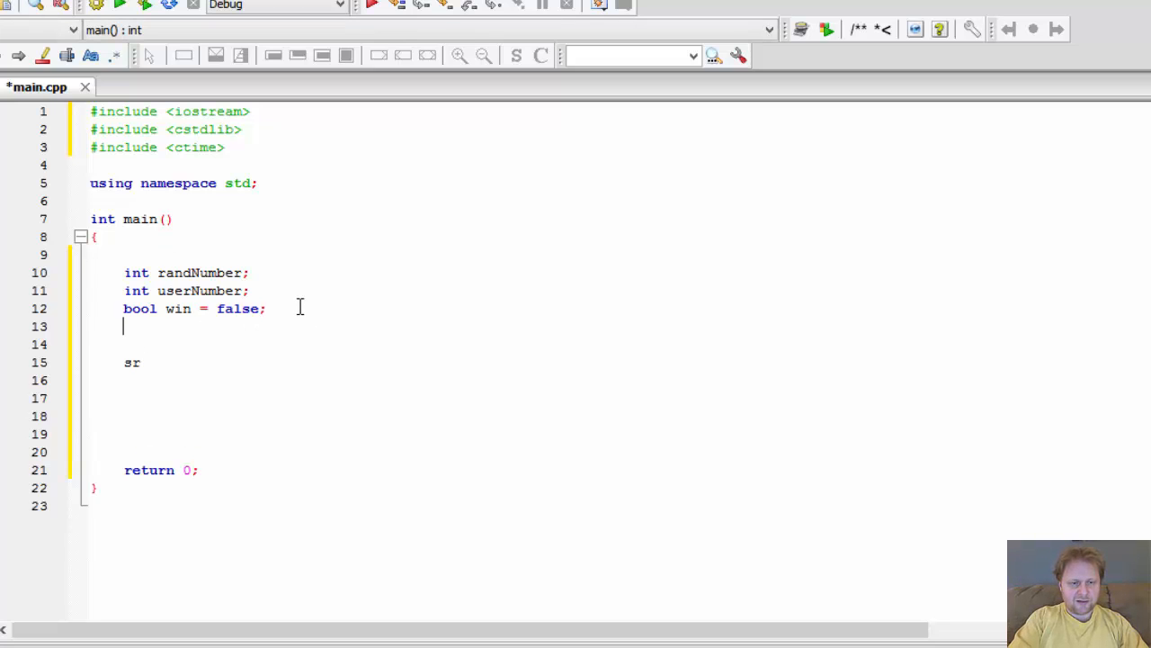
text(u)
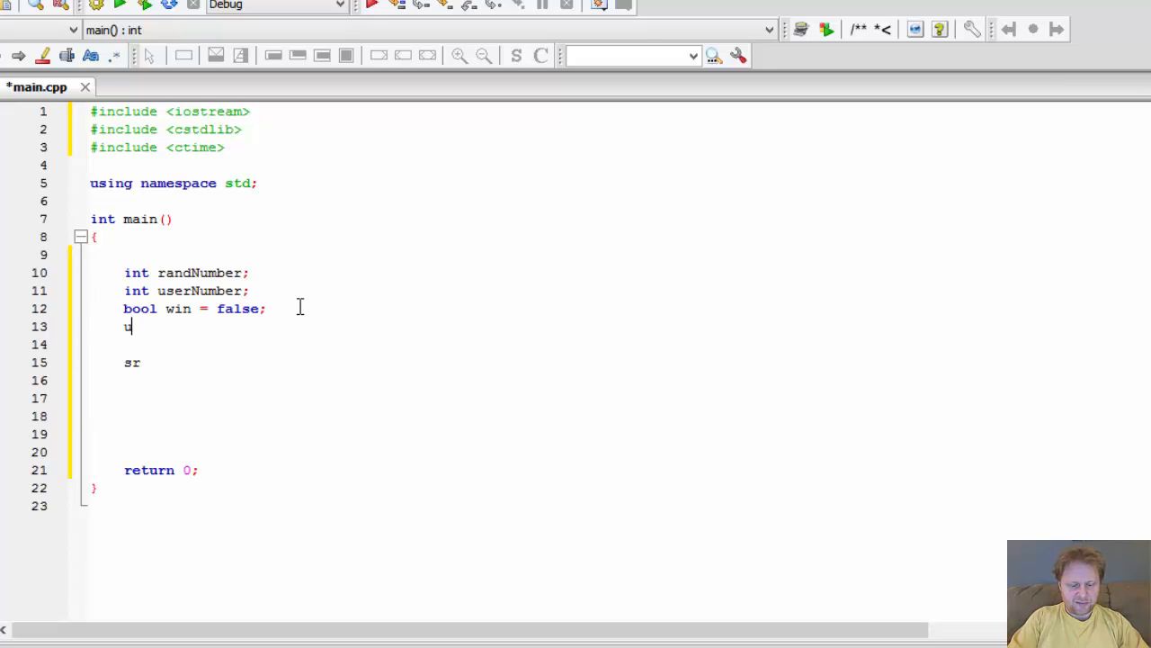
text(nsigned)
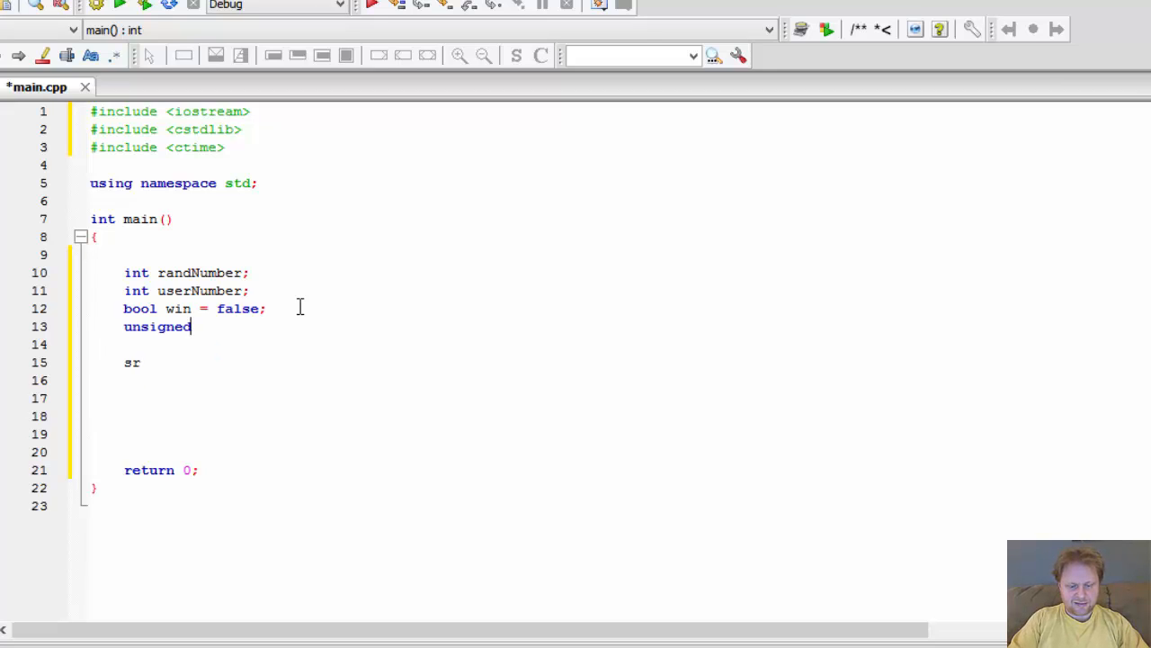
text(seed)
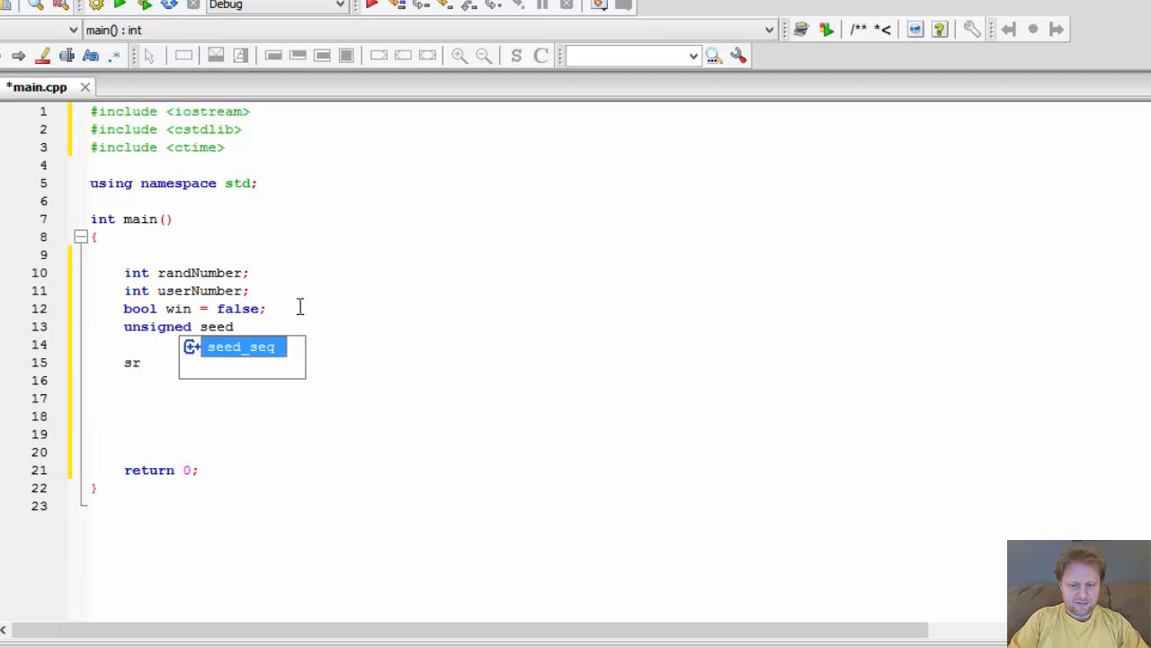
text(= tim)
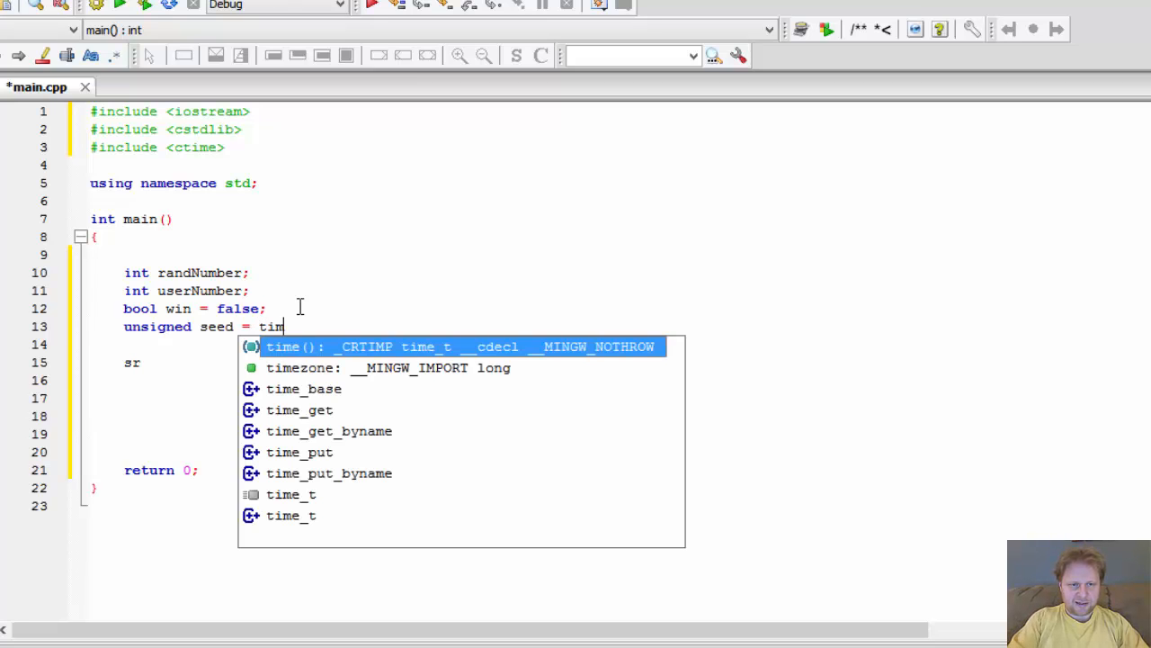
key(Tab)
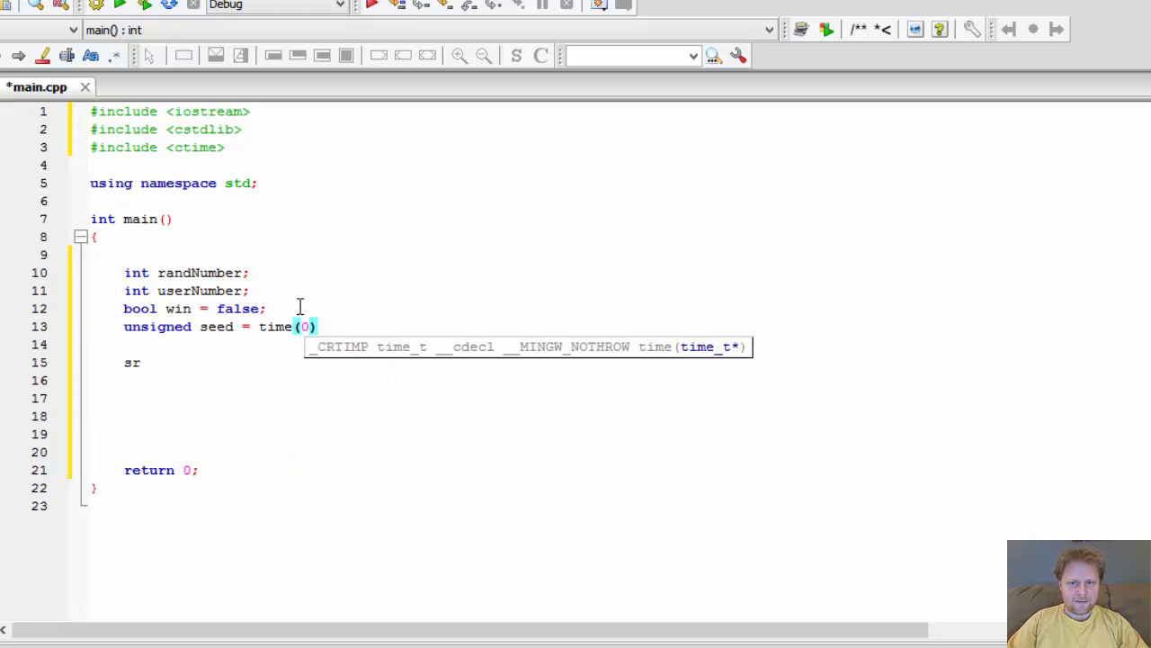
text(;)
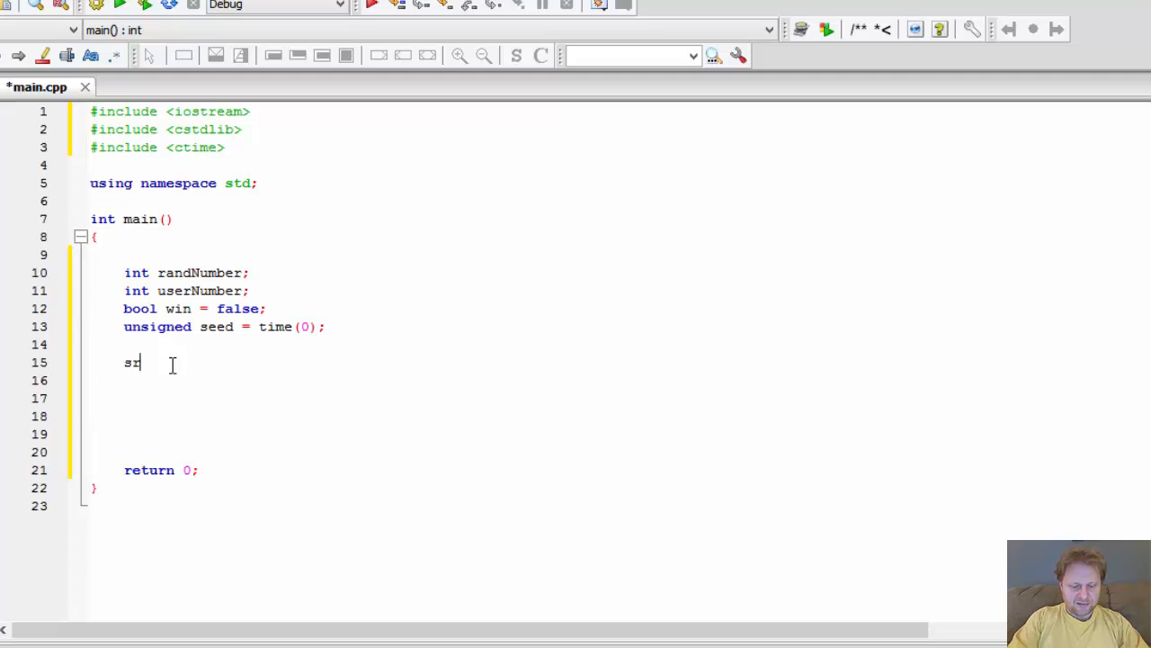
text(and()
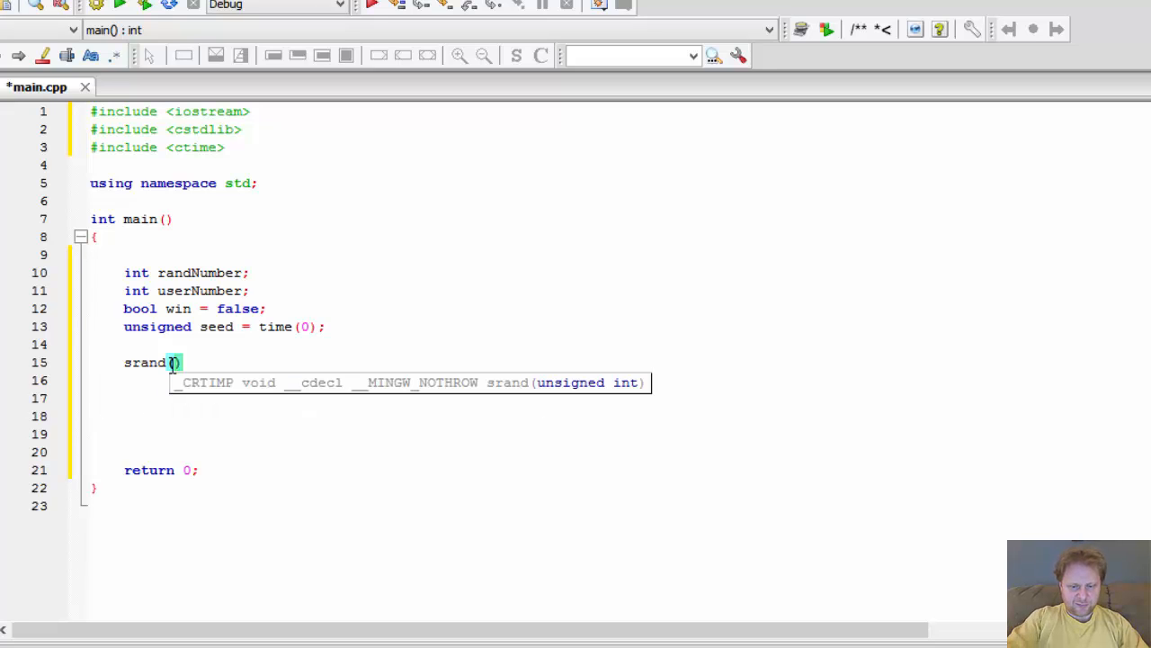
text(seed)
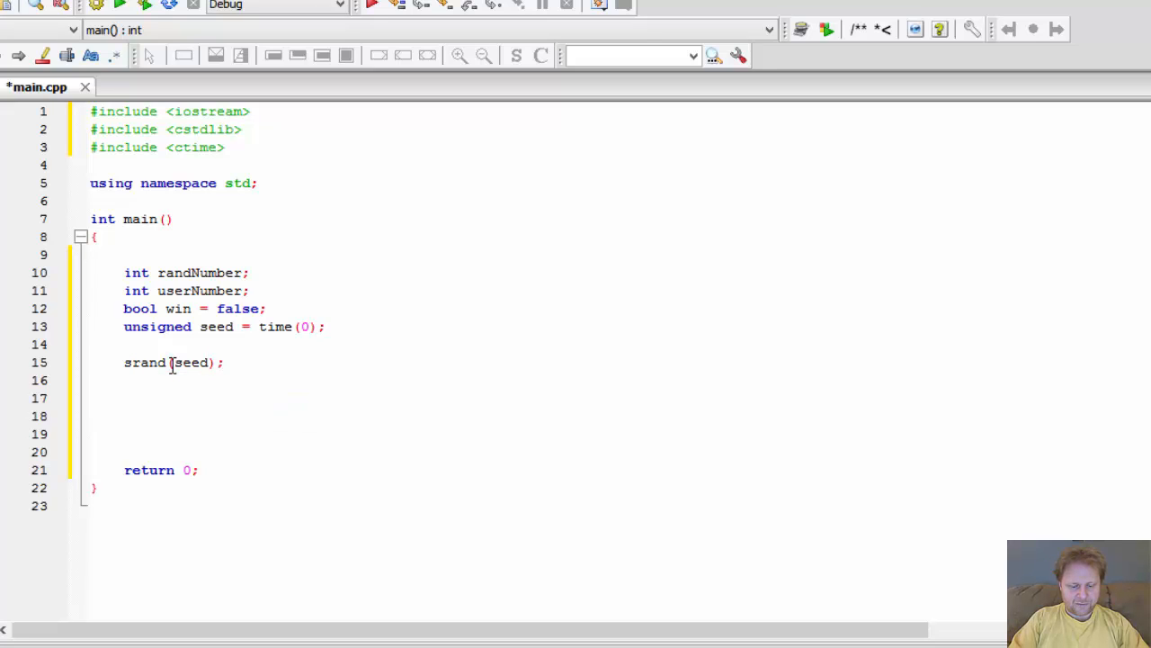
- Assign randNumber = 1 + rand()%10
text(ra)
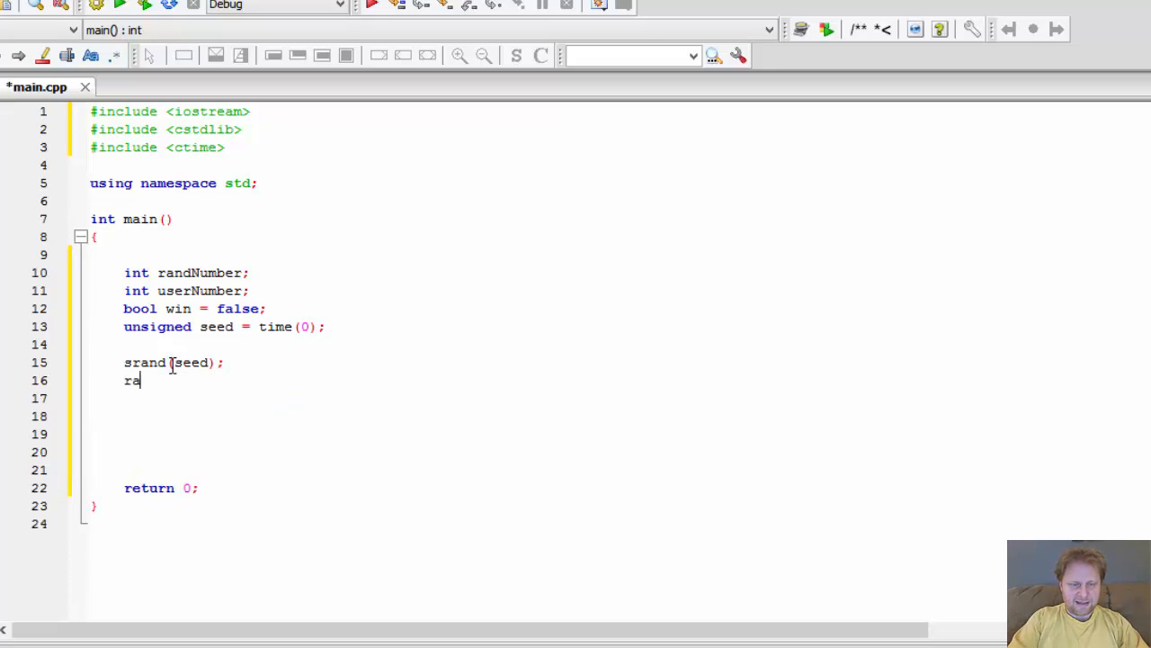
text(ndNumber =)
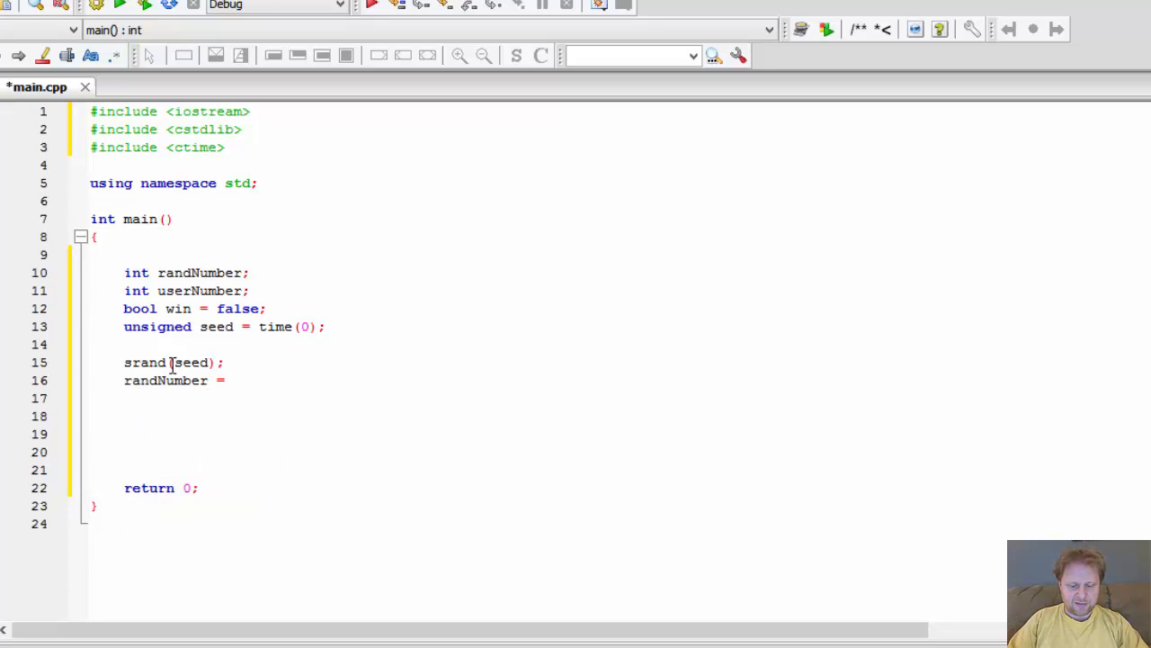
text(1 +)
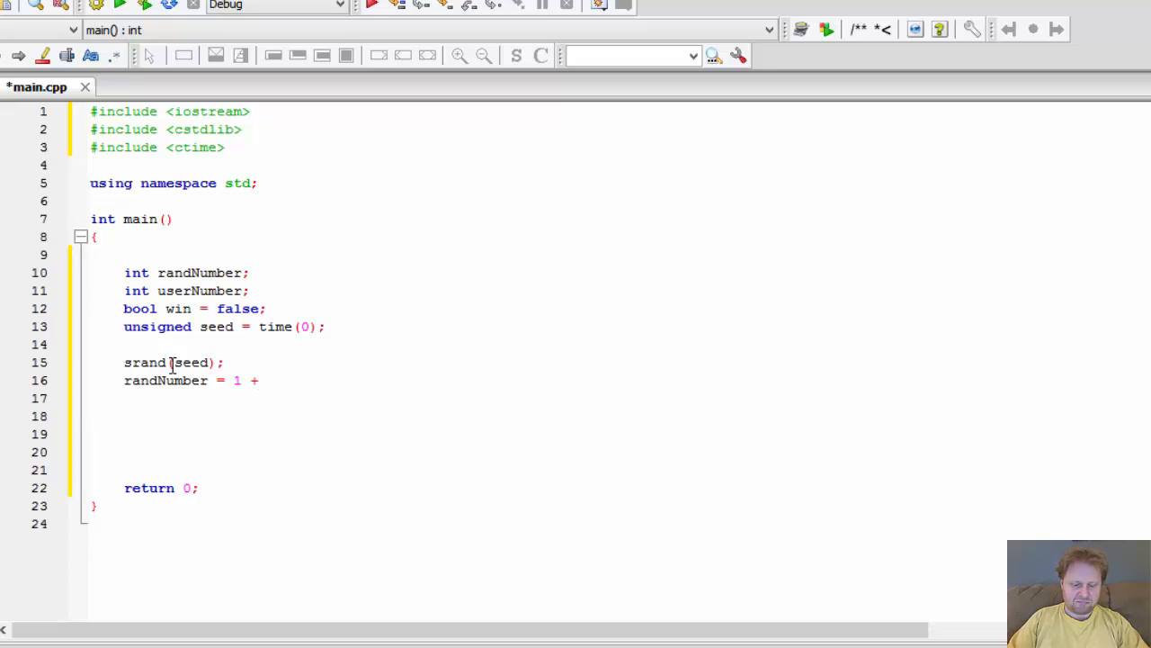
text(r)
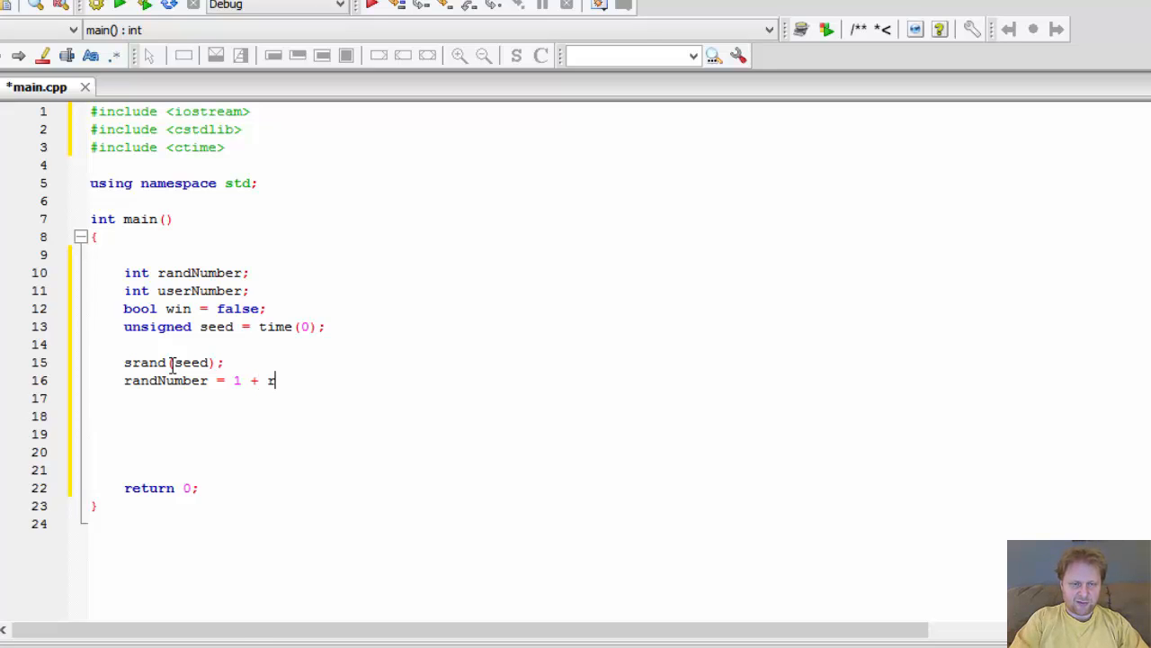
text(and()
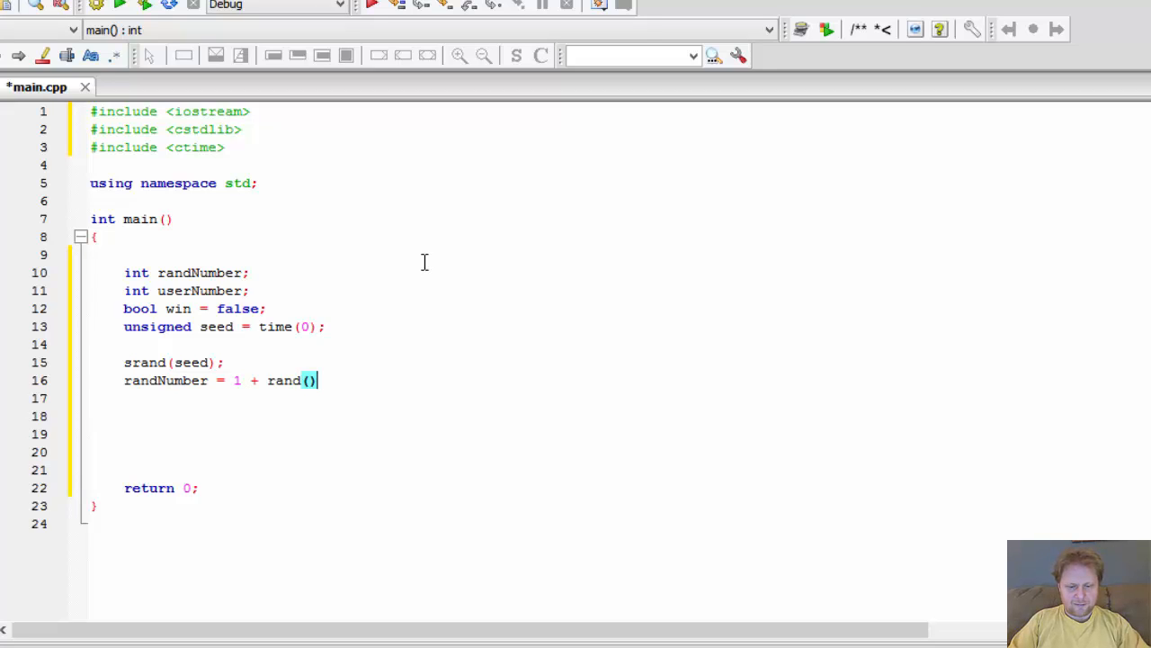
text(%10;)
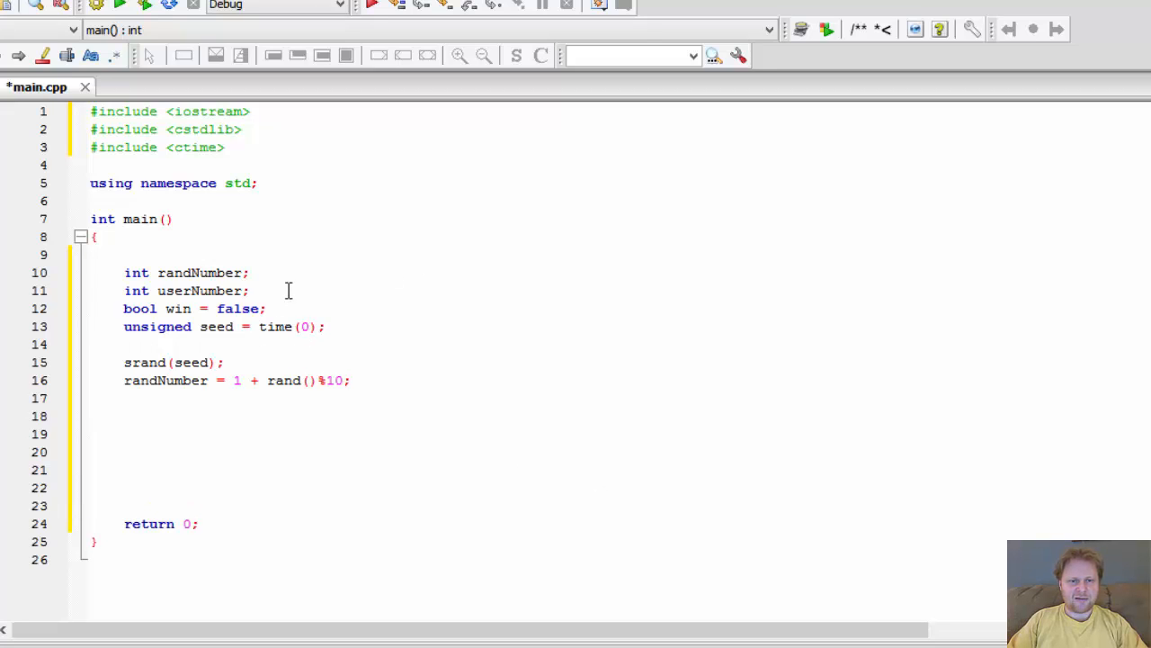
click(225, 361)
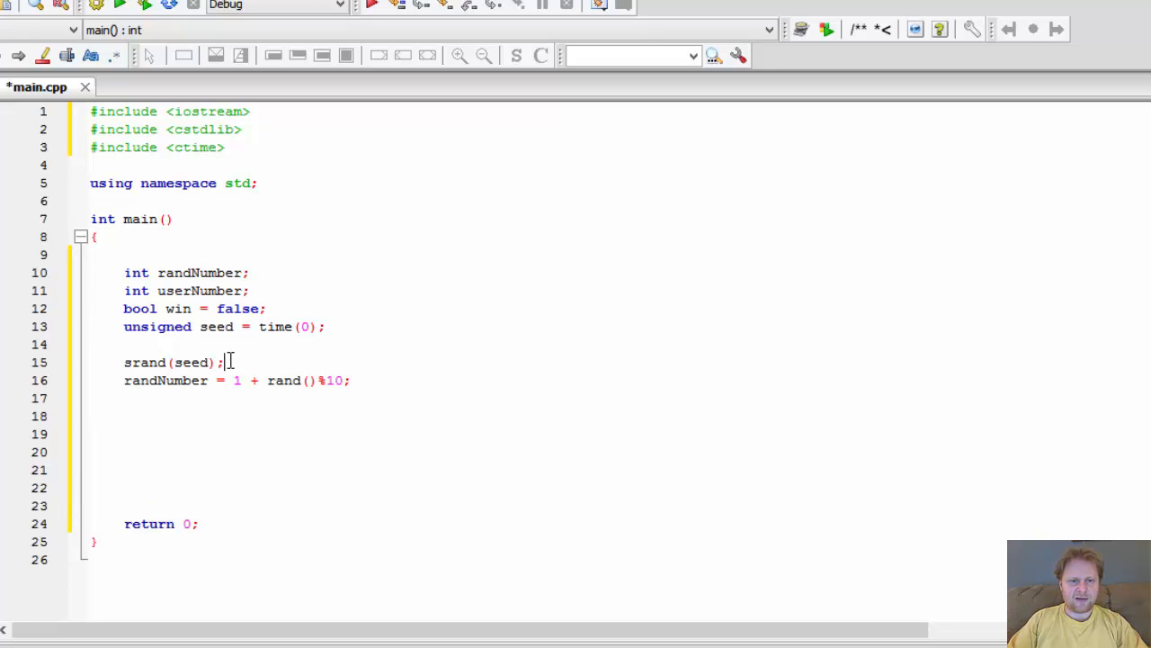
mouse_move(290, 352)
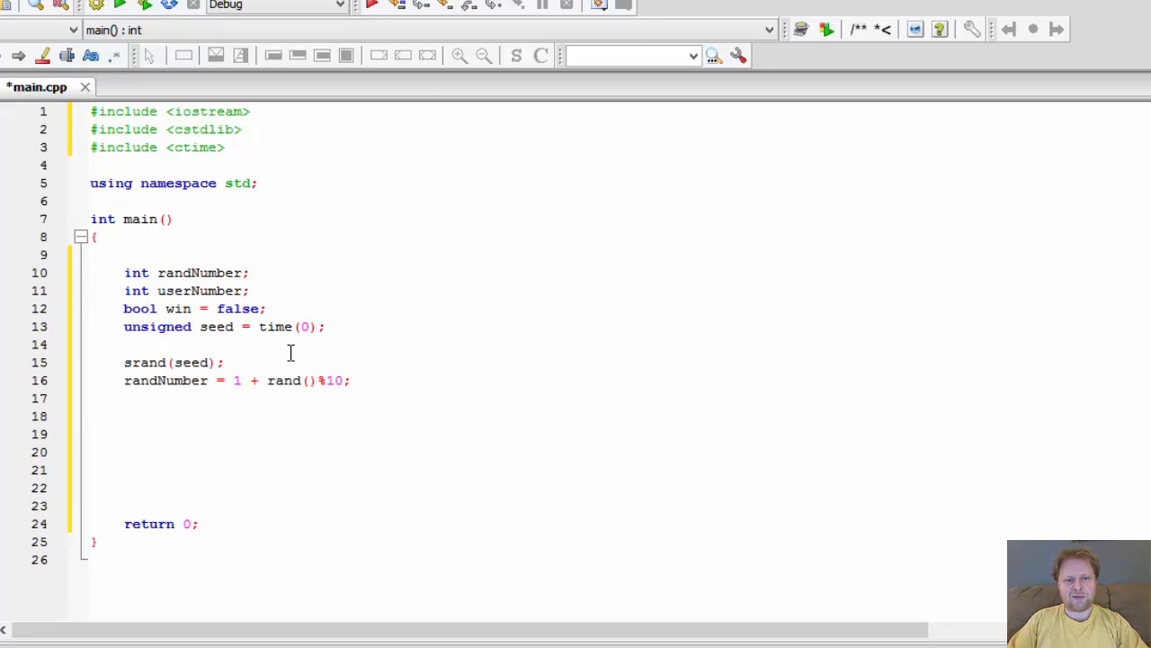
mouse_move(216, 380)
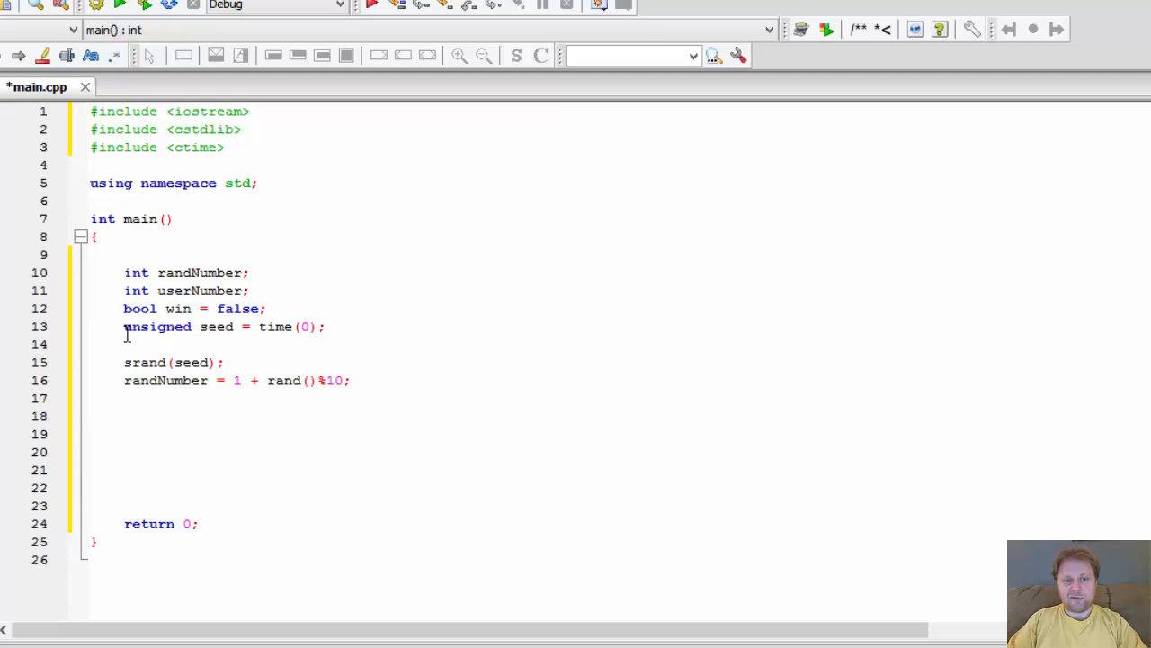
drag(124, 327, 223, 363)
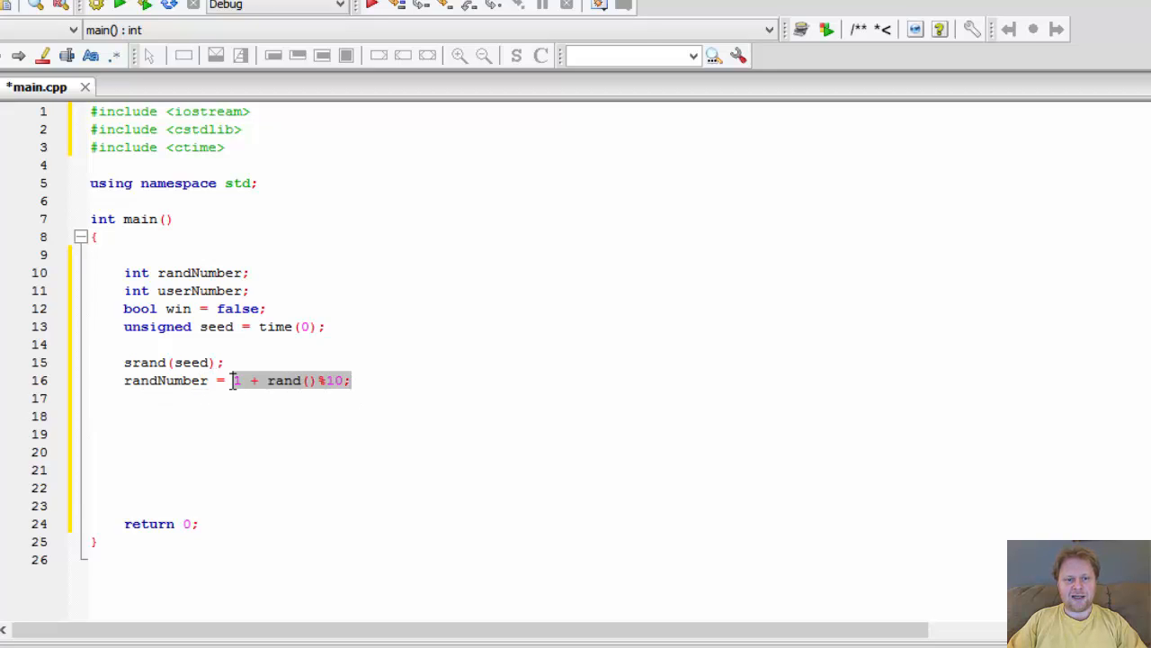
double_click(166, 381)
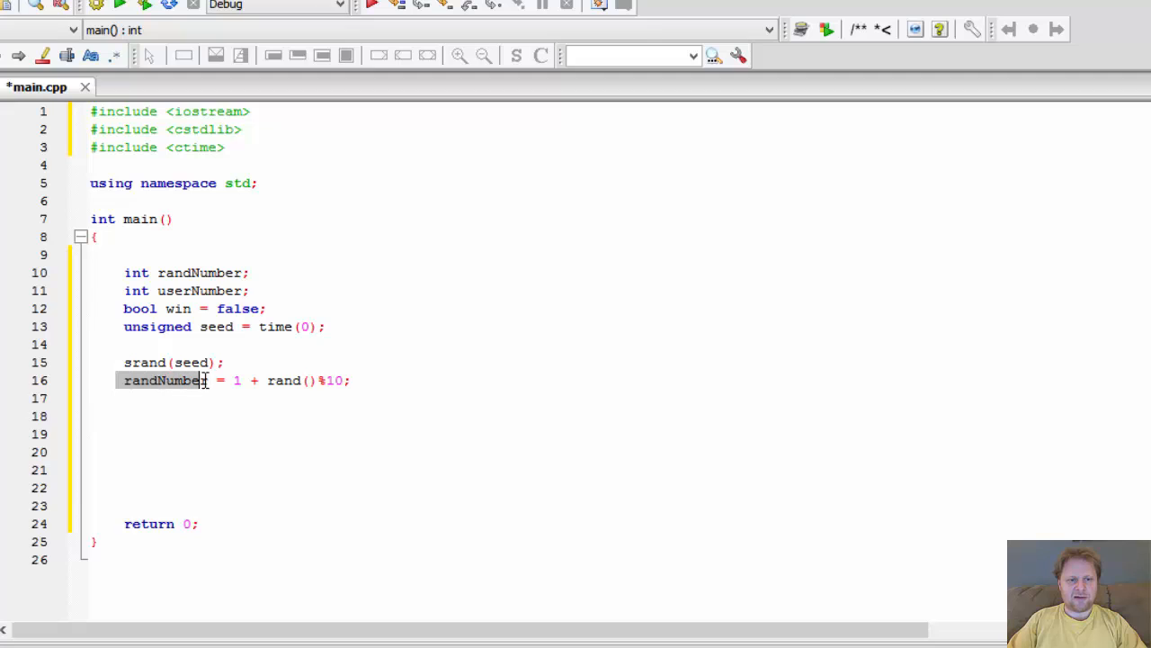
mouse_move(376, 381)
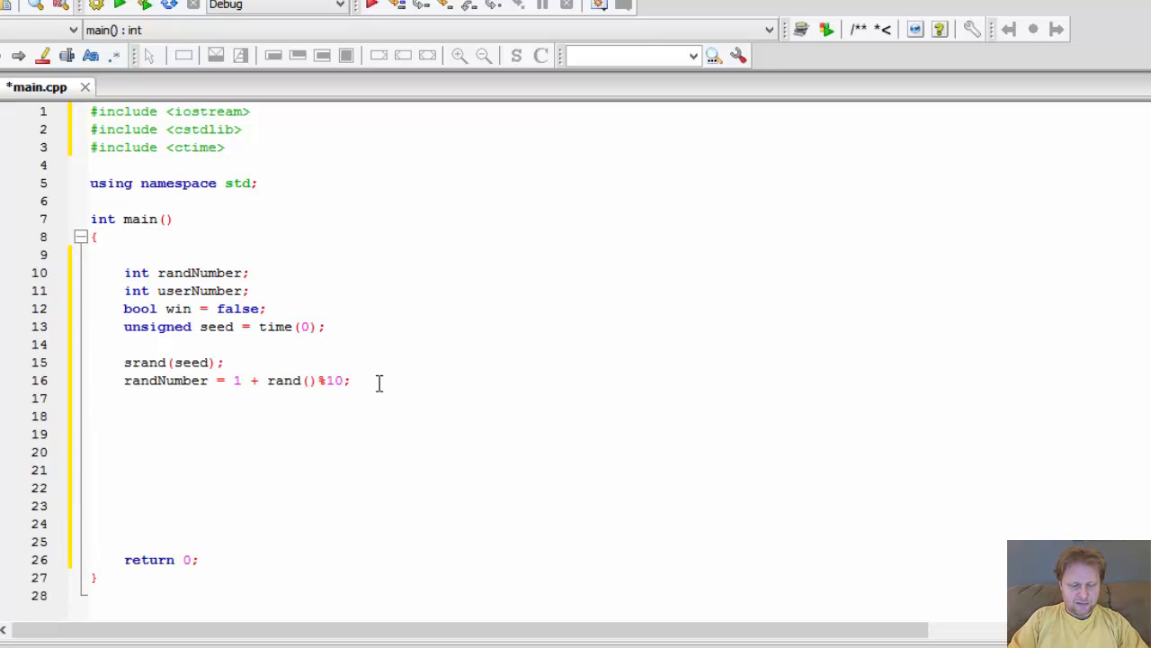
- Add a cout line printing "I am thinking of a number. Can you guess what it is?"
text(while)
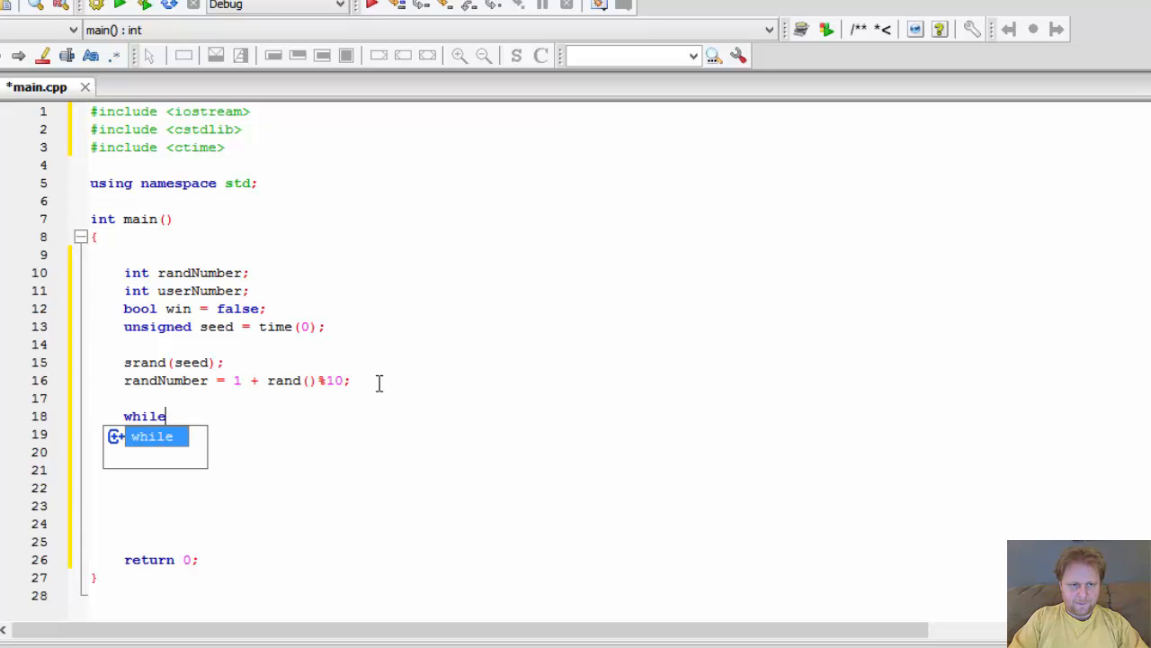
key(Ctrl+z)
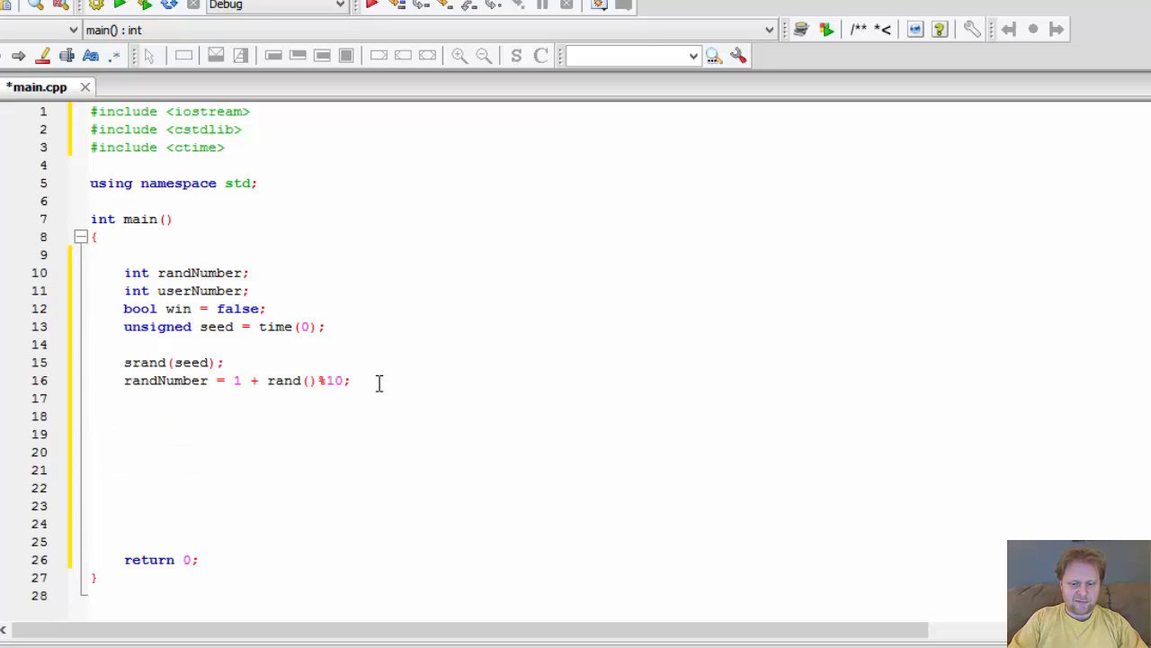
text(cout <)
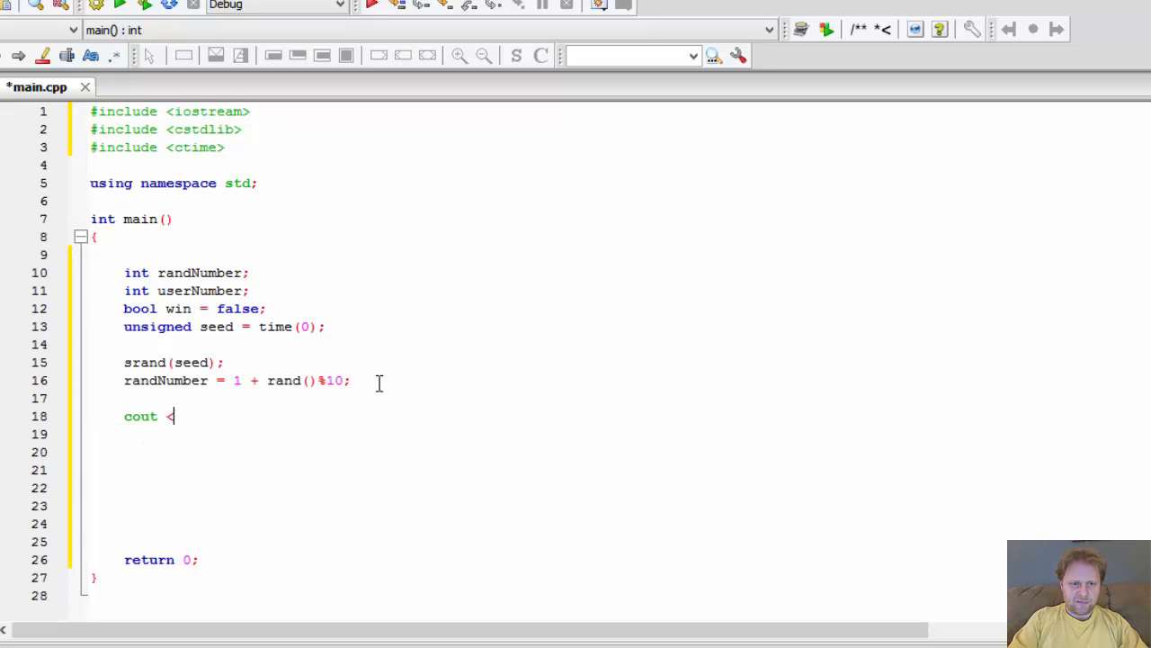
text(<)
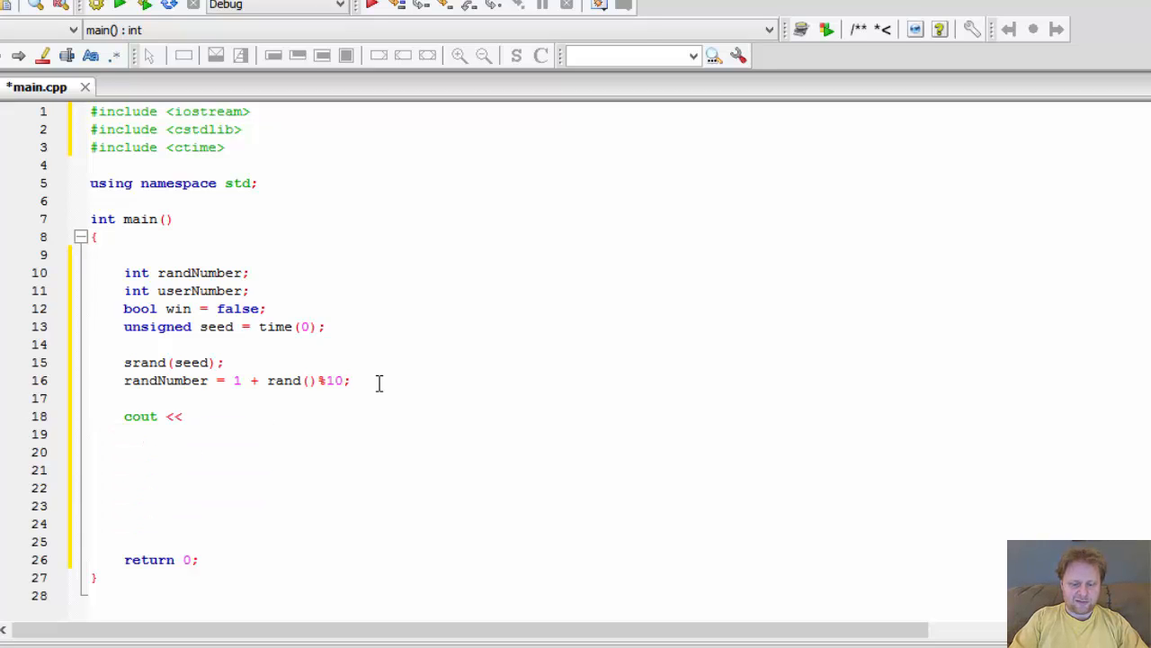
text("")
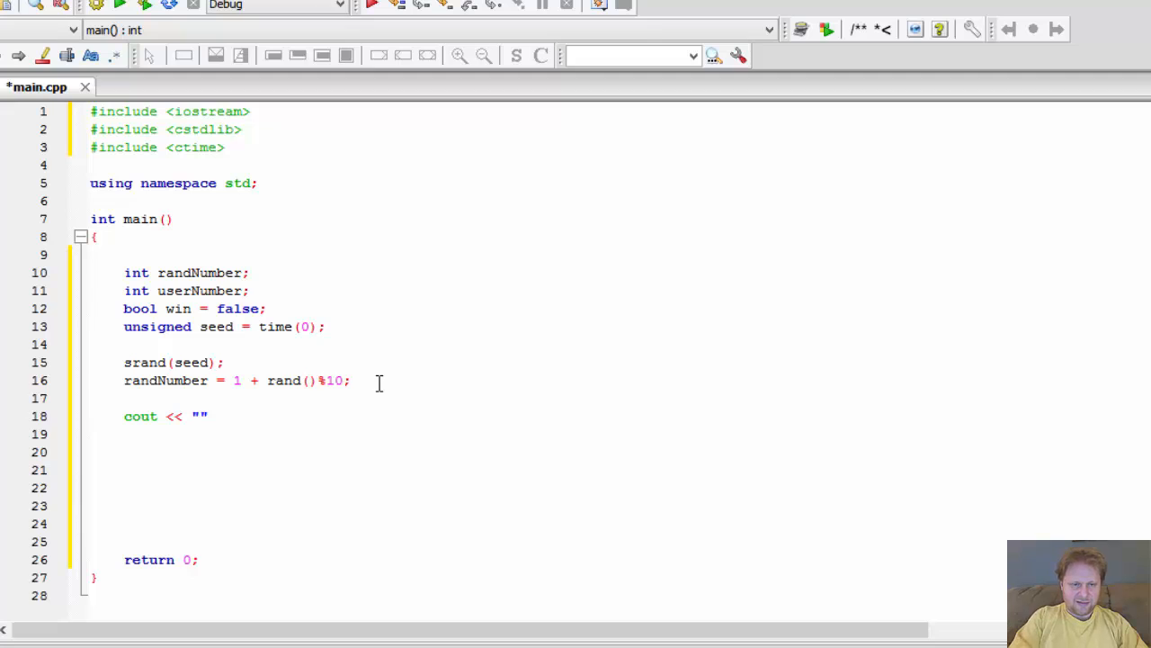
text(I am t)
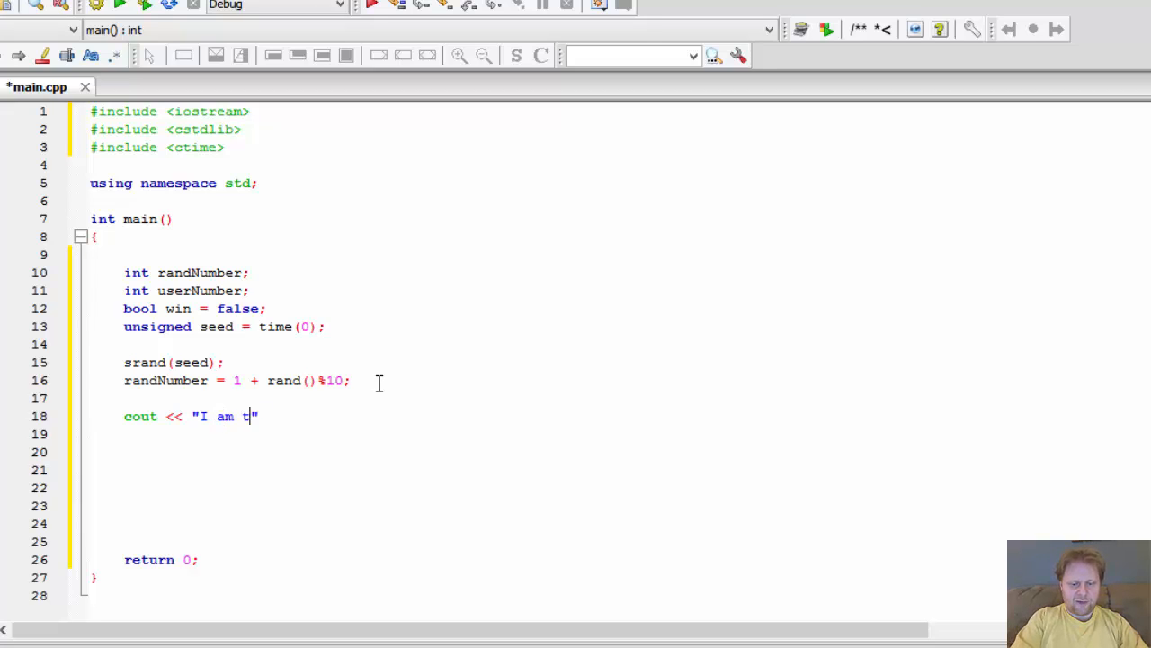
text(hinking of a number. Can you)
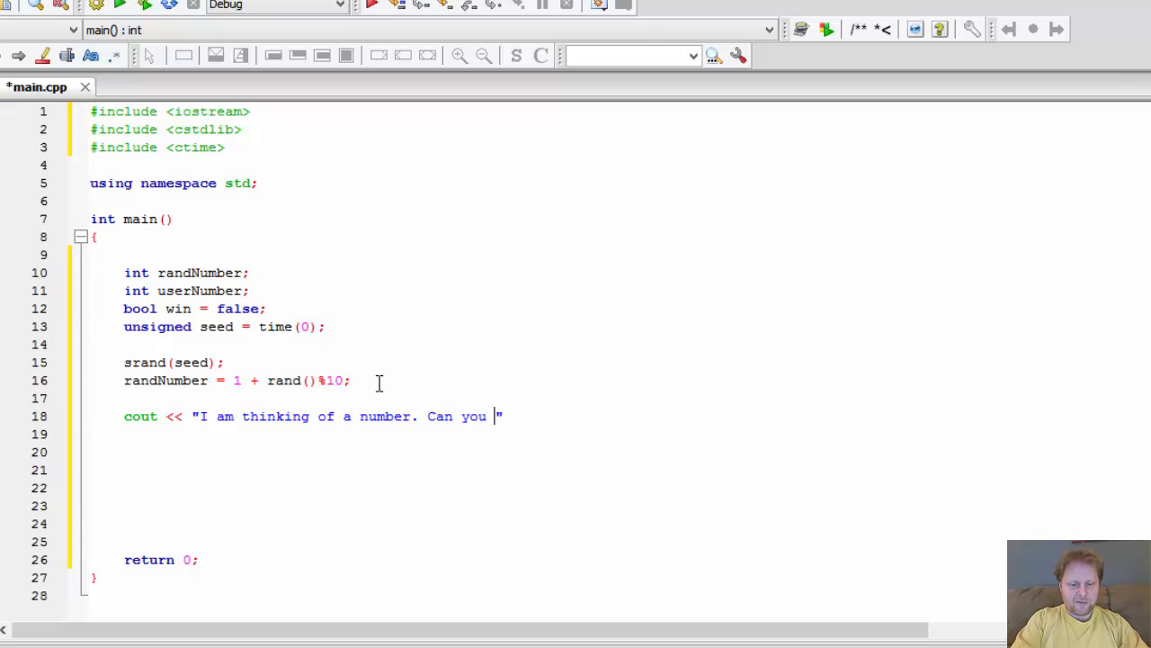
text(guess what it)
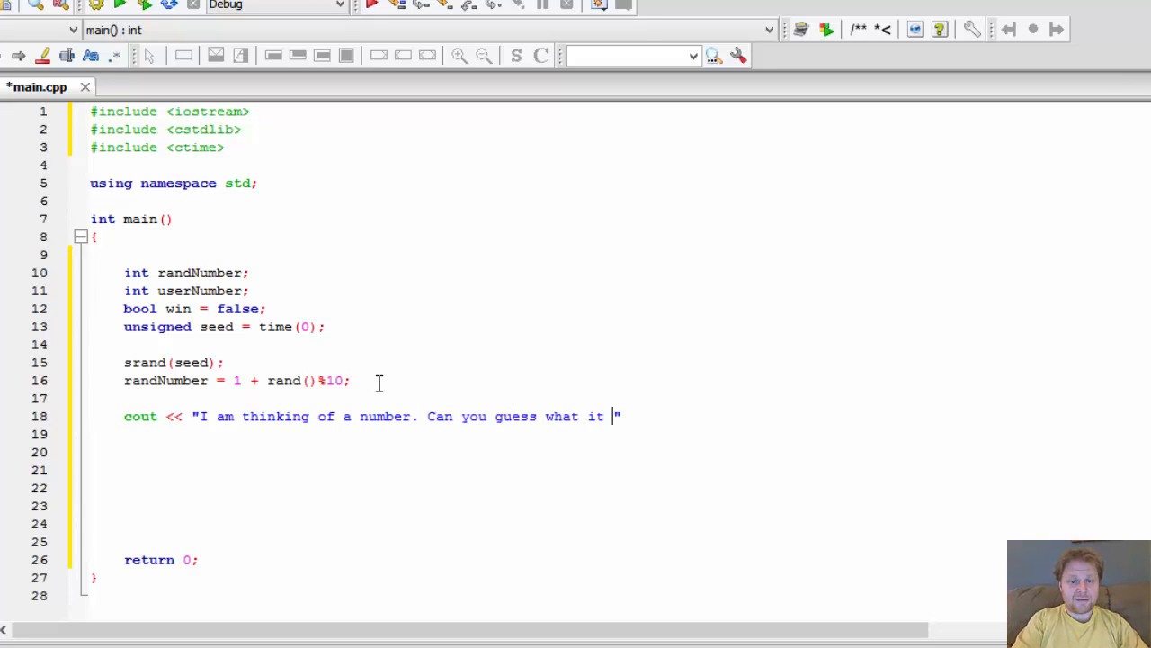
text(is?)
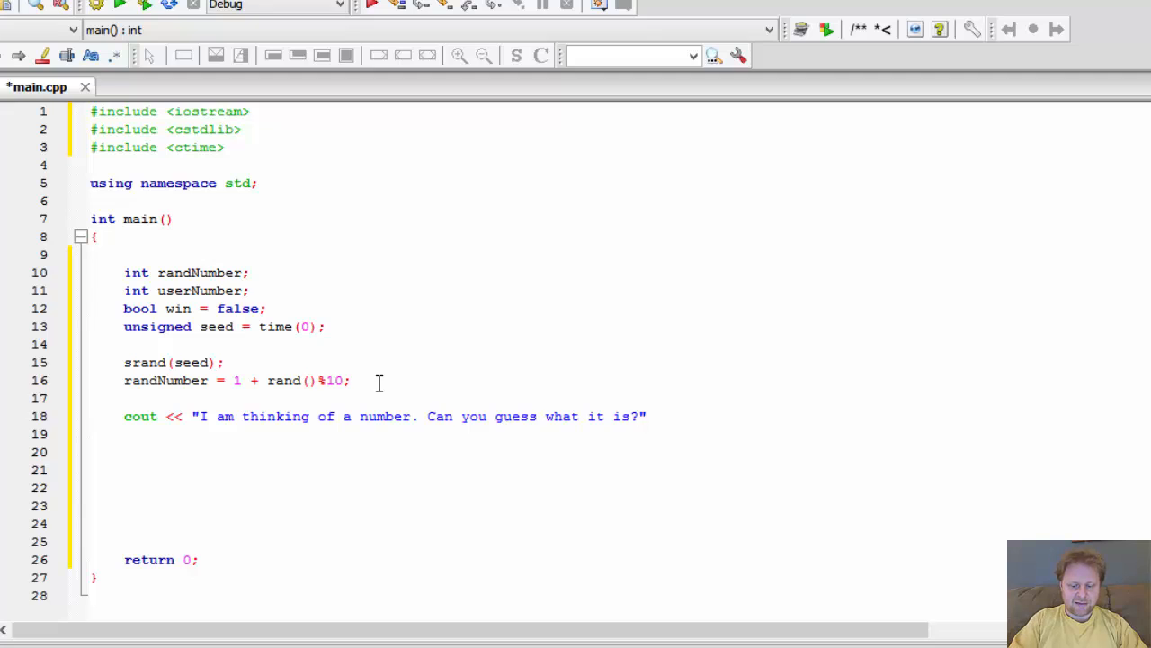
text(;)
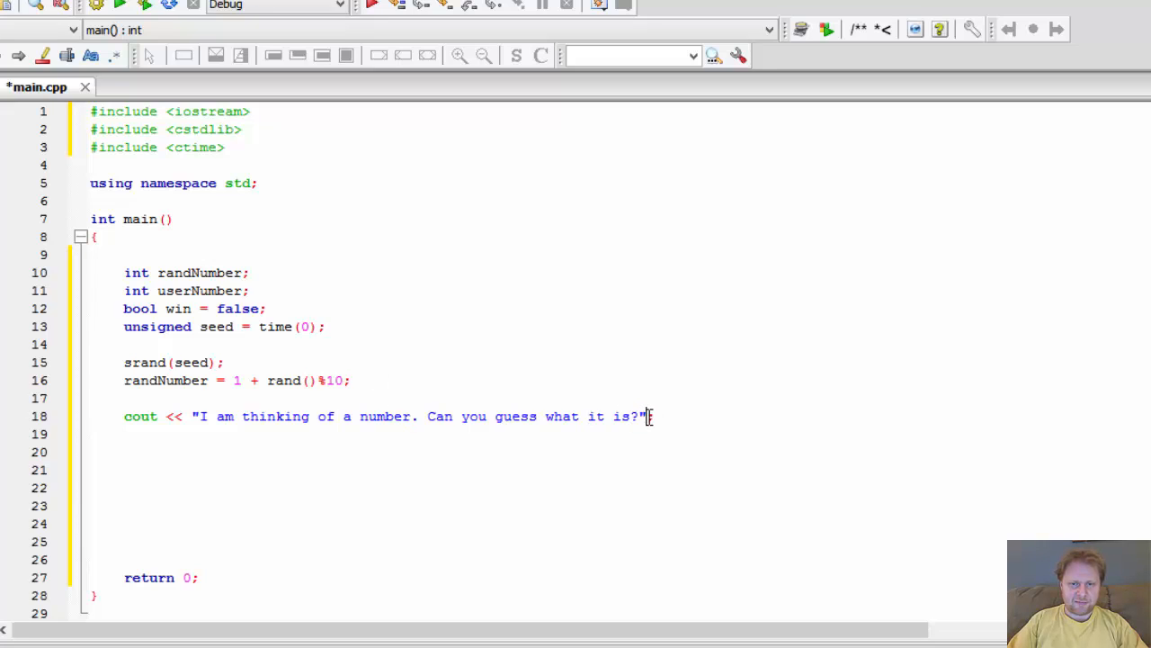
- End the prompt with << endl and read the guess via cin >> userNumber
text(;)
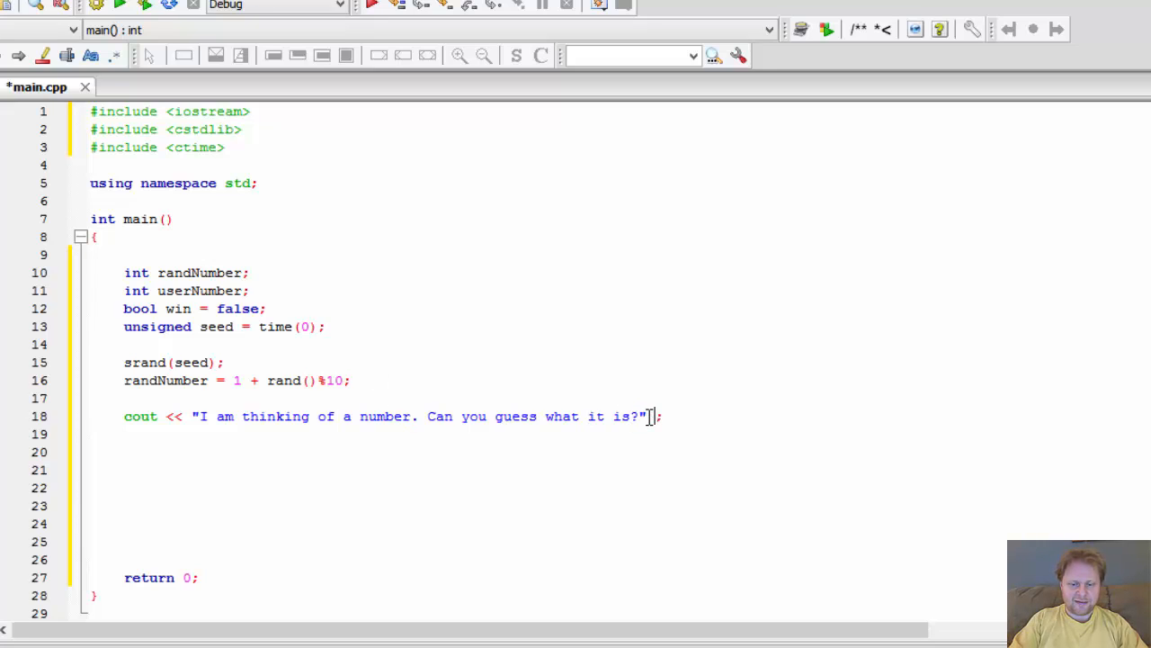
text(<< endl)
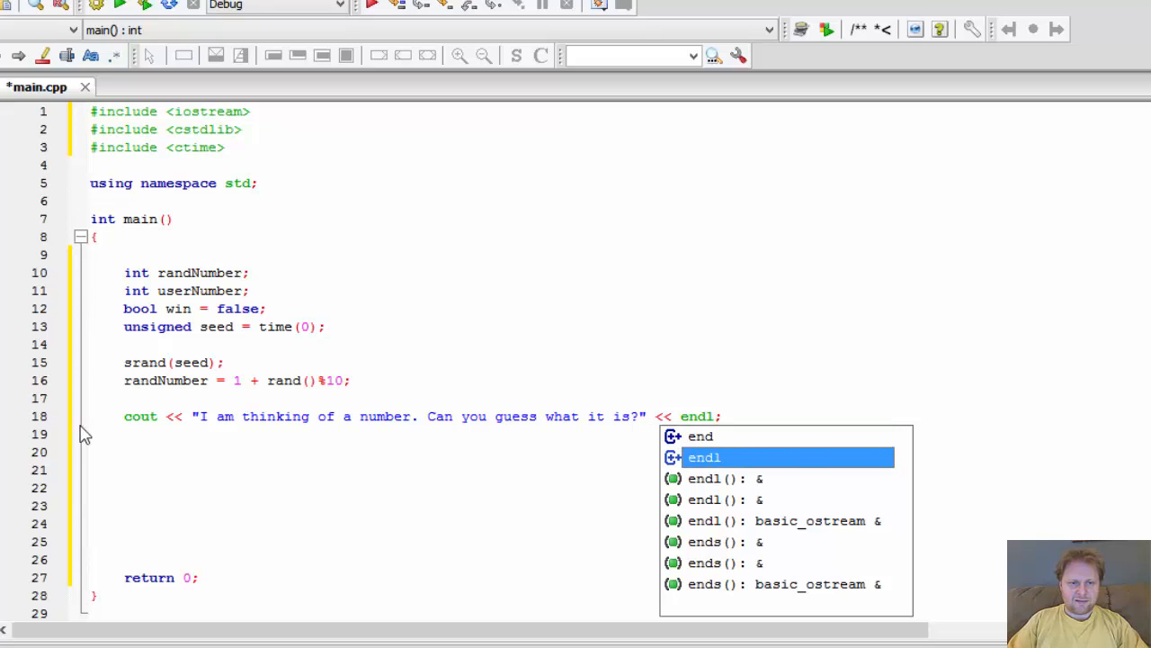
text(c)
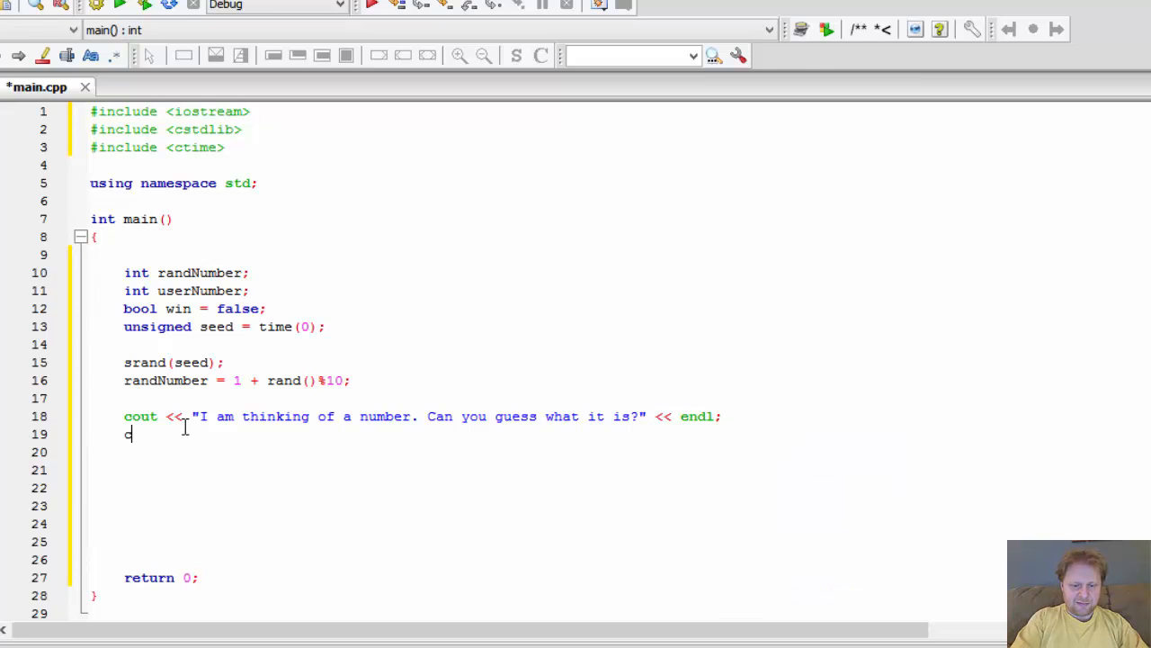
text(in >>)
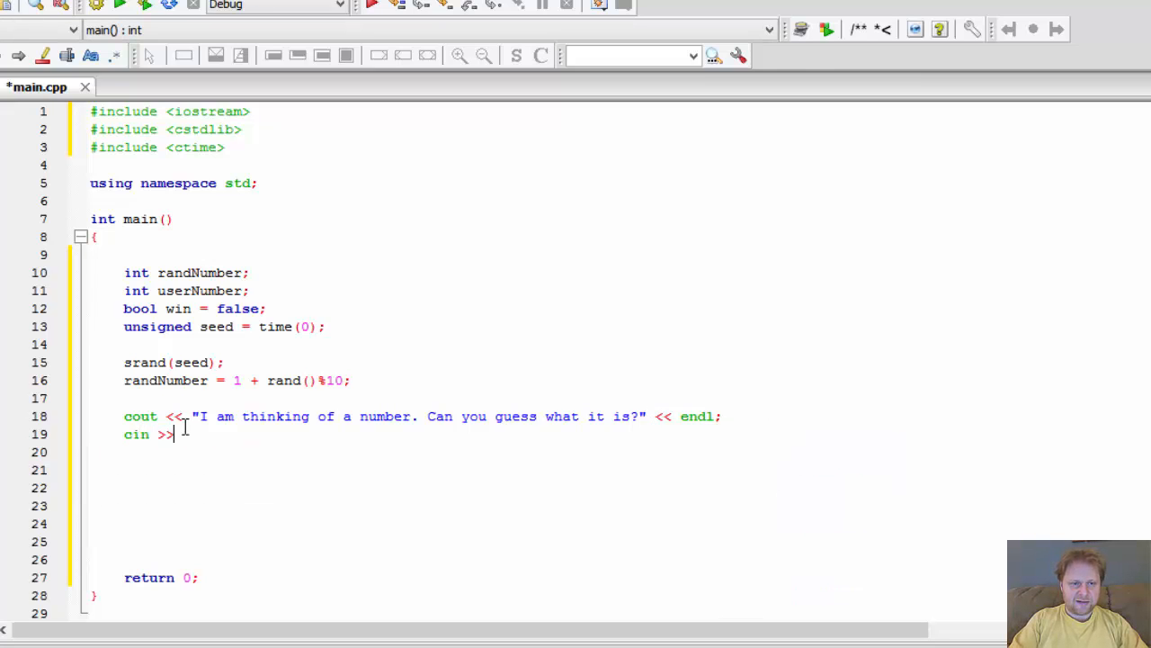
text(u)
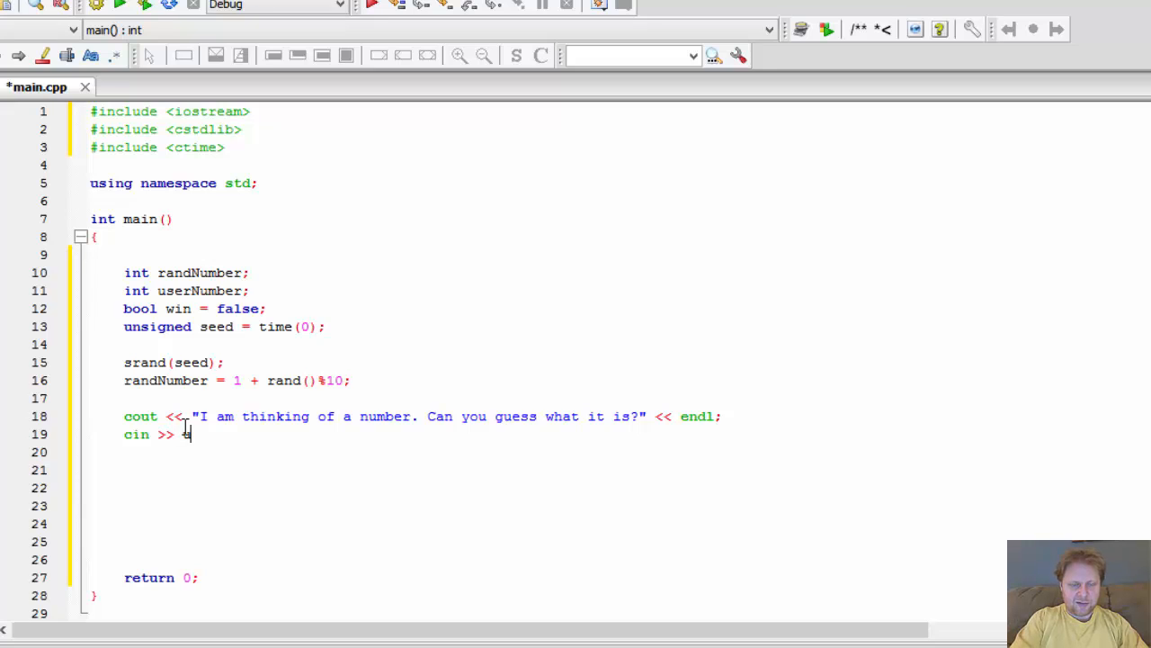
text(userNumber;)
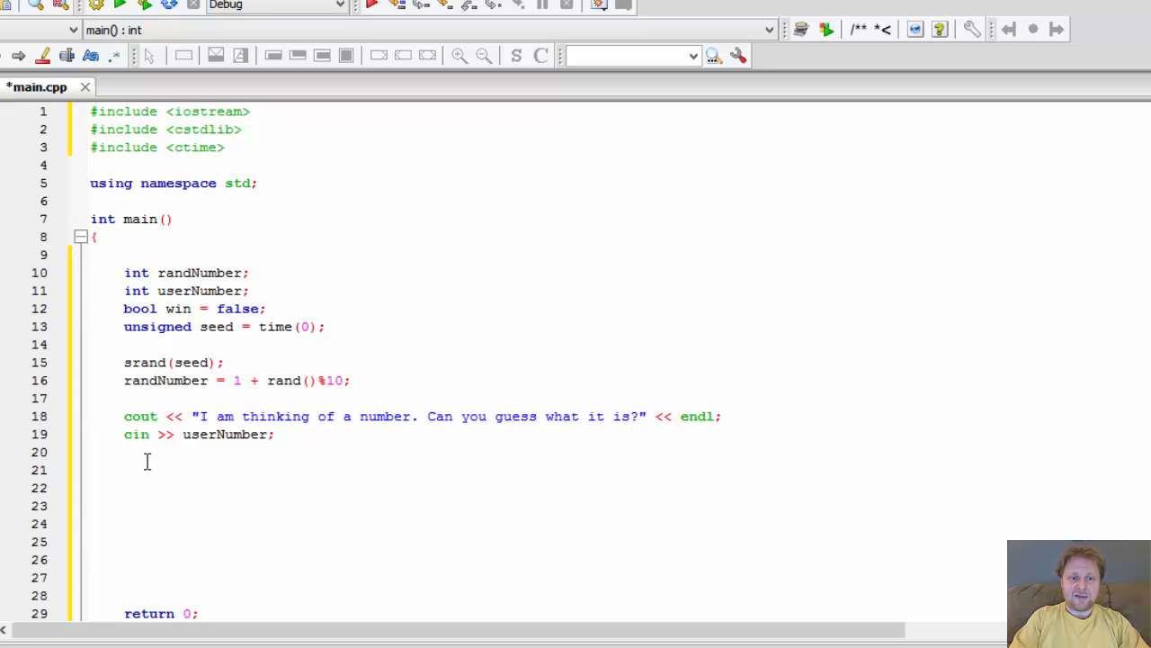
- Add a while (!win) loop after the cin line, correcting the condition
text(while)
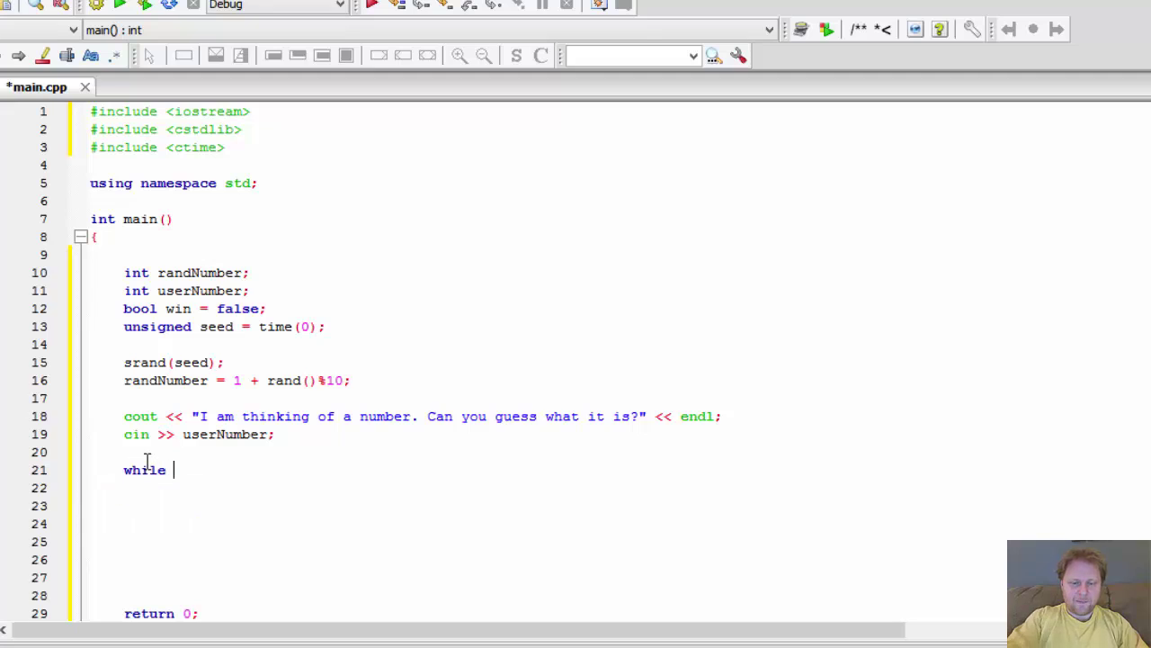
text(())
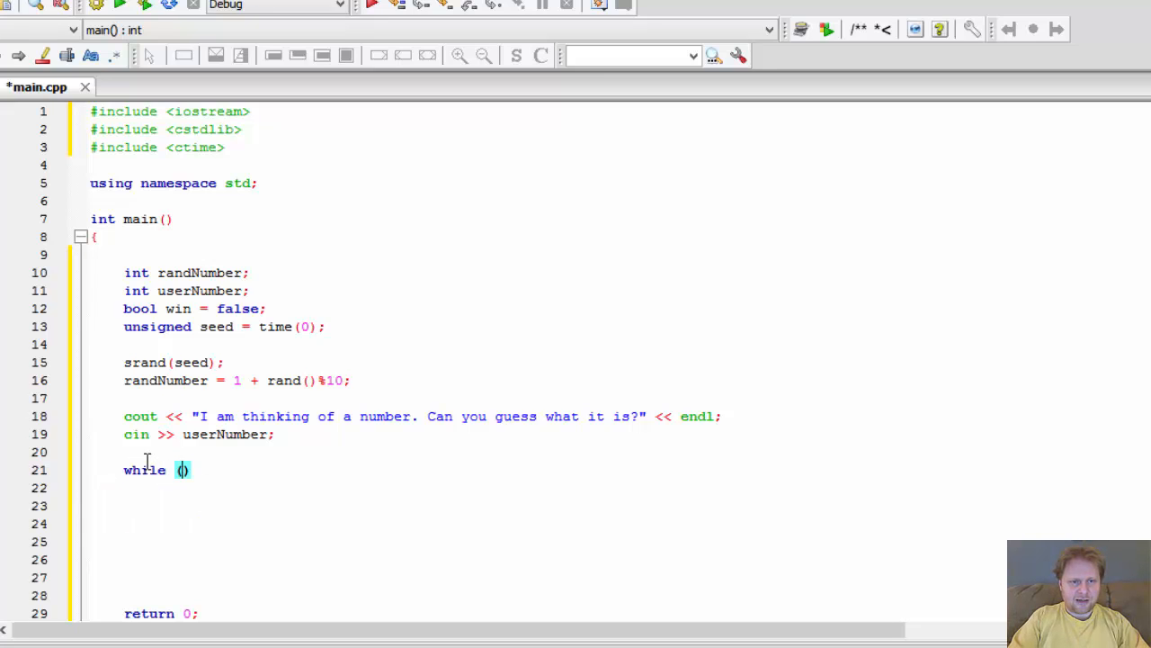
text(win !)
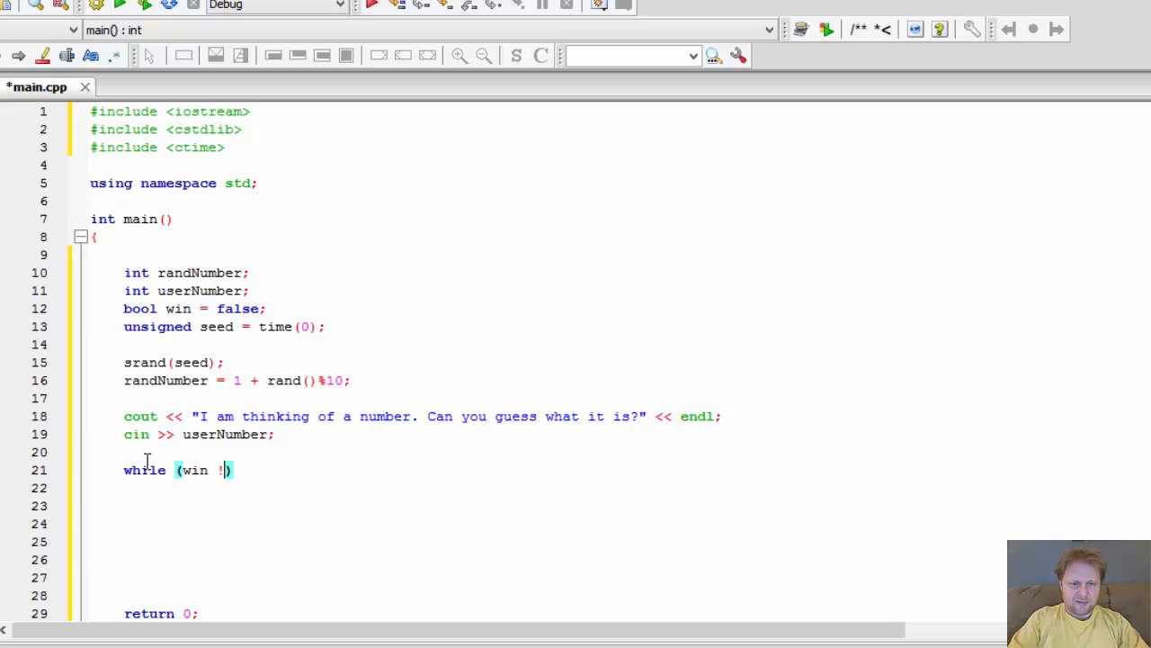
key(BackSpace)
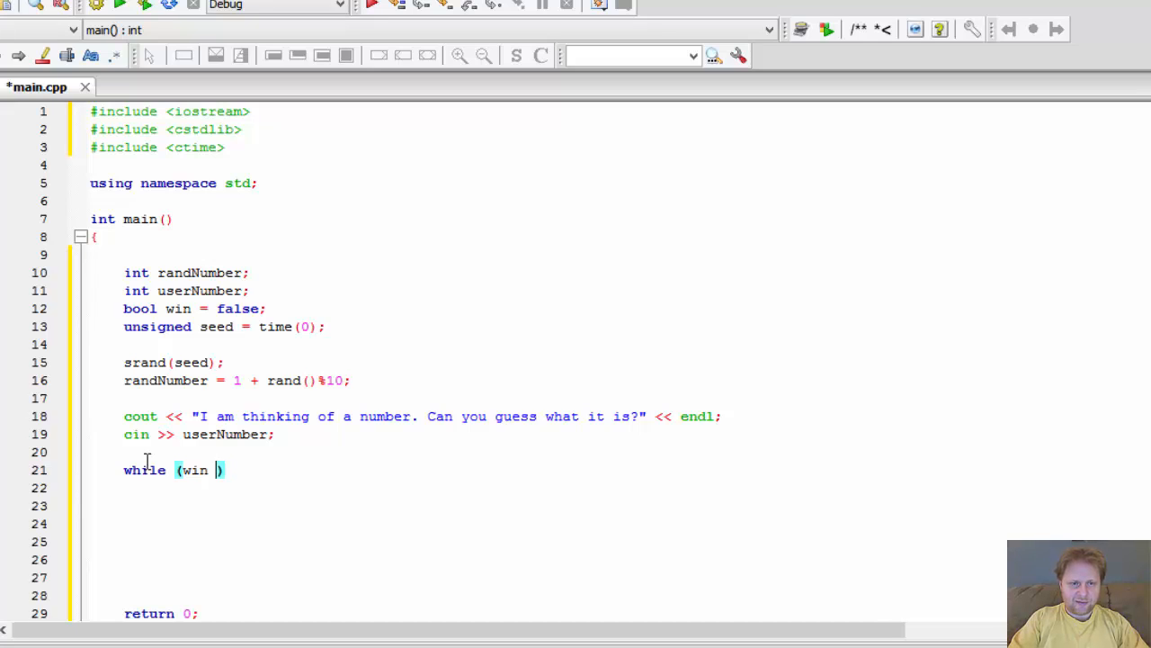
text(= false)
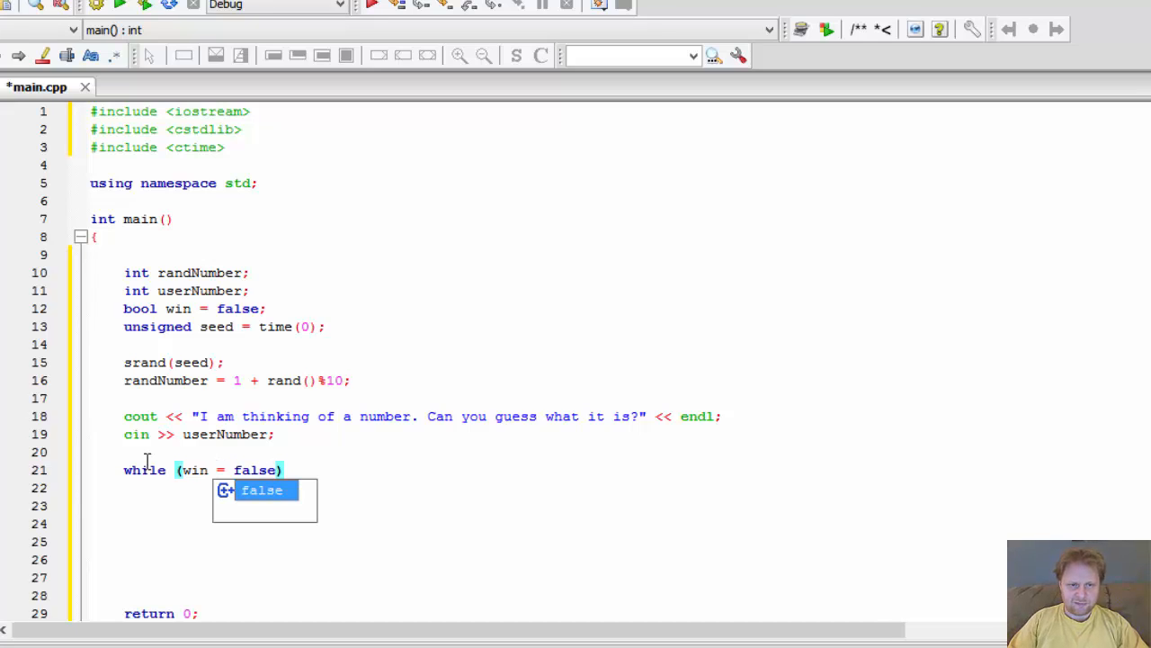
click(235, 469)
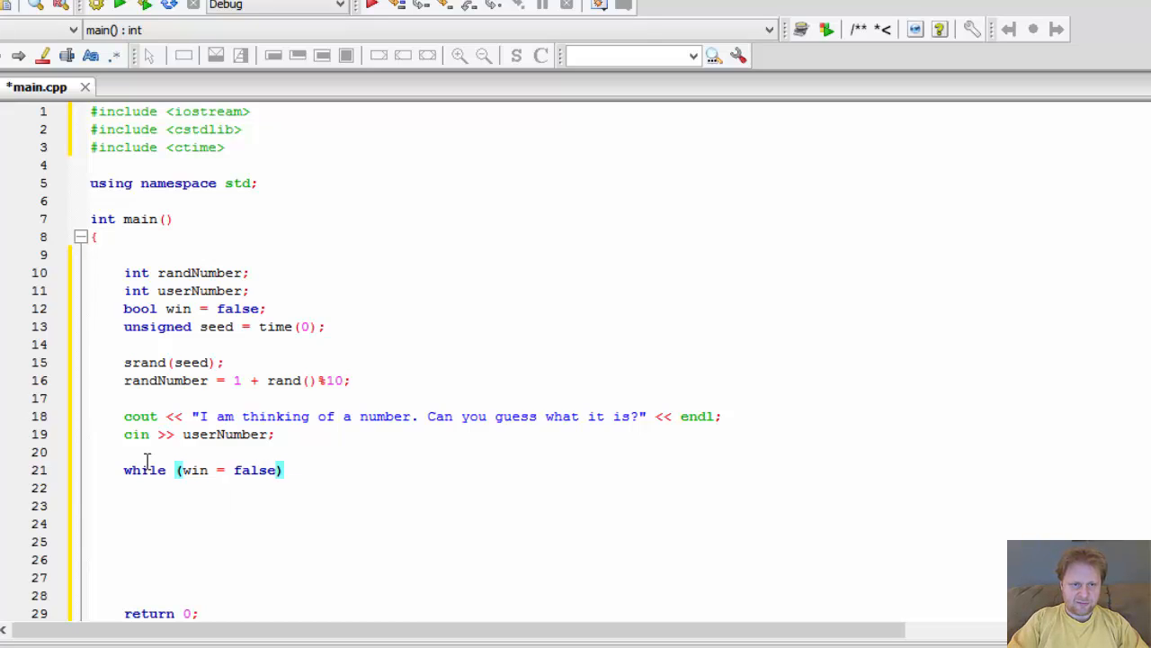
text(win)
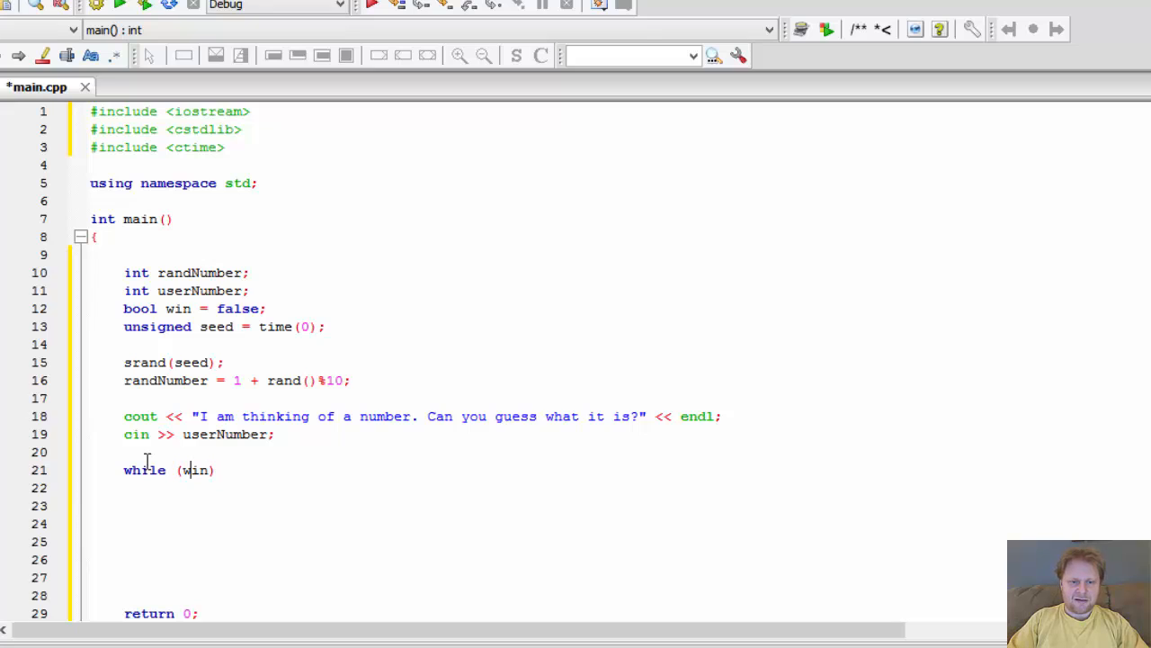
text(!)
click(548, 488)
text({)
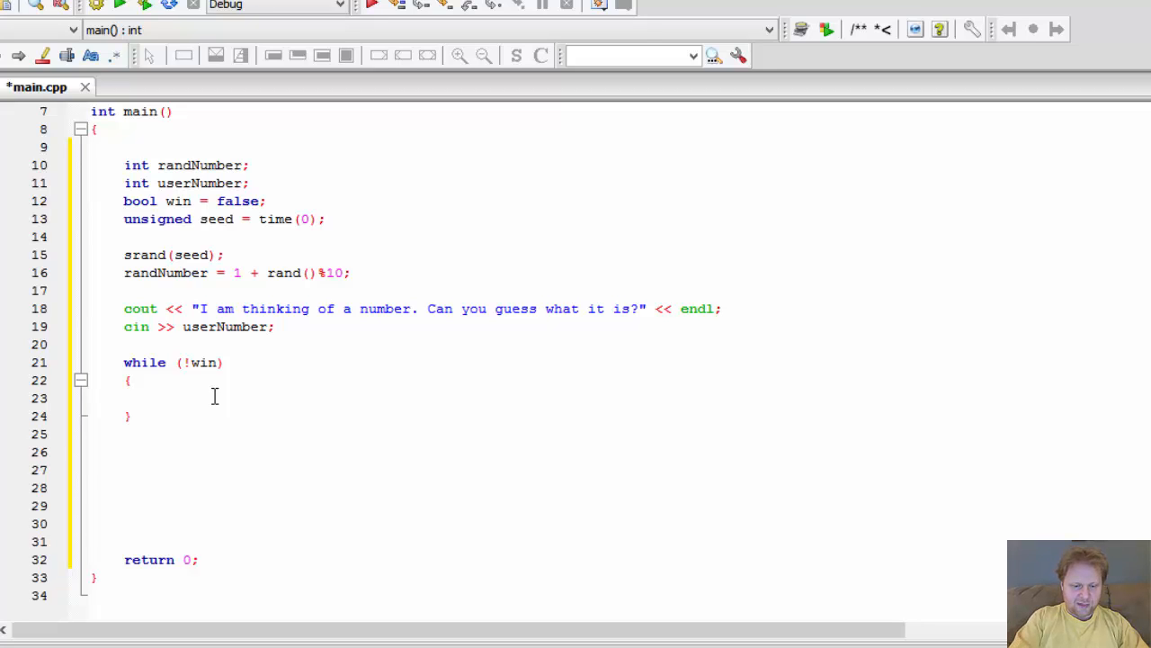
- Add if (userNumber < randNumber) printing "Too low, try again." and rereading userNumber with cin
text(if (u)
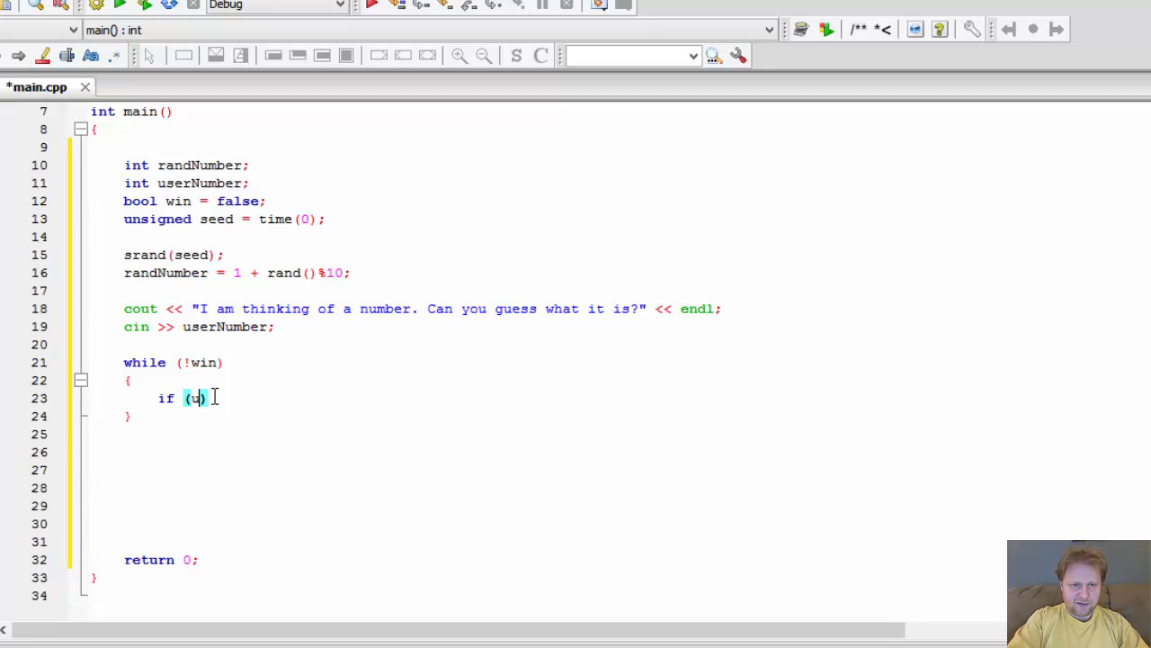
text(serNumber)
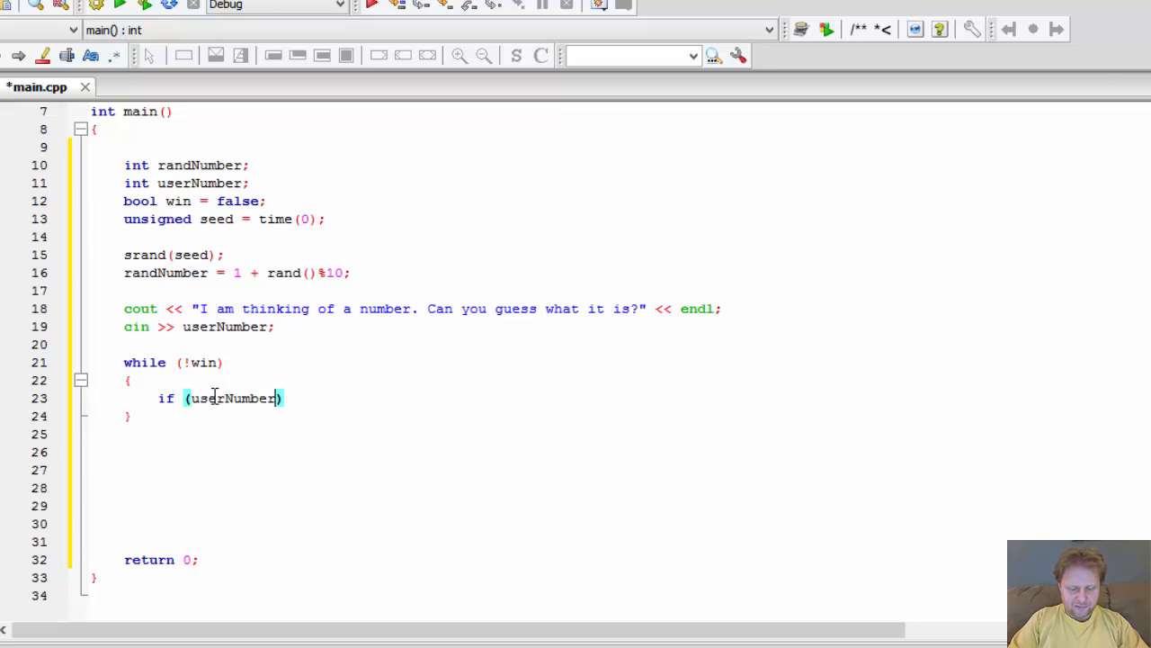
text(<)
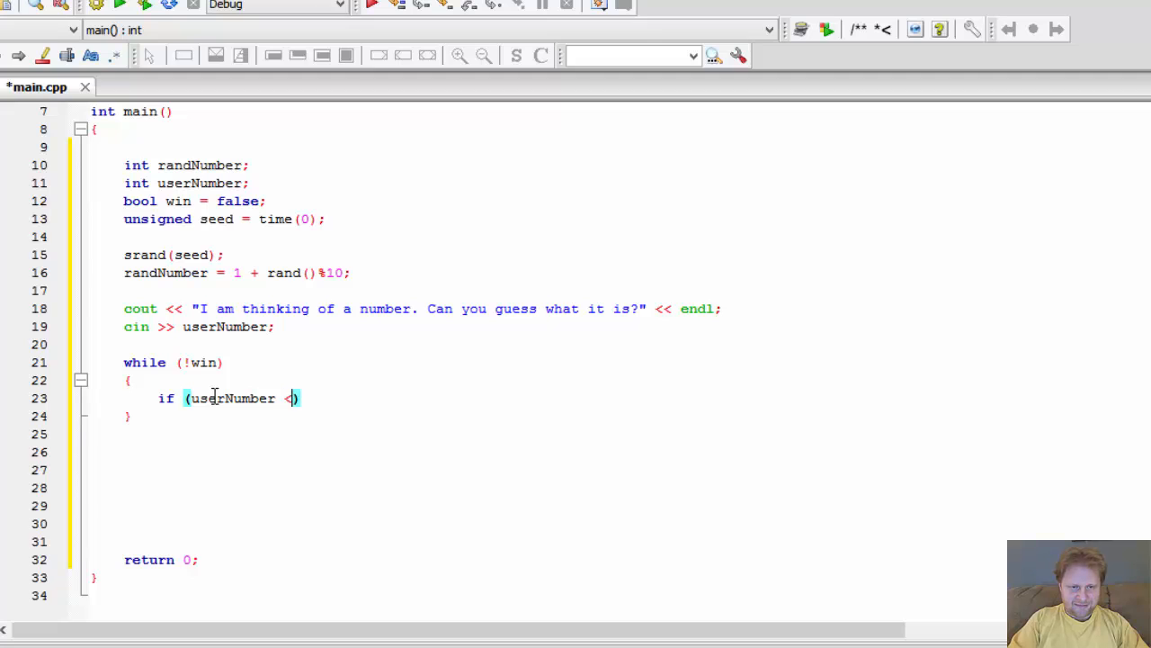
text(randNumber)
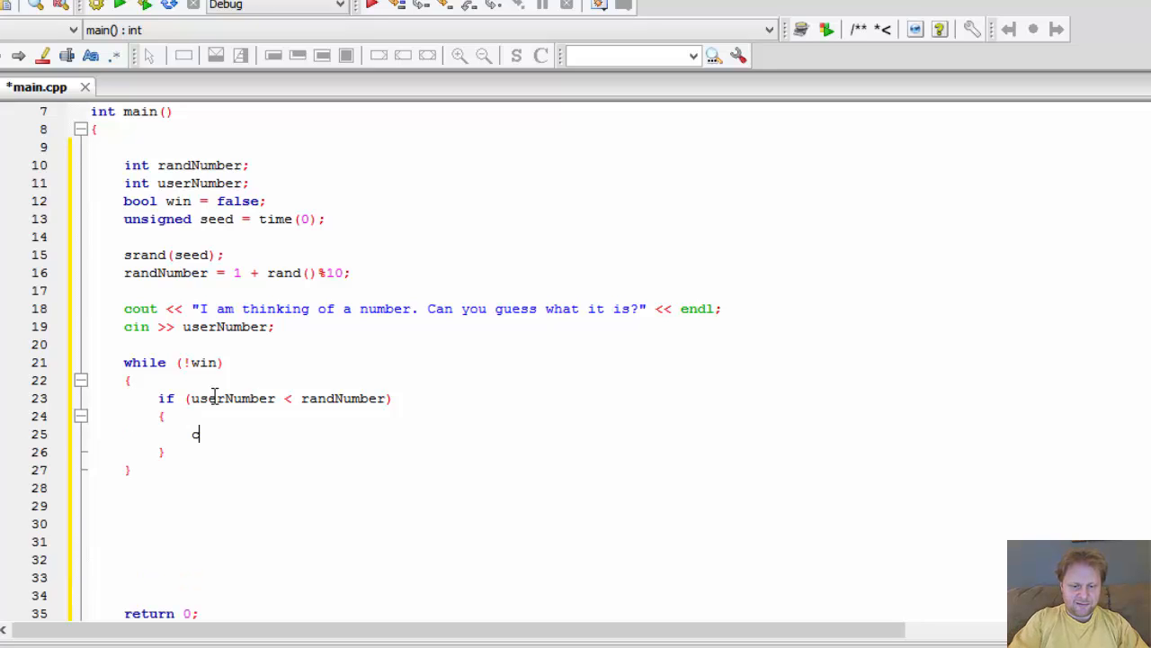
text(cout << "")
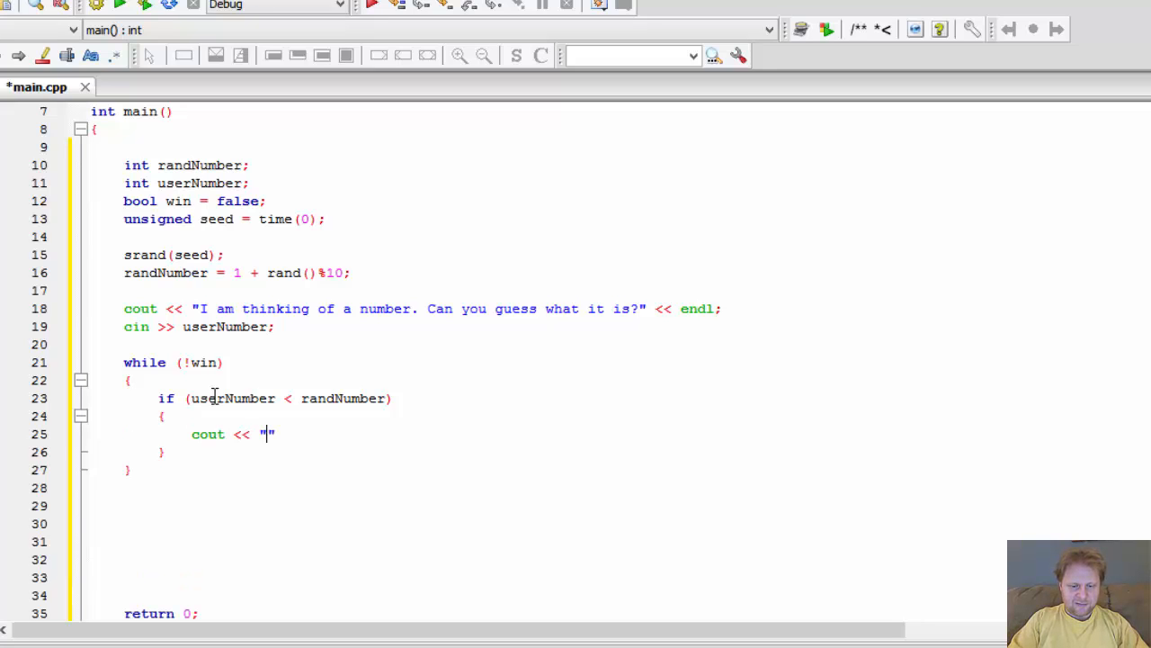
text(Too low,)
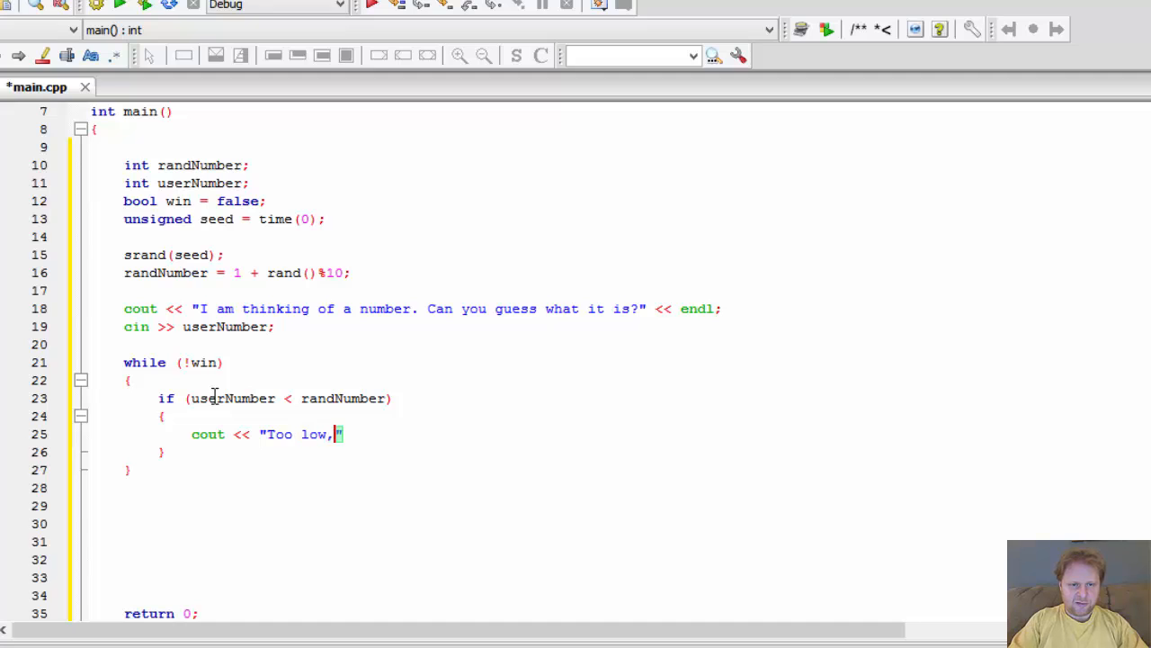
text(try)
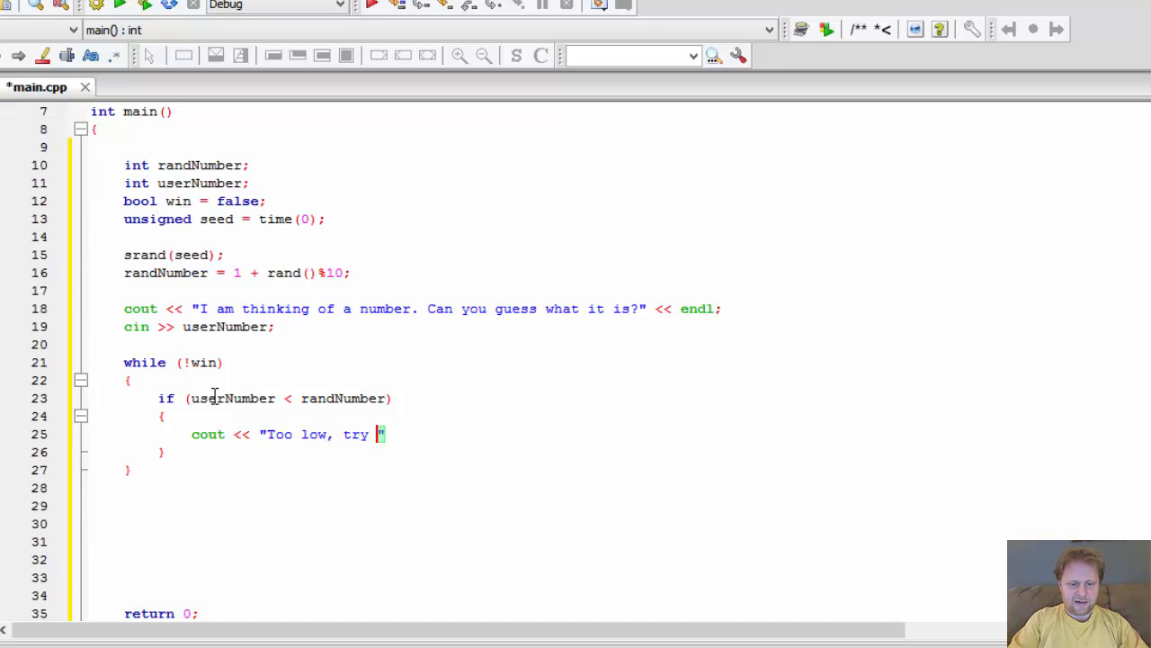
text(again.)
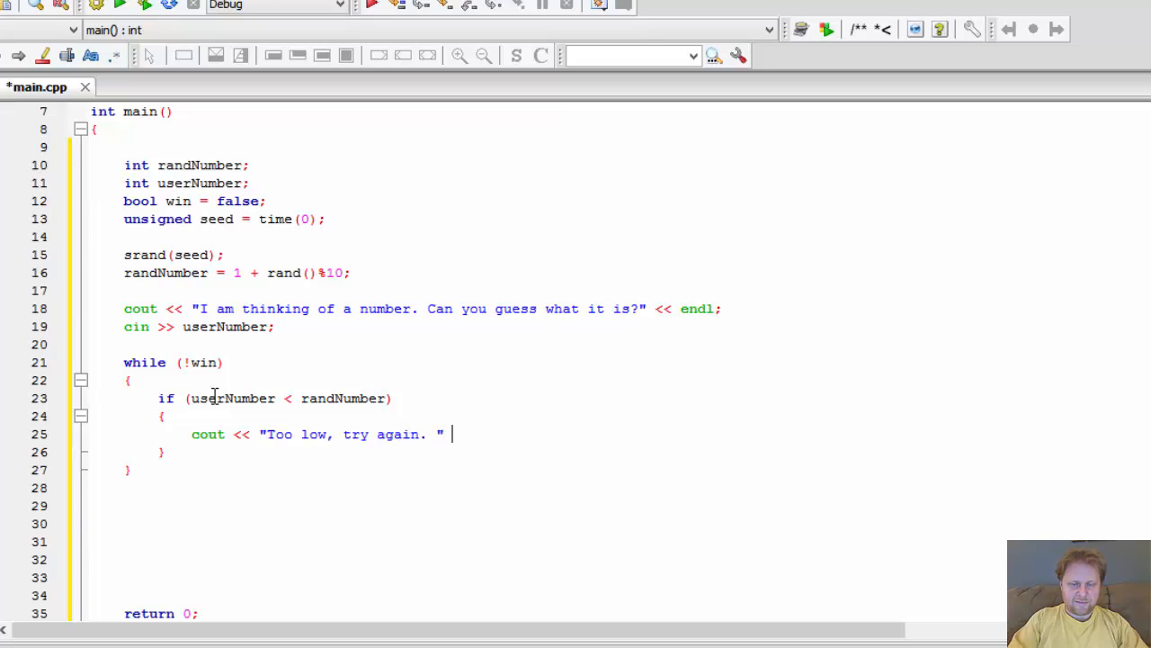
text(<< endl;)
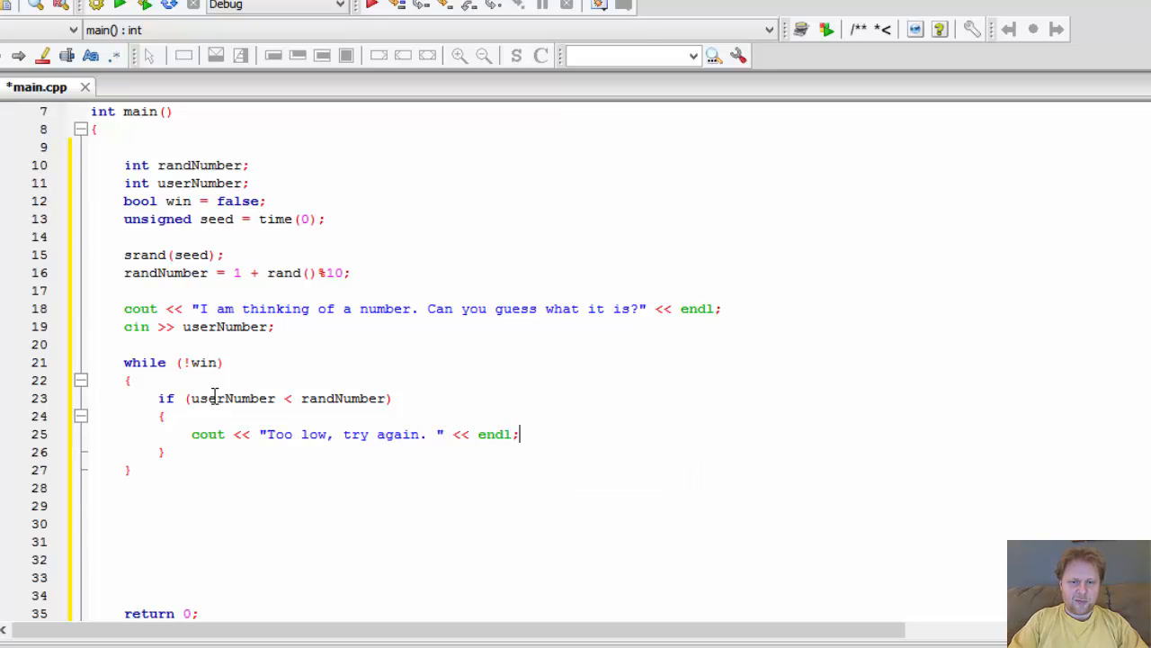
text(cin >>)
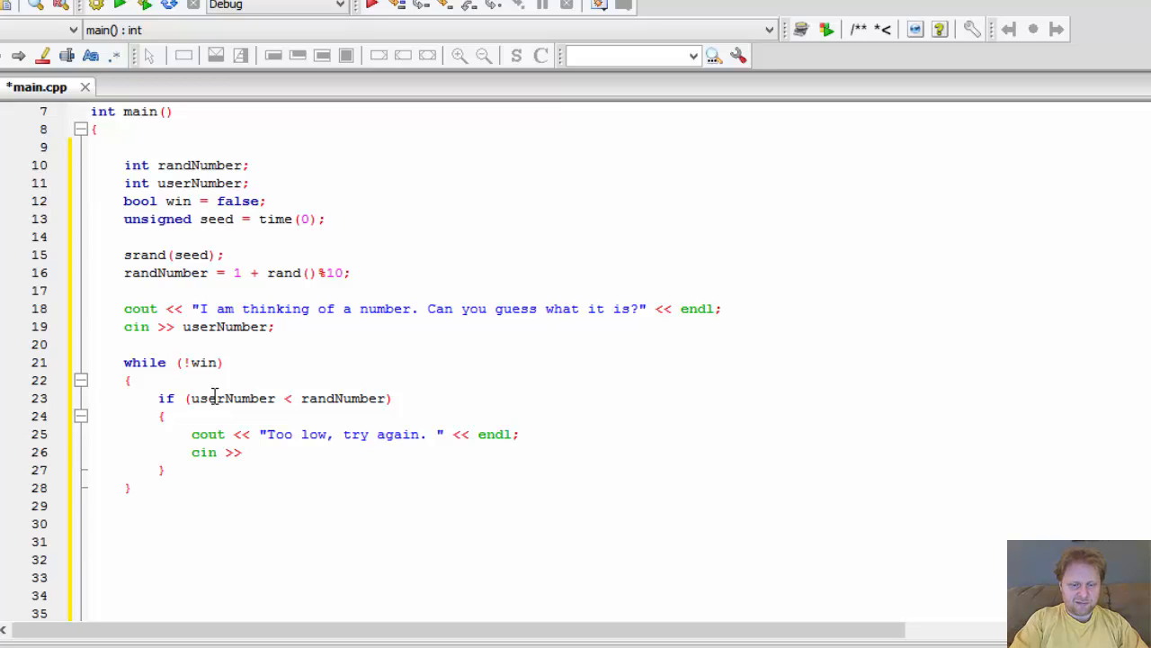
text(userNumber;)
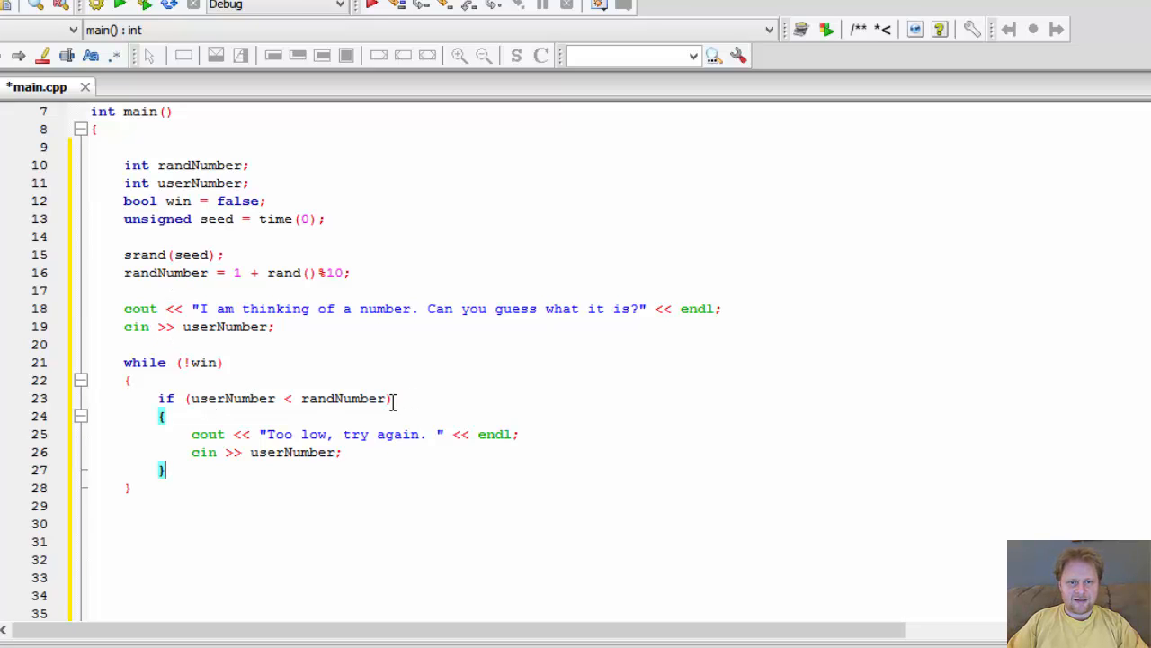
scroll(down, 3)
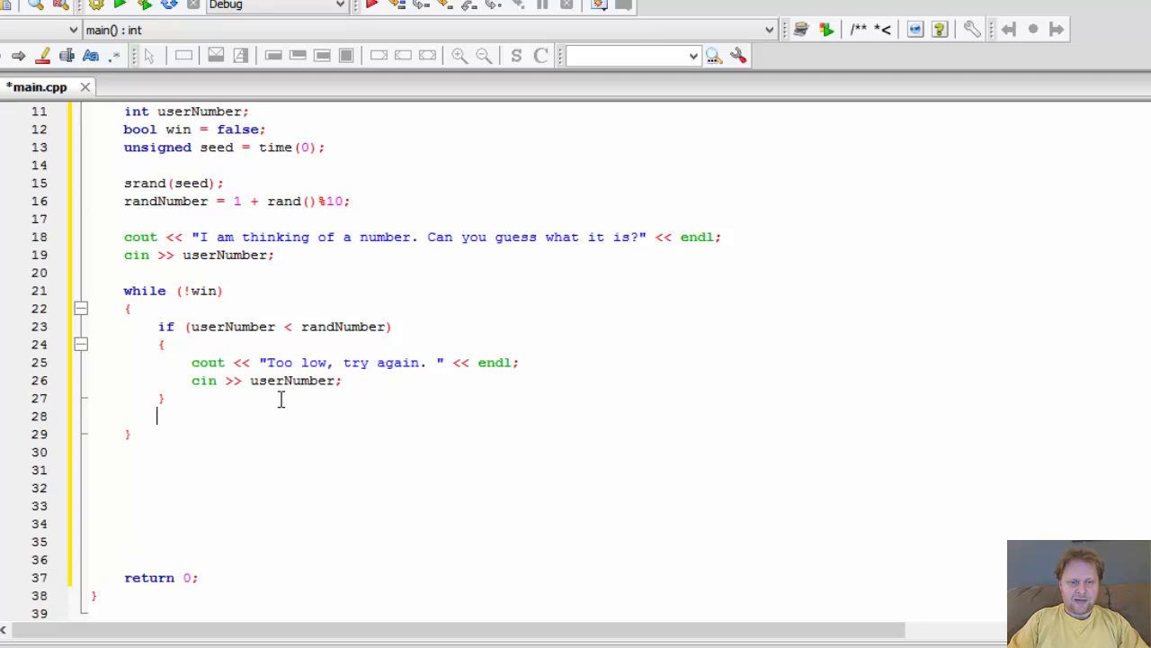
- Add else if (userNumber > randNumber) printing "Too high, try again." and rereading userNumber
text(else if)
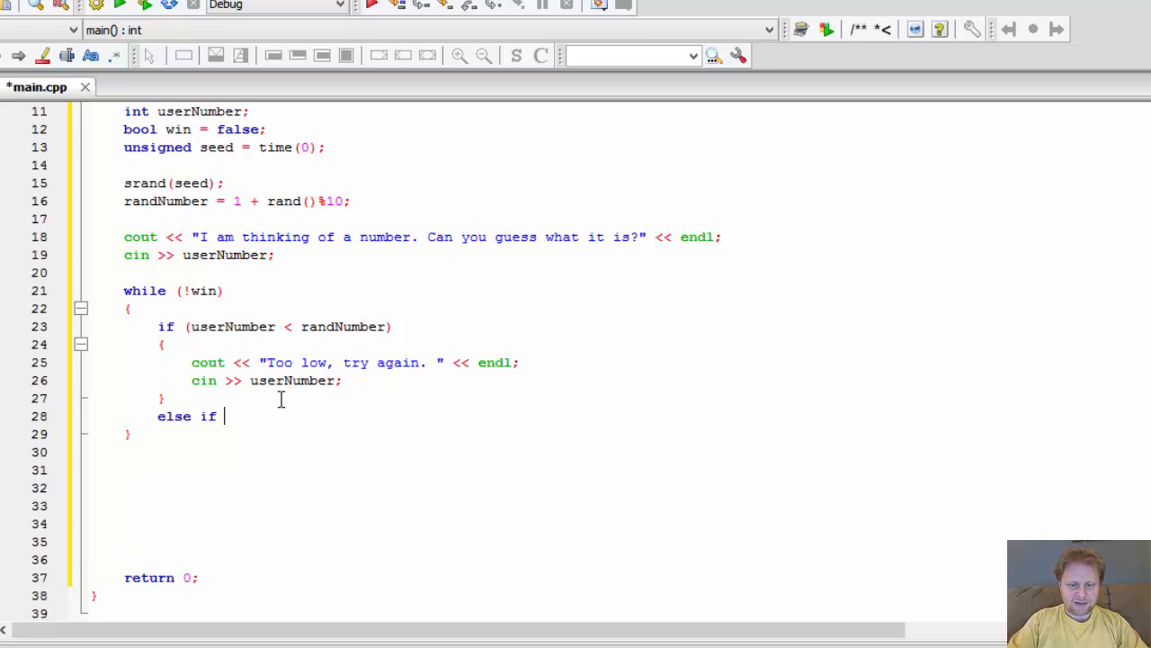
text((user))
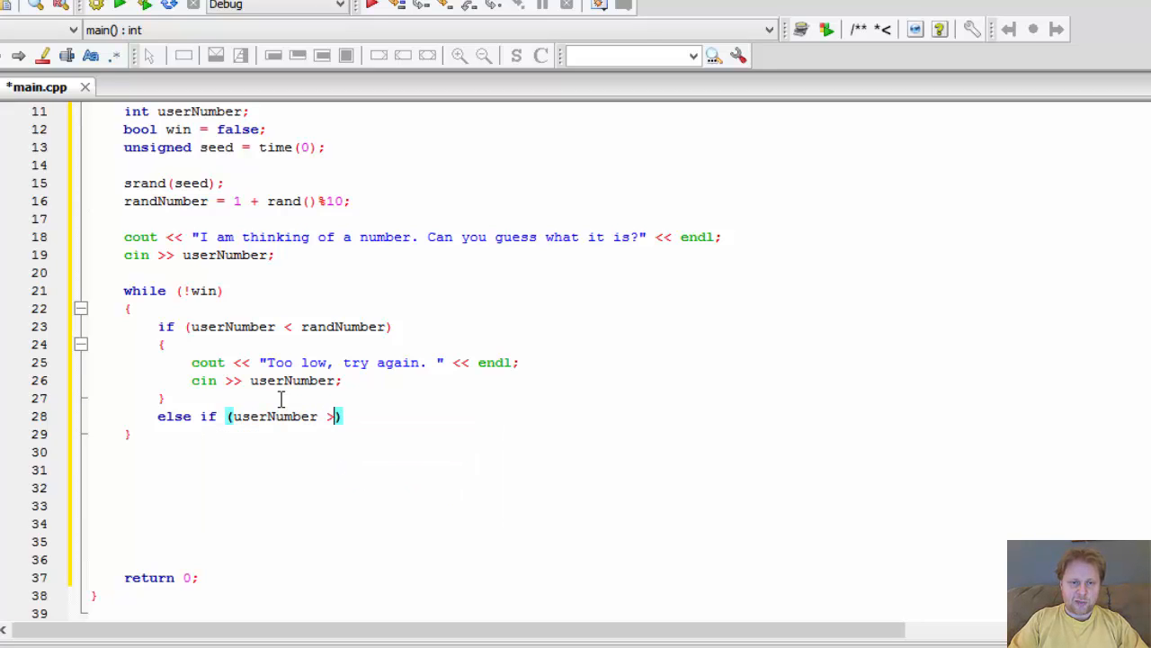
text(randNumber)
text({)
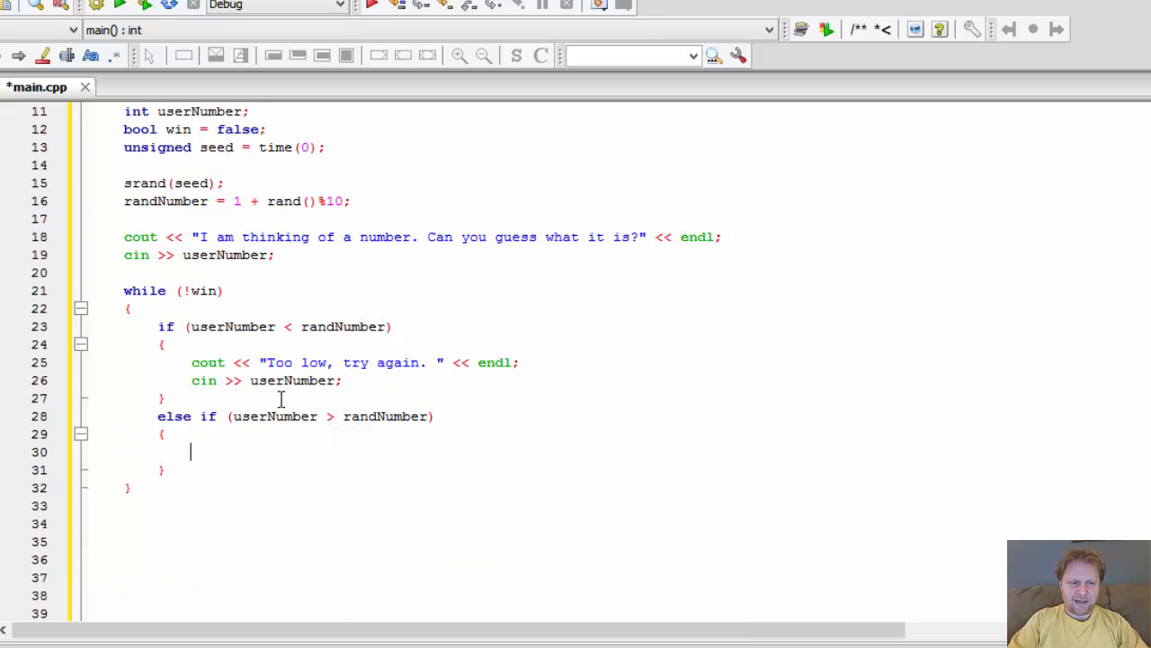
text(cout)
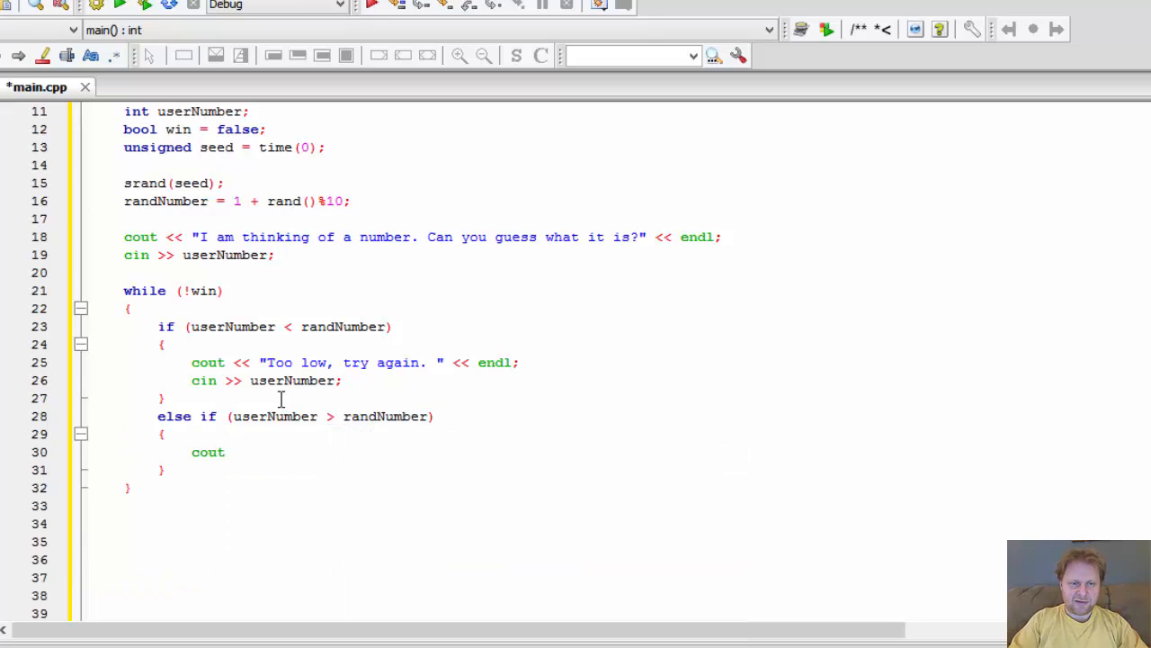
text(<< "Too h)
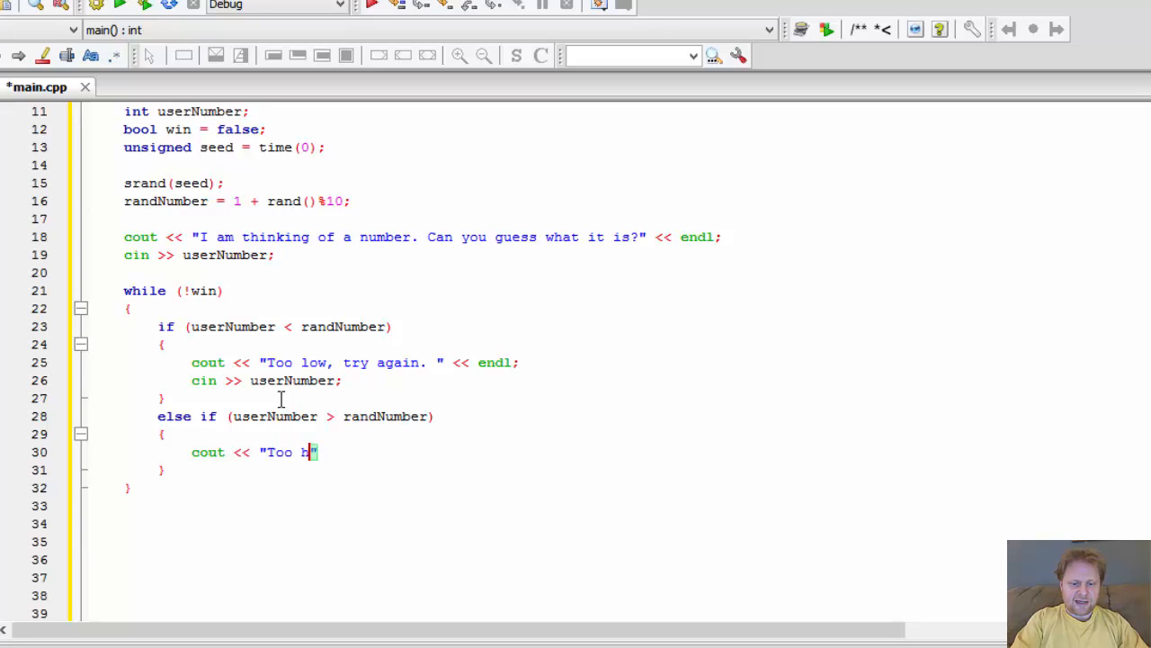
text(igh, t)
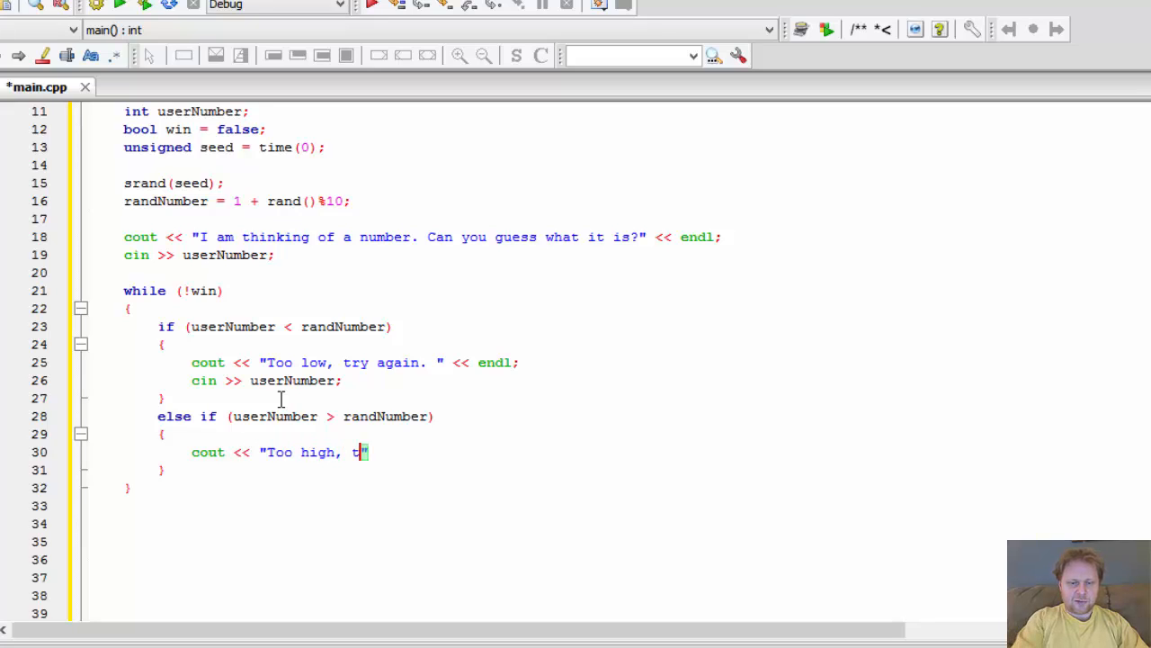
text(ry again)
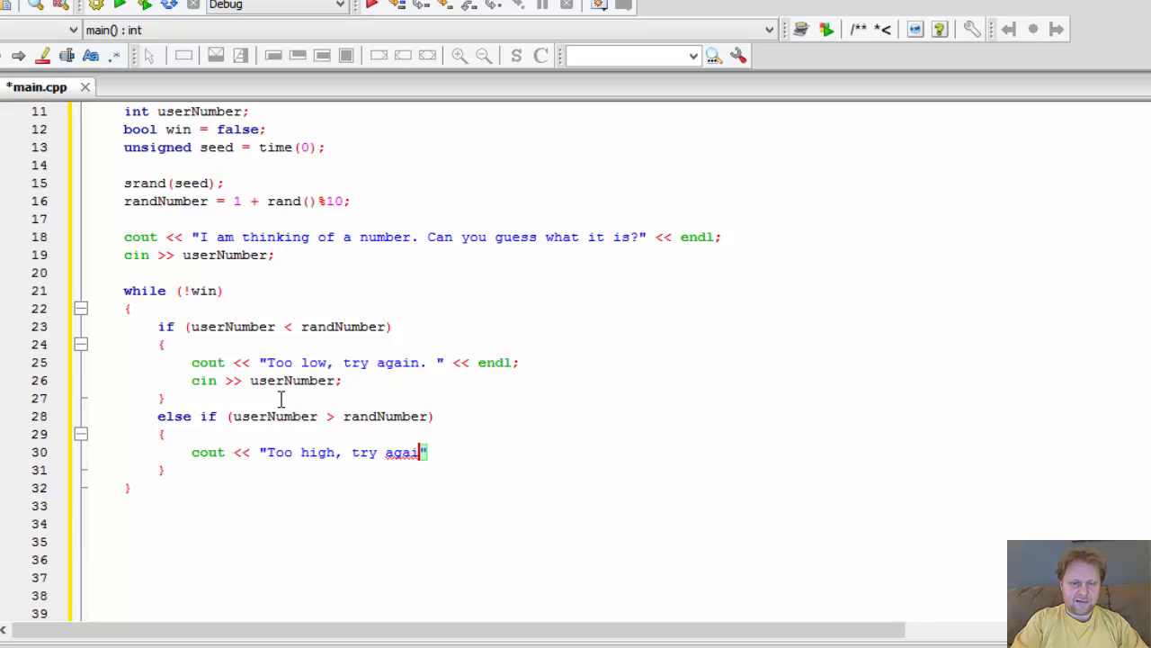
text(n.)
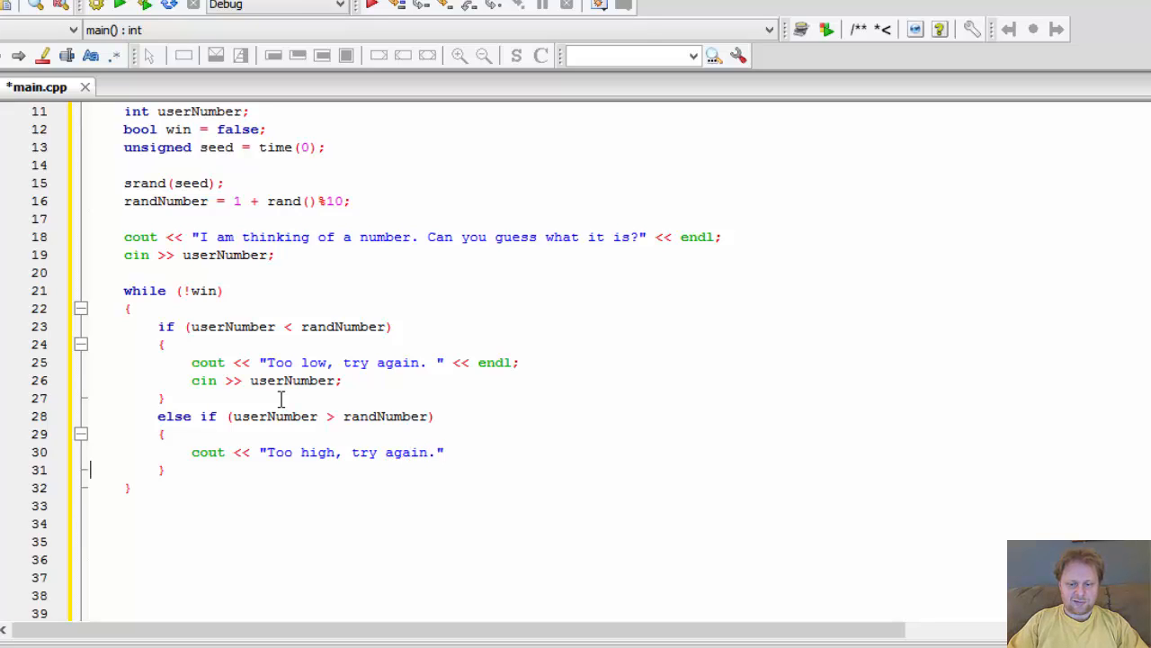
text(<< endl;)
text(cin >> u)
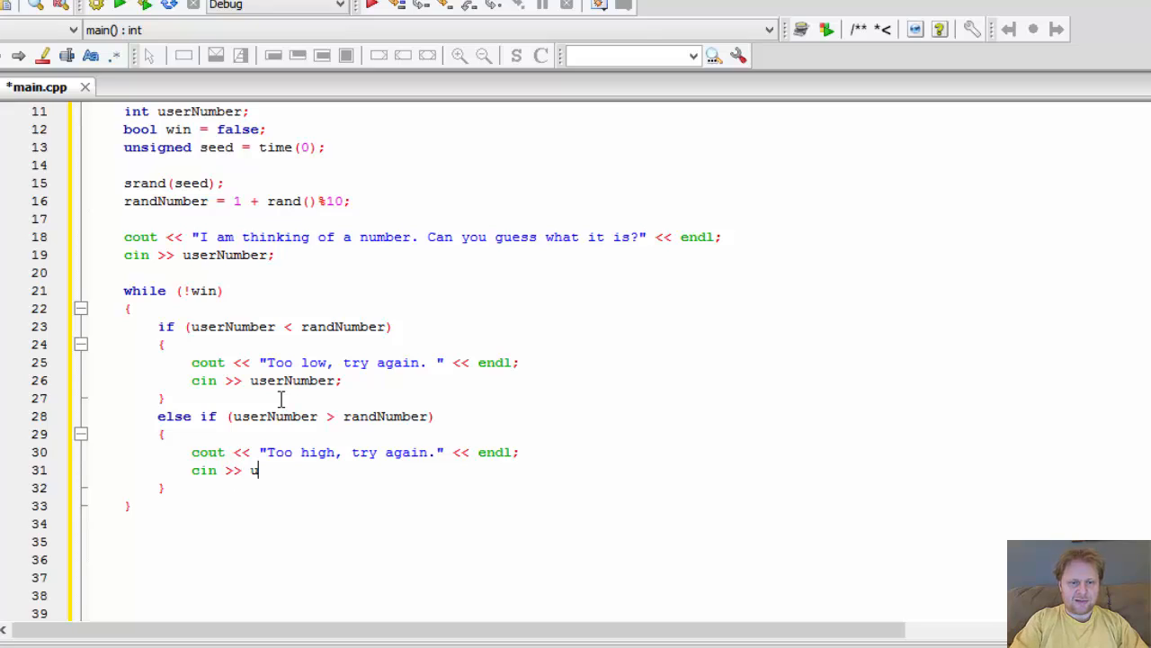
text(serNumber)
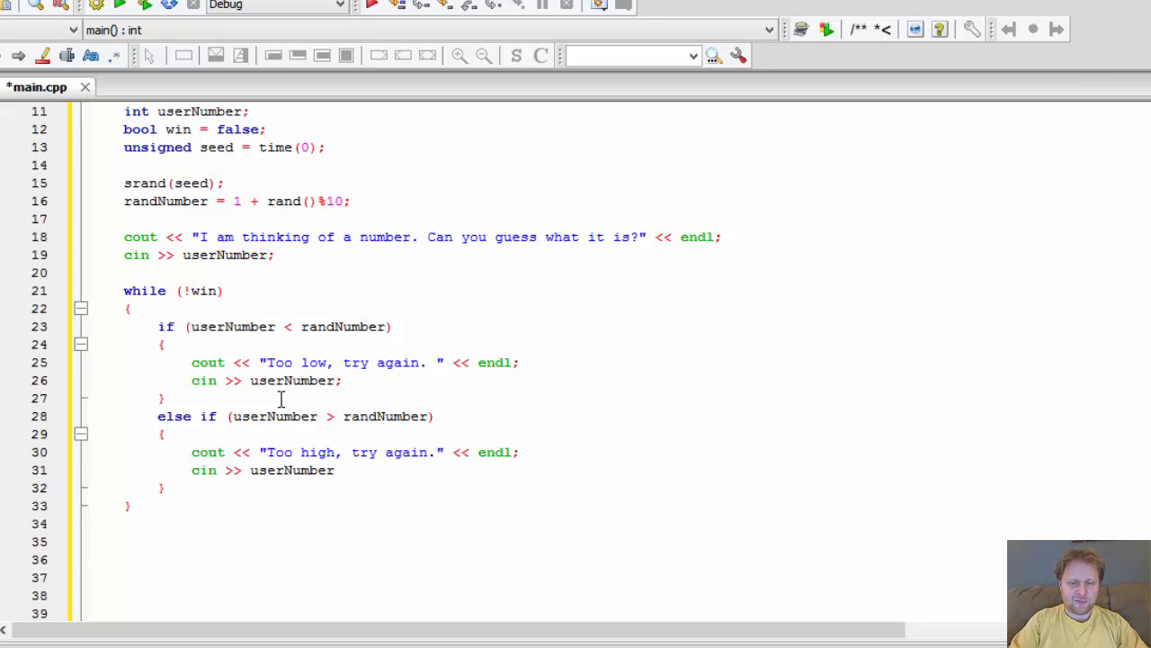
text(;)
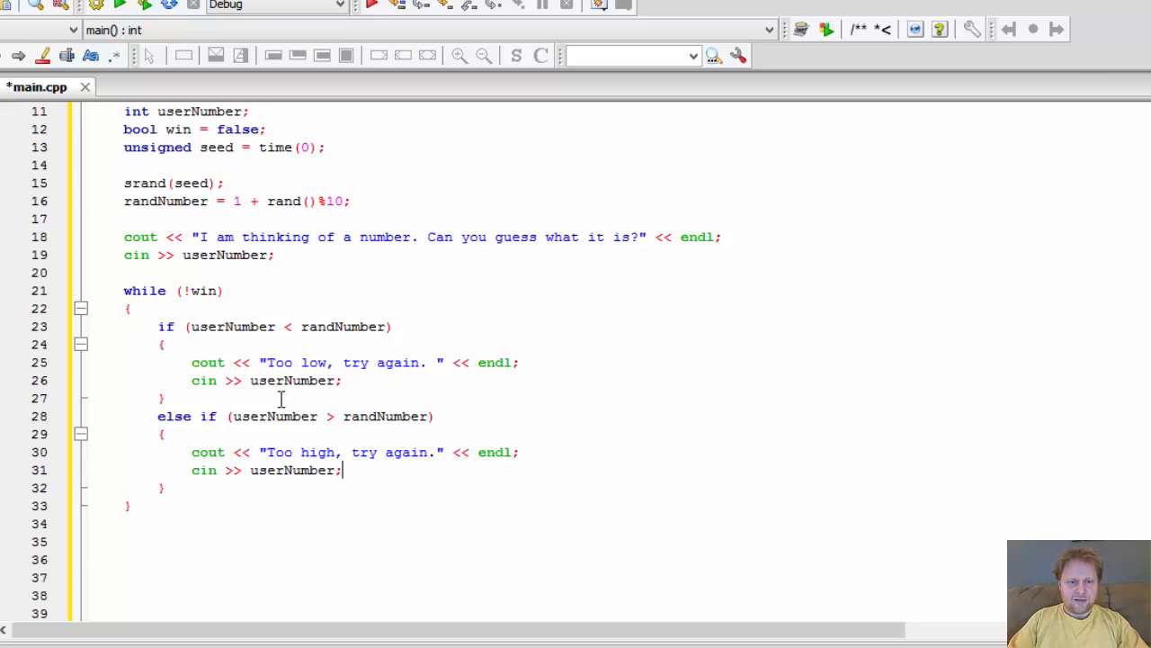
text(e)
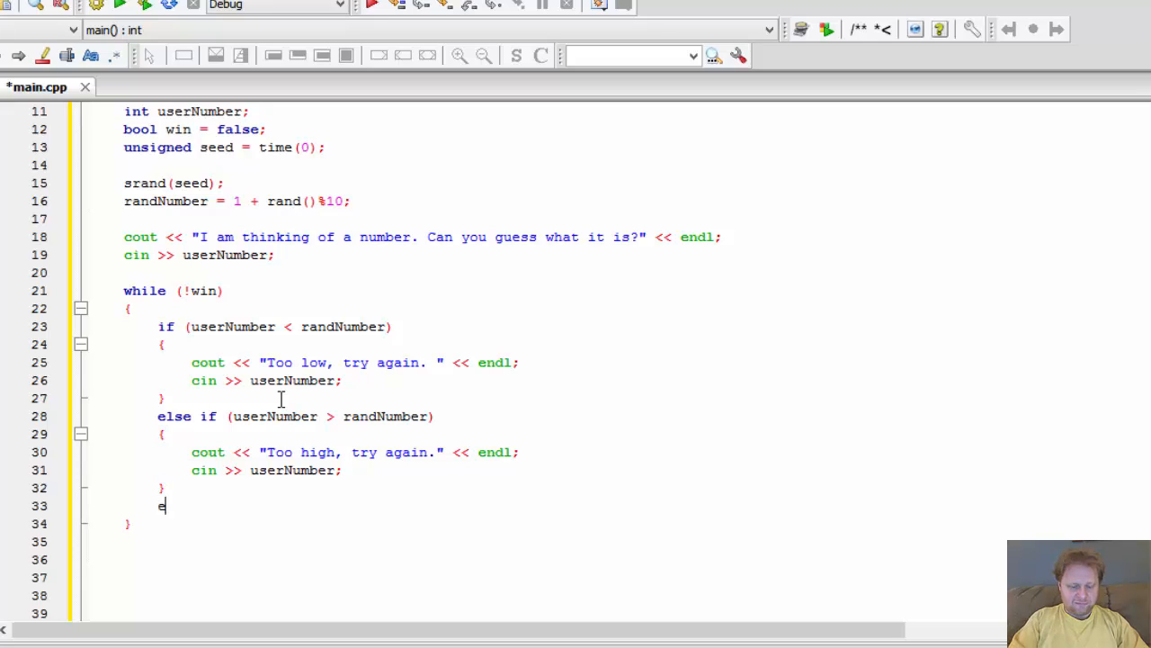
- Add an else branch printing "Congratulations, you guessed the correct number." and setting win = true
text(lse //winner)
text({)
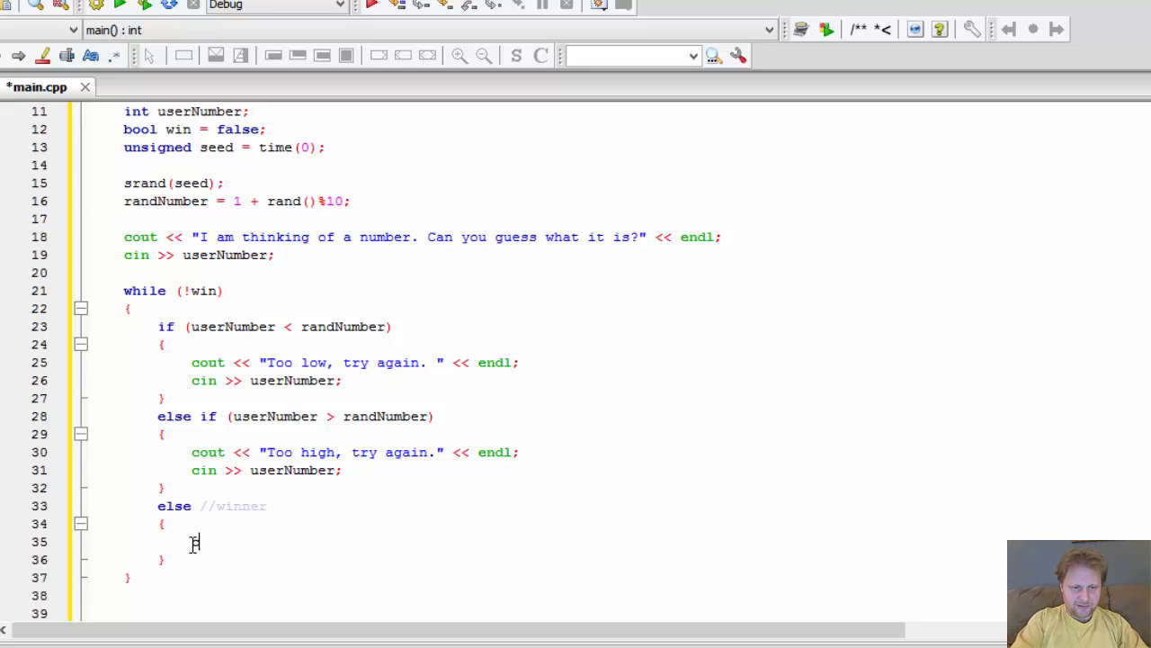
text(cout <<)
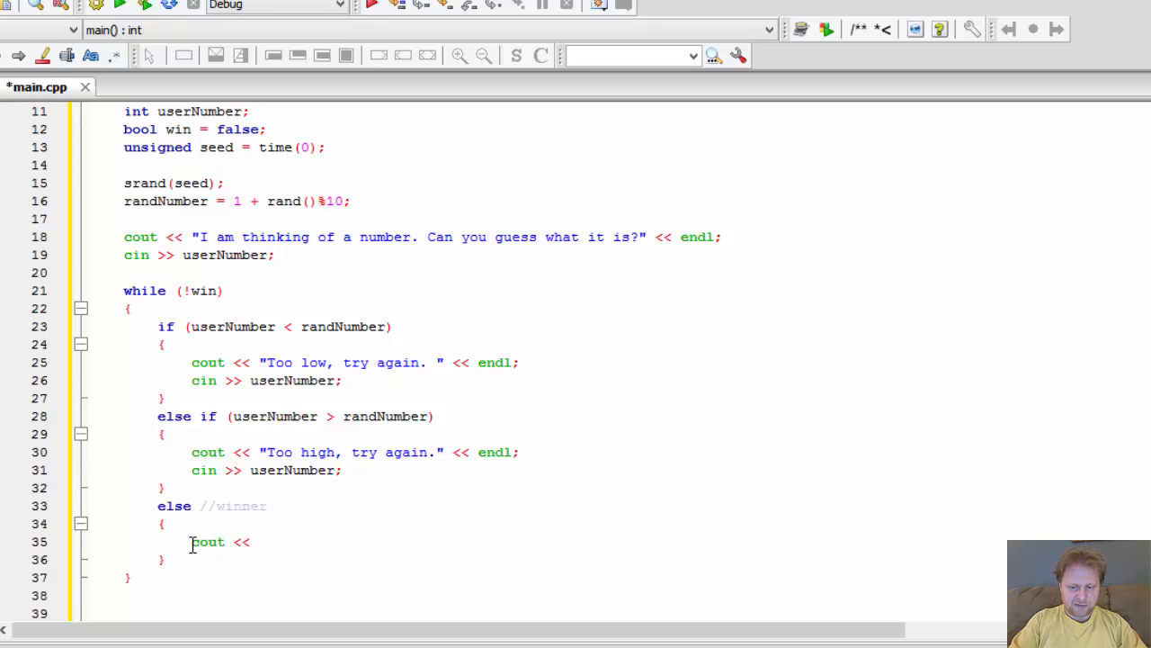
text("Congratula")
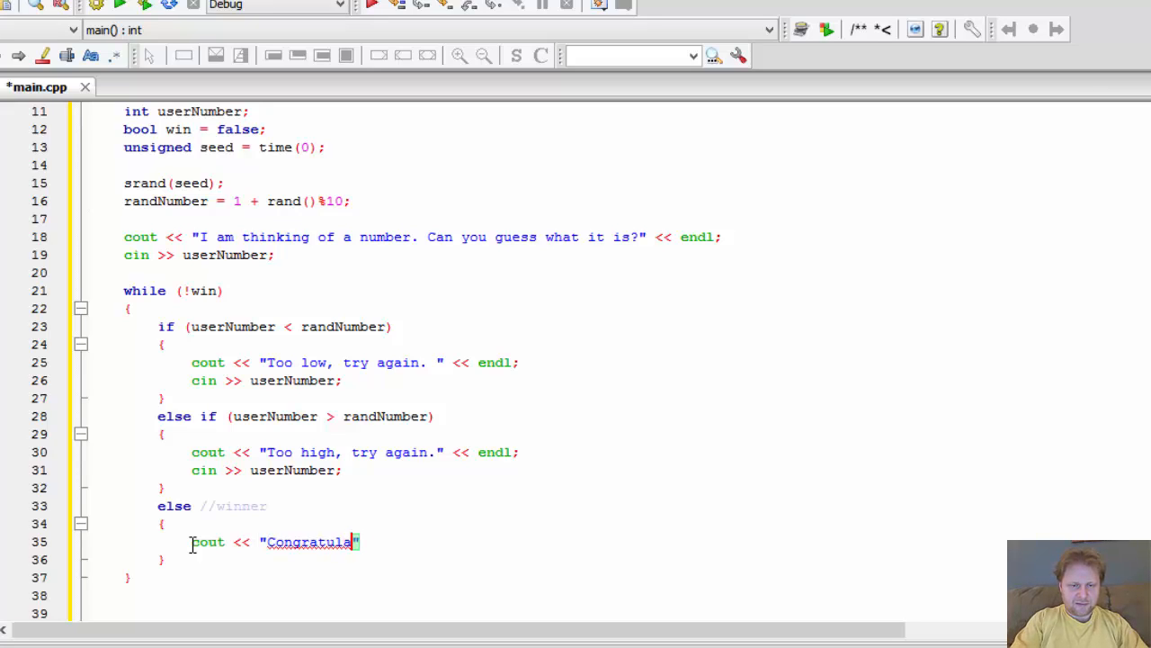
text(tions, you g)
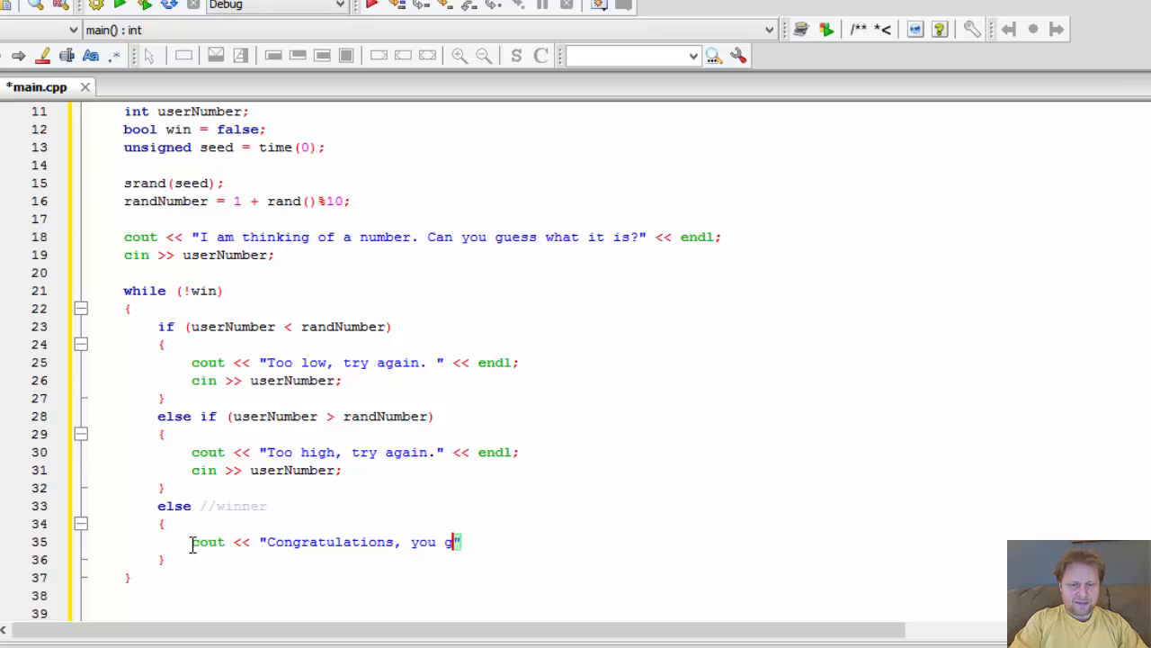
text(uessed)
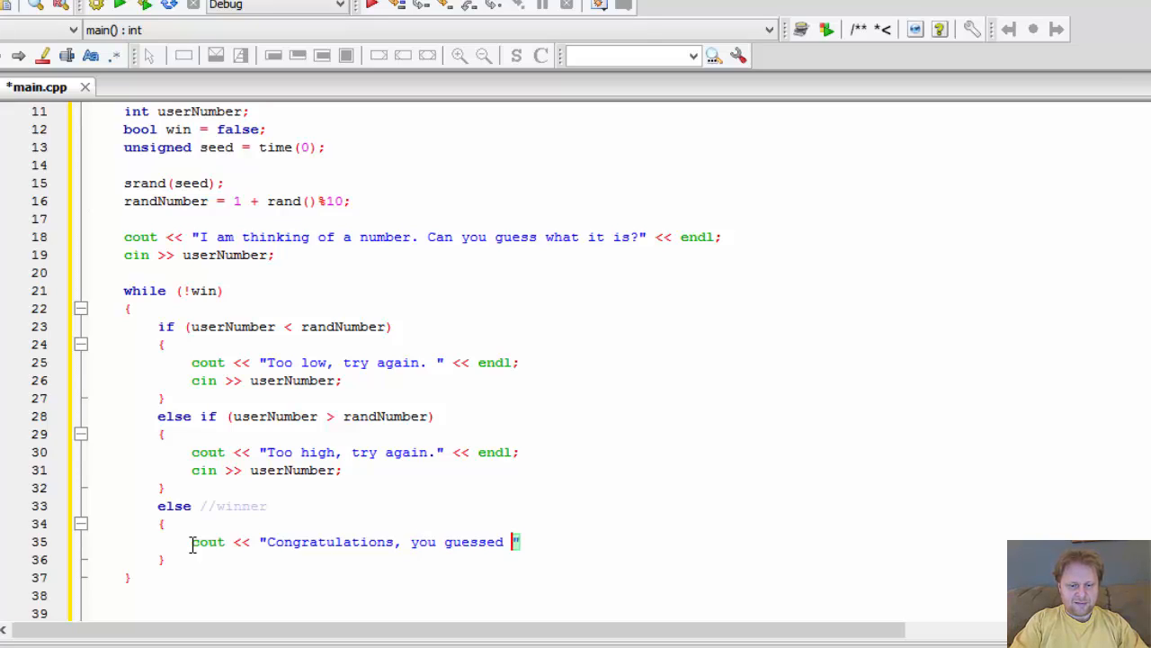
text(the)
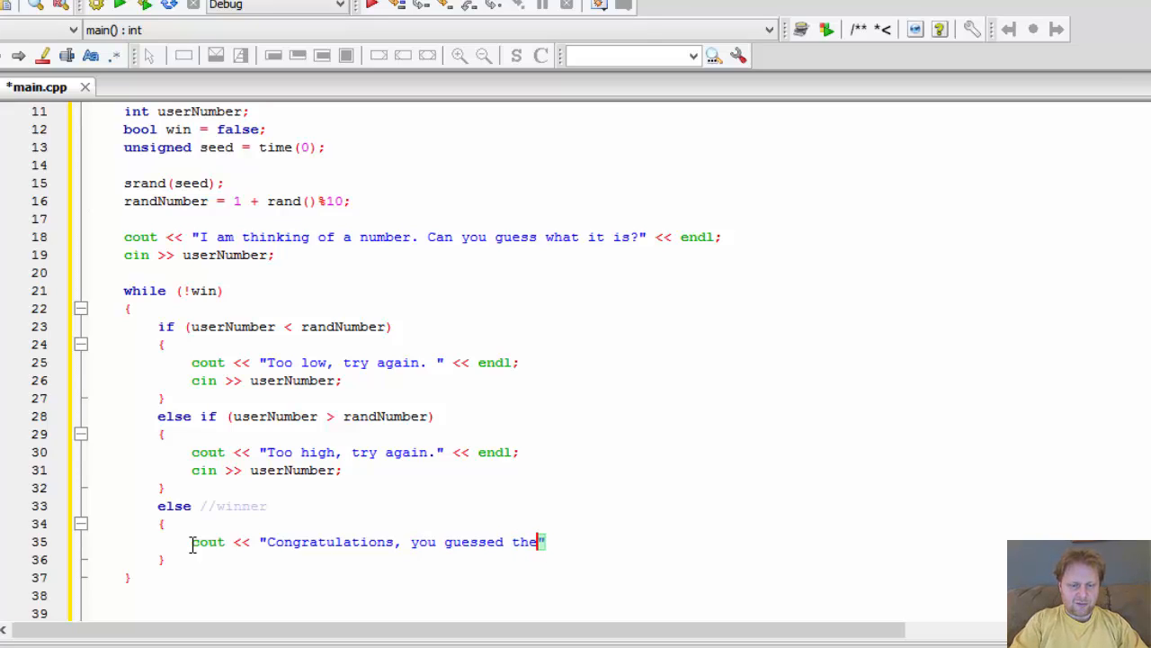
text(correct number.)
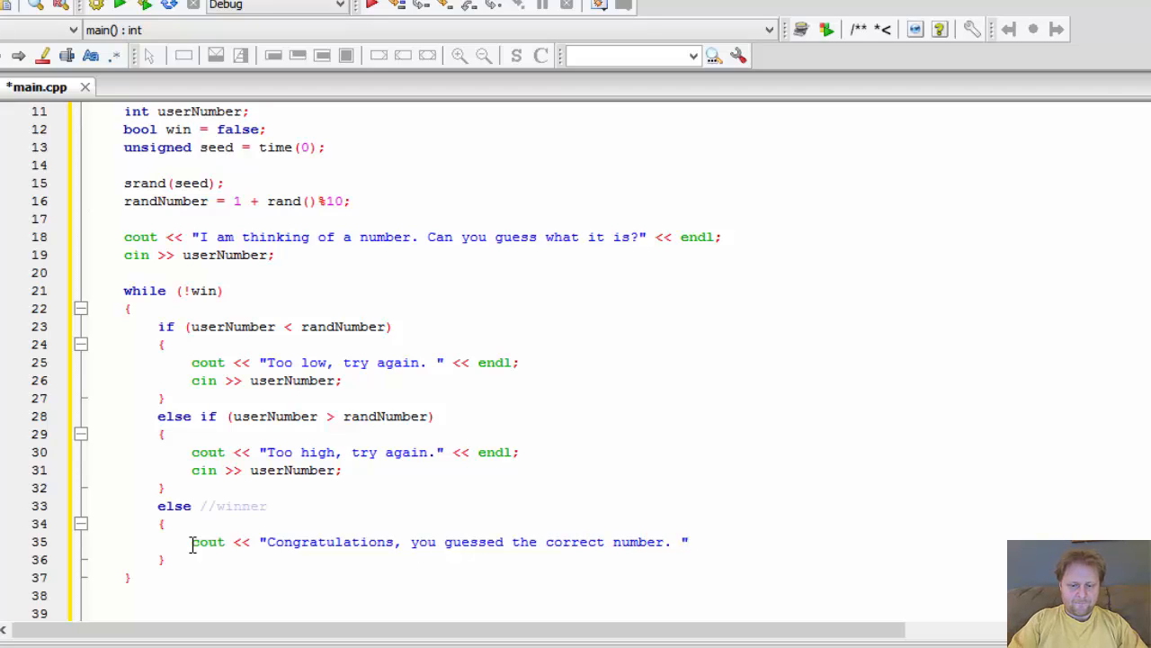
text(<< endl;)
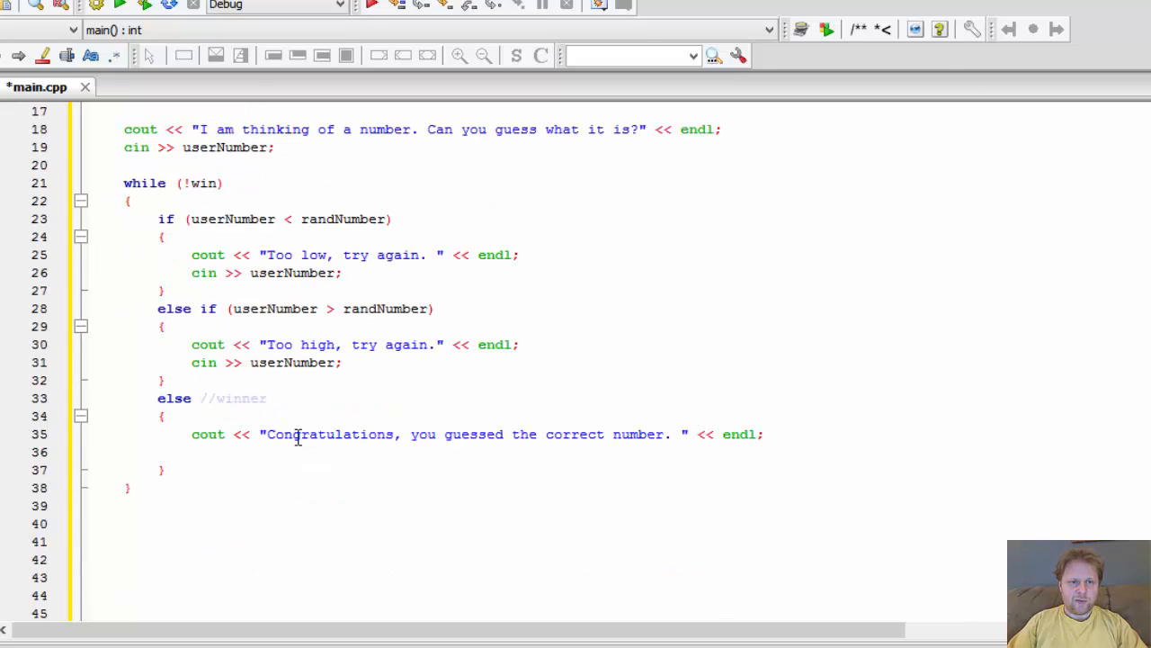
scroll(up, 3)
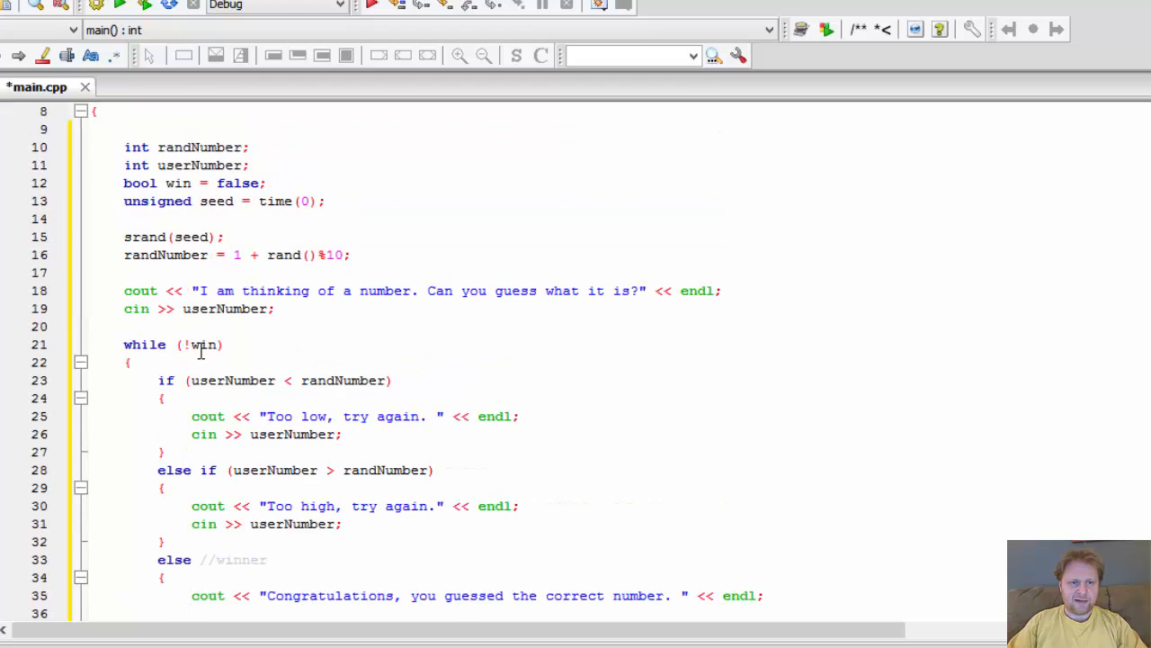
text(win = tr)
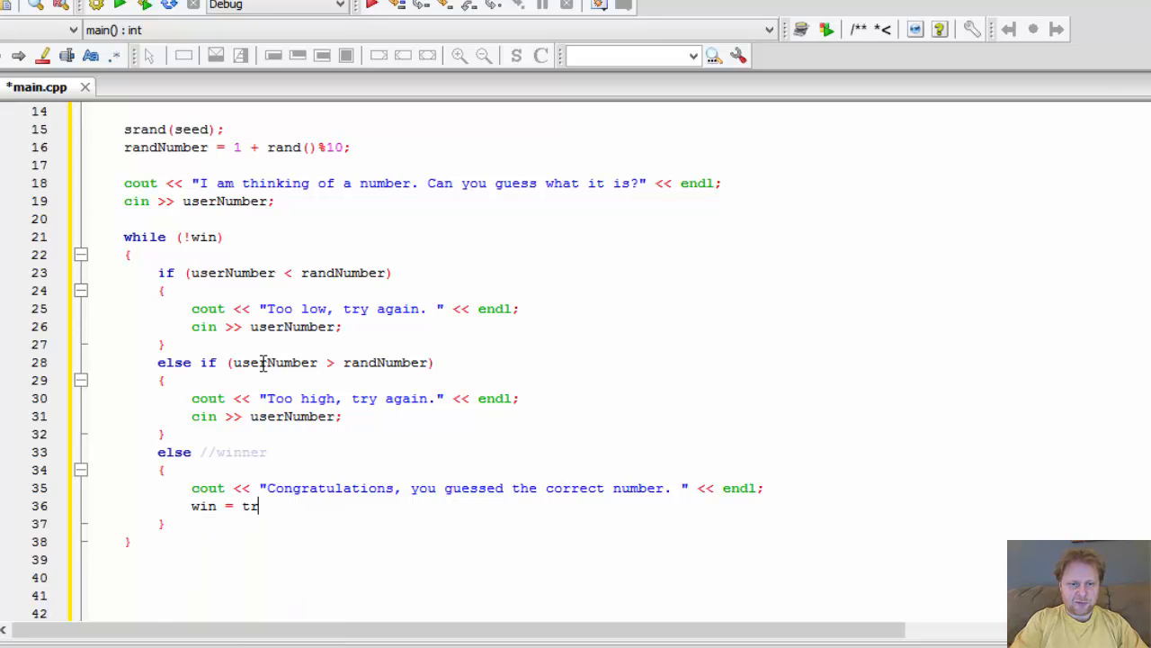
text(ue;)
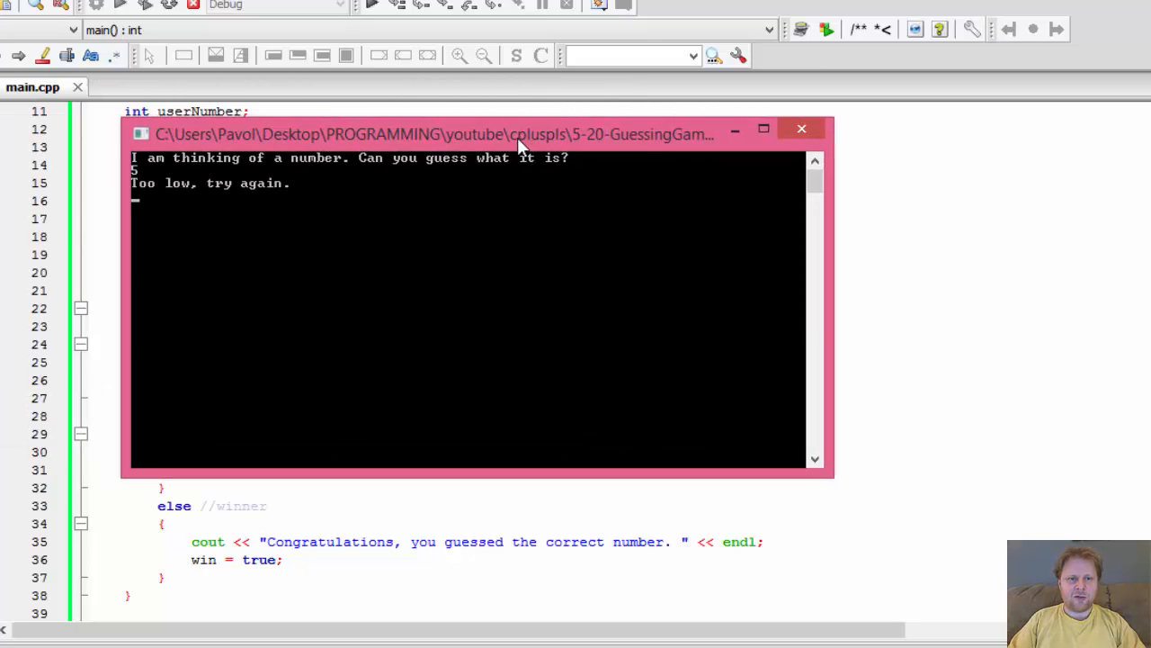
- Enter 6 as the winning guess, then close the console window
text(6)
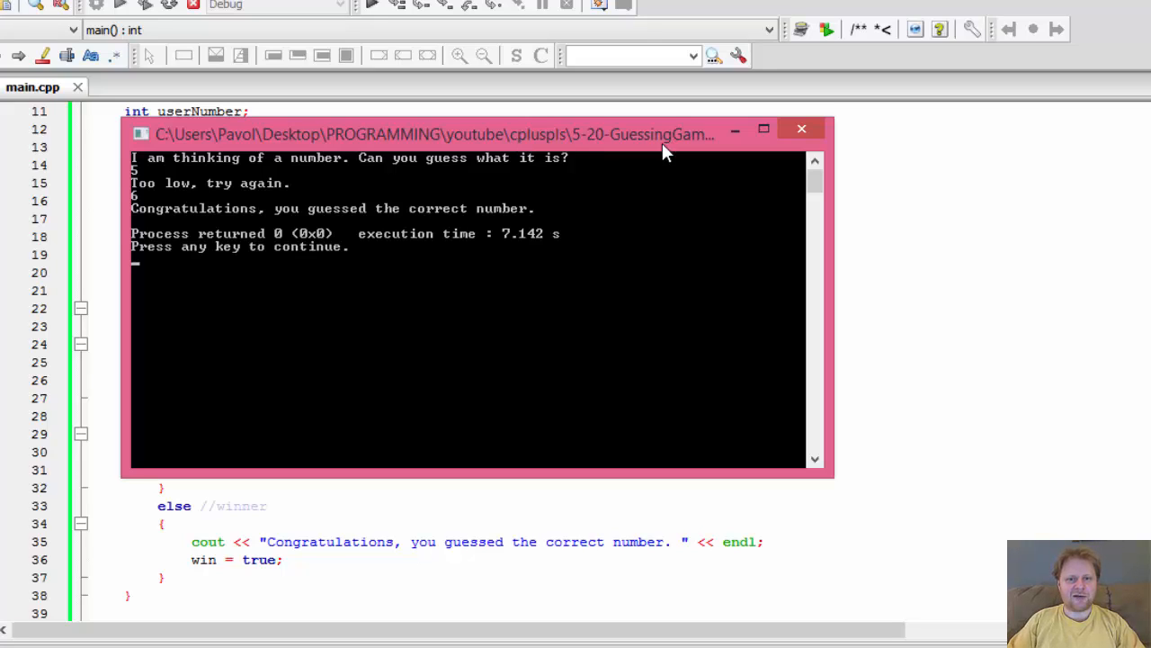
click(802, 128)
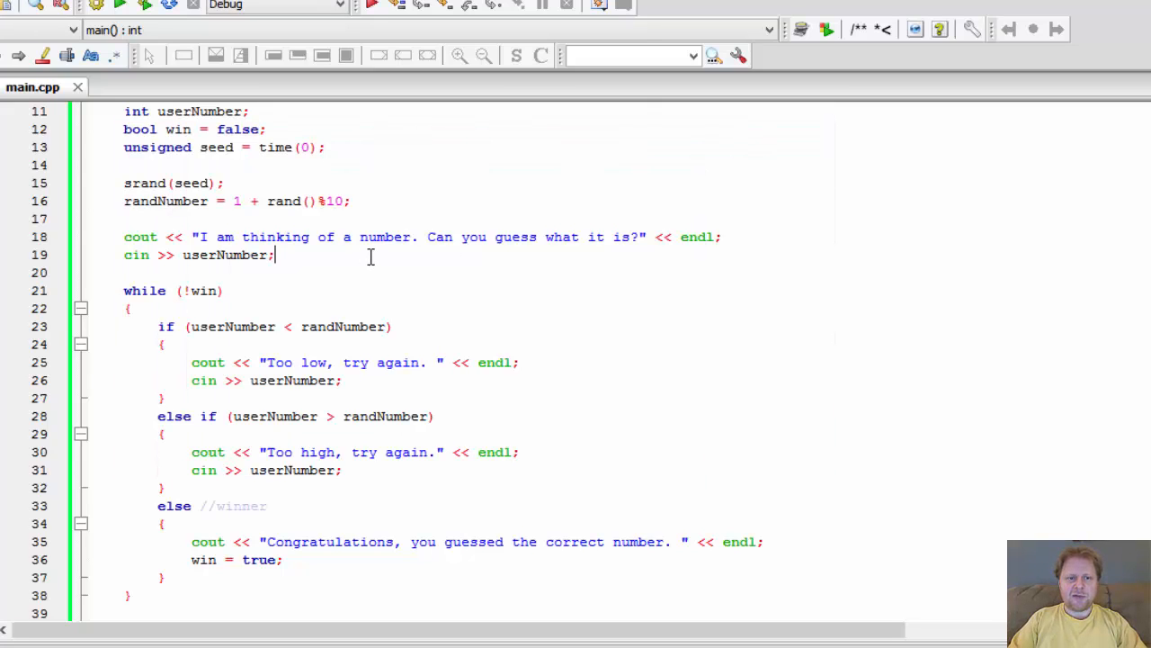
- Add a cout << randNumber; debug line below cin >> userNumber; and rerun the game
text(cout << randNumber;)
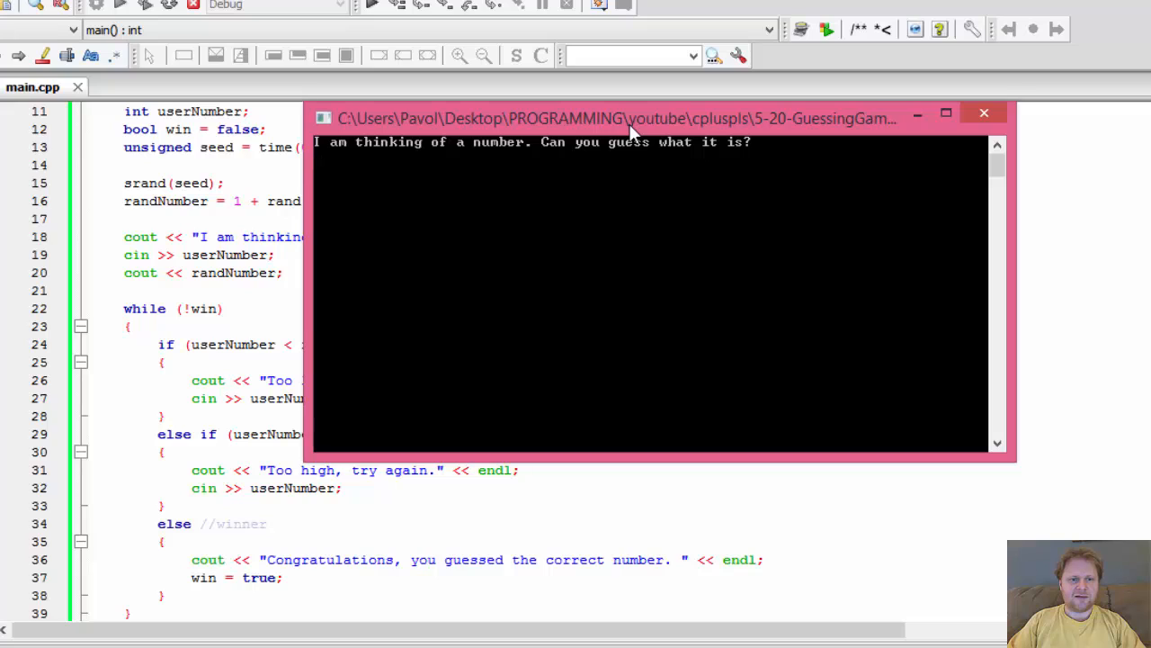
mouse_move(862, 159)
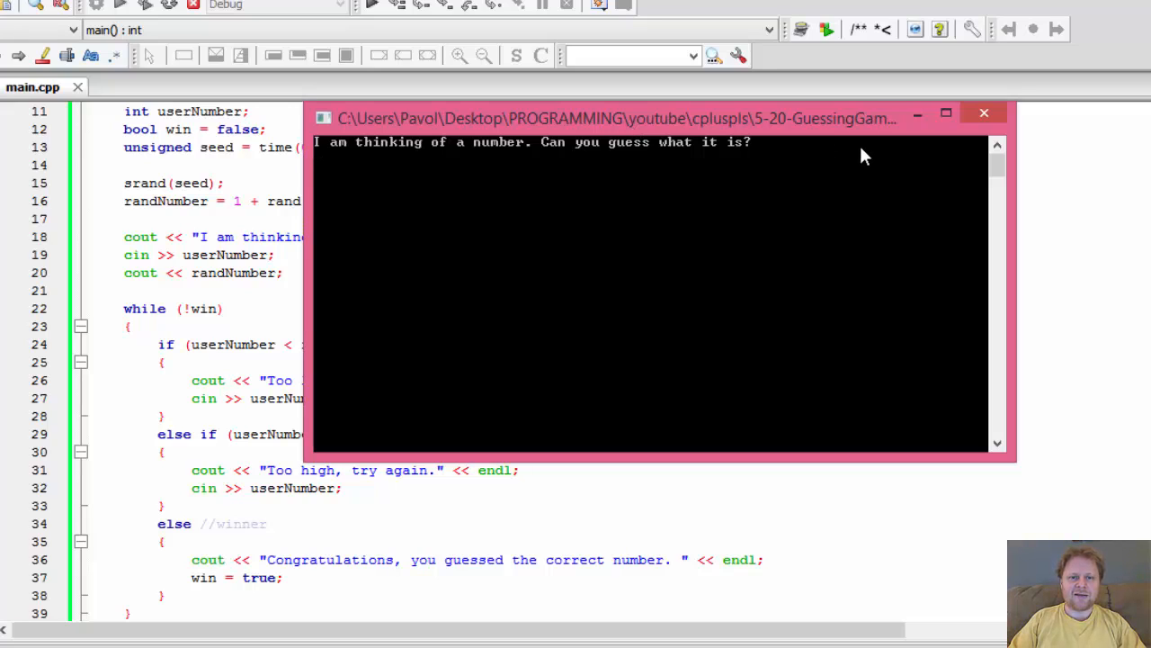
- Guess 5, 4, 3, 2, 1 until winning on secret number 1, then close the console
text(5)
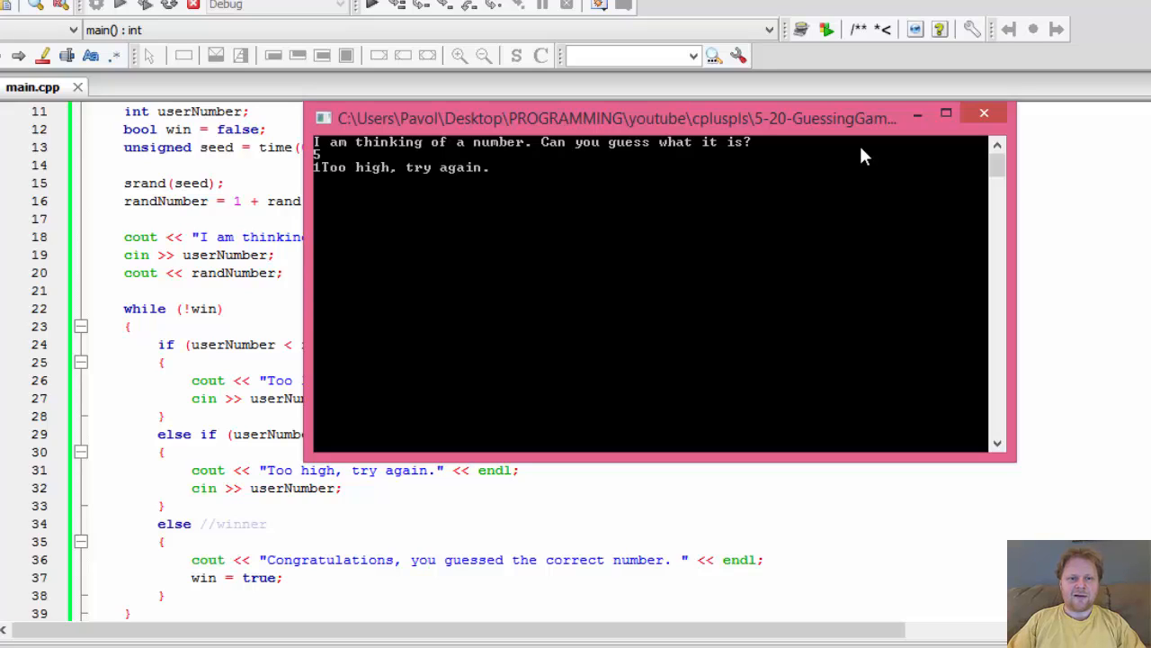
mouse_move(321, 180)
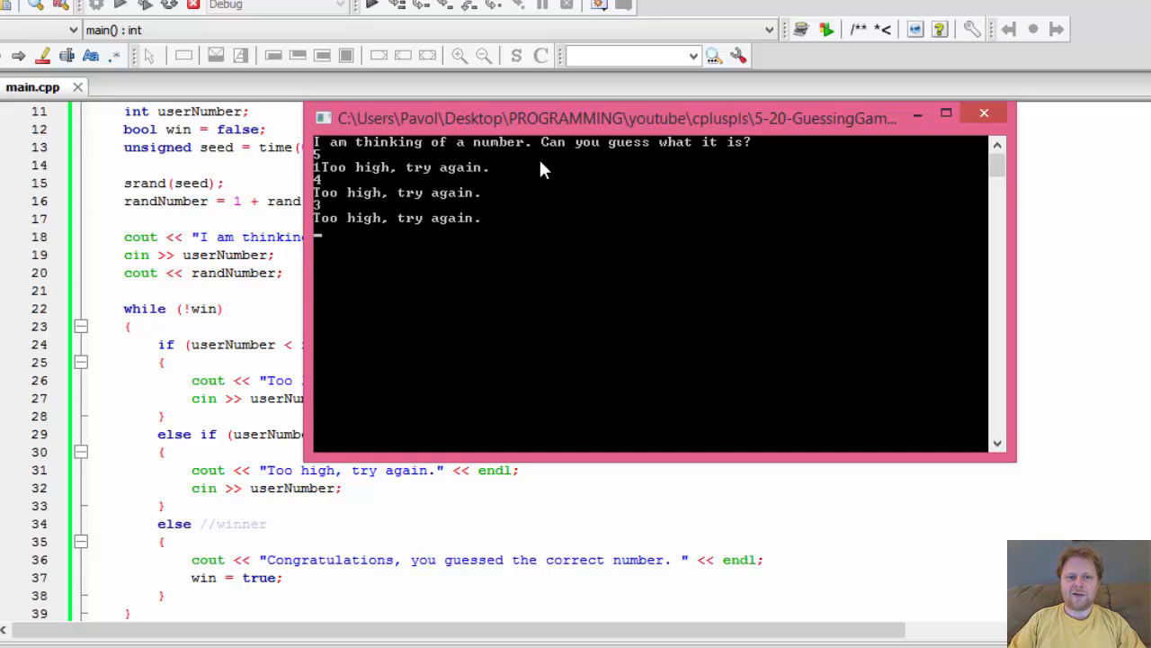
text(2)
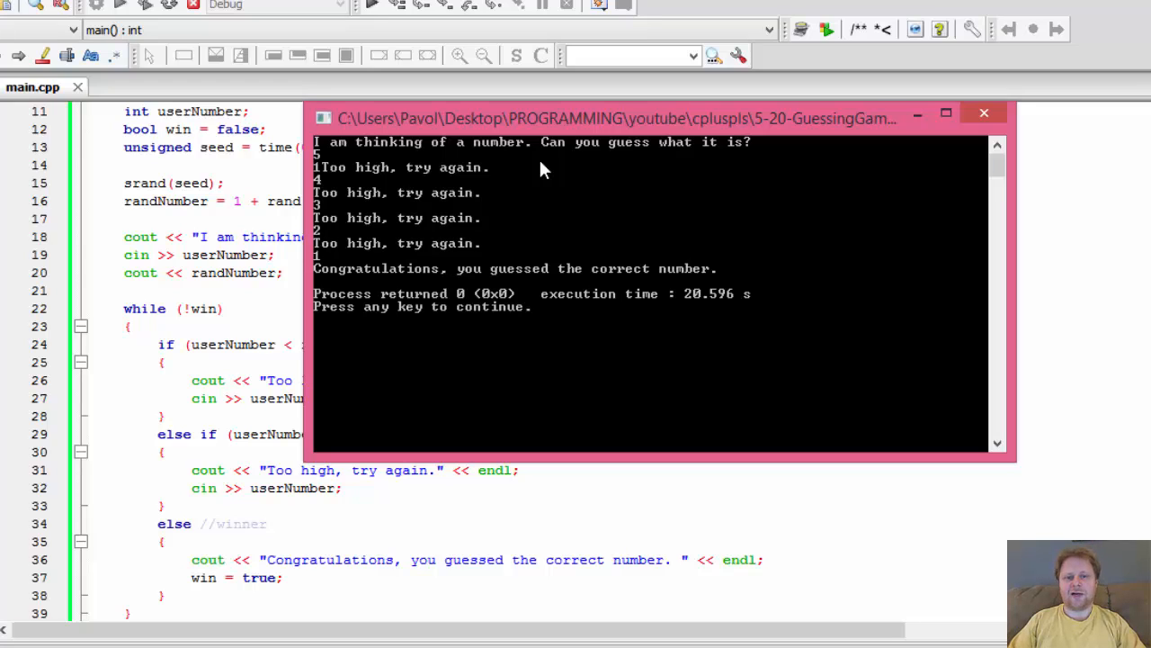
mouse_move(910, 152)
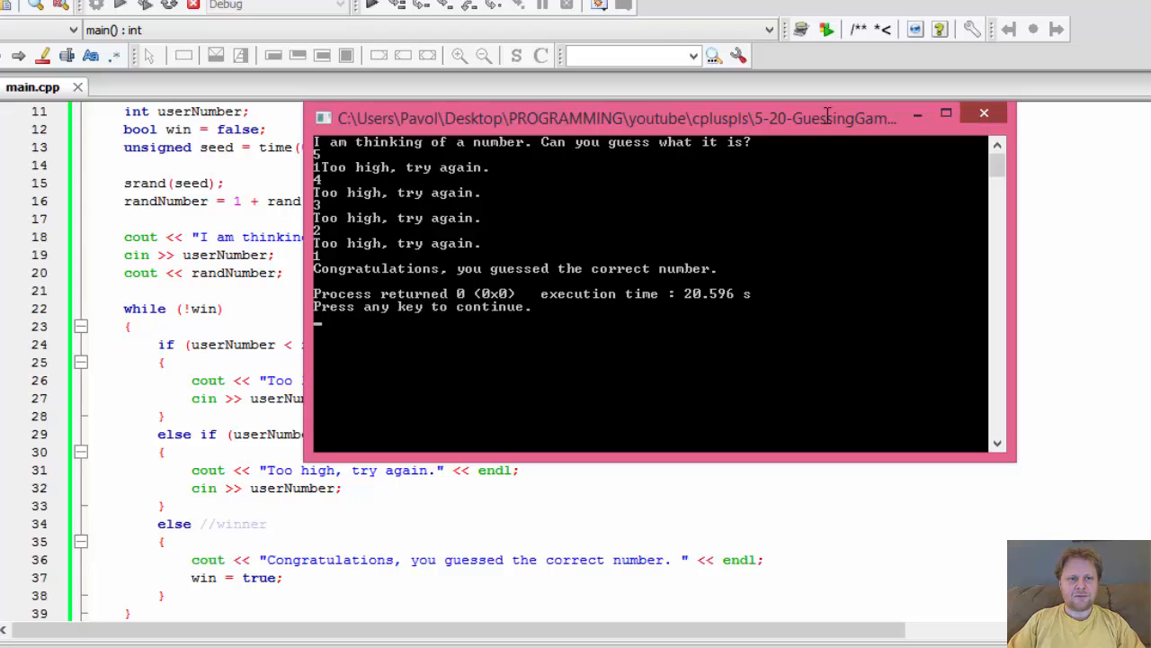
click(1010, 114)
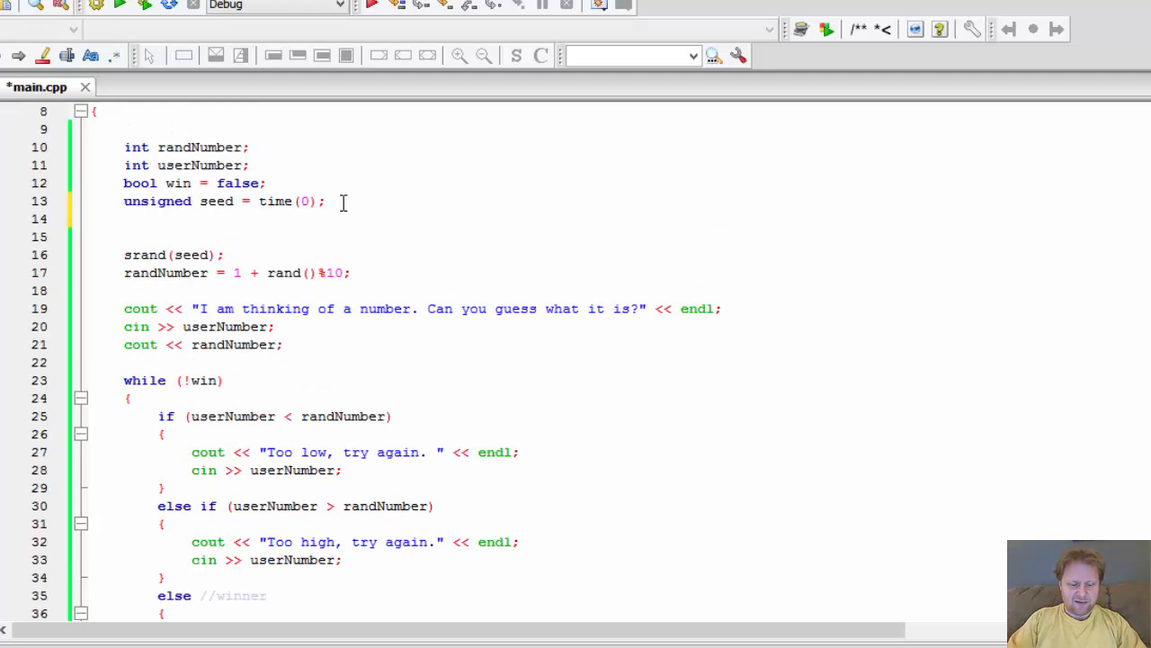
- Declare int numOfAttempts = 0 and add numOfAttempts++; in the too-low and too-high branches
text(int num)
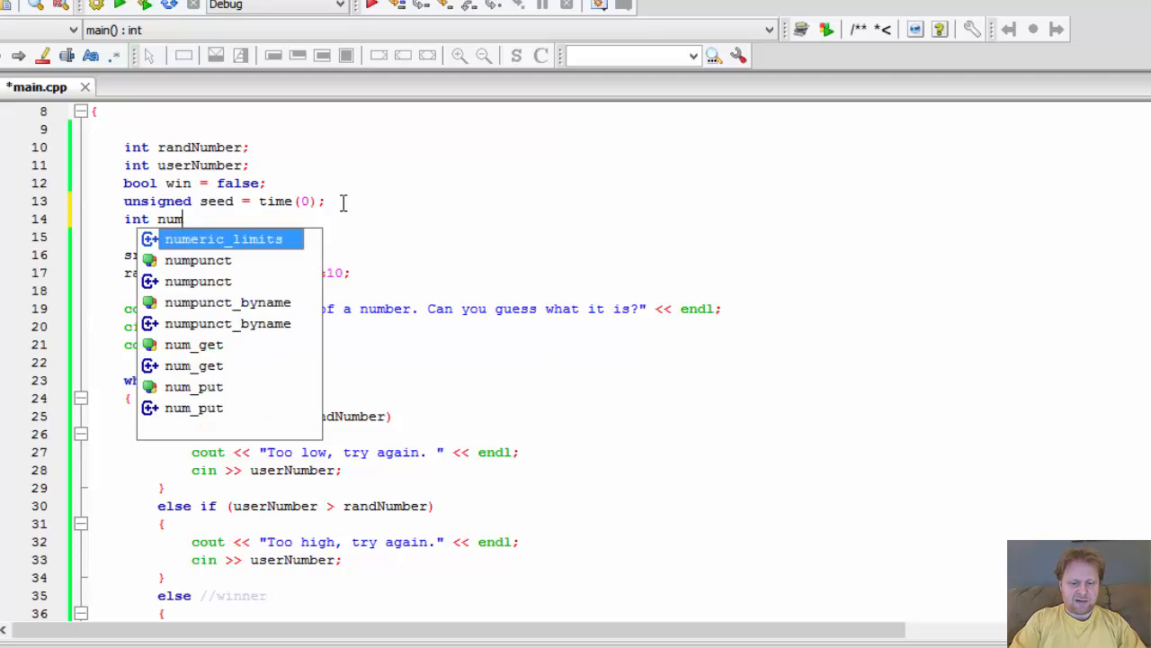
text(OfAttempts = 0;)
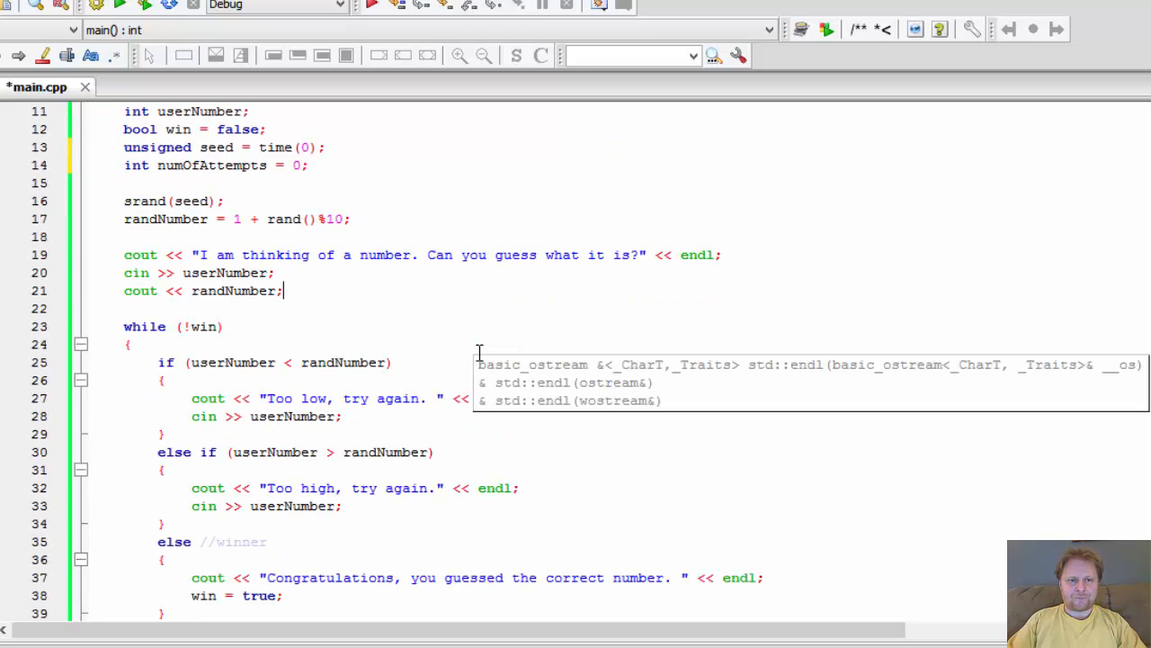
scroll(down, 3)
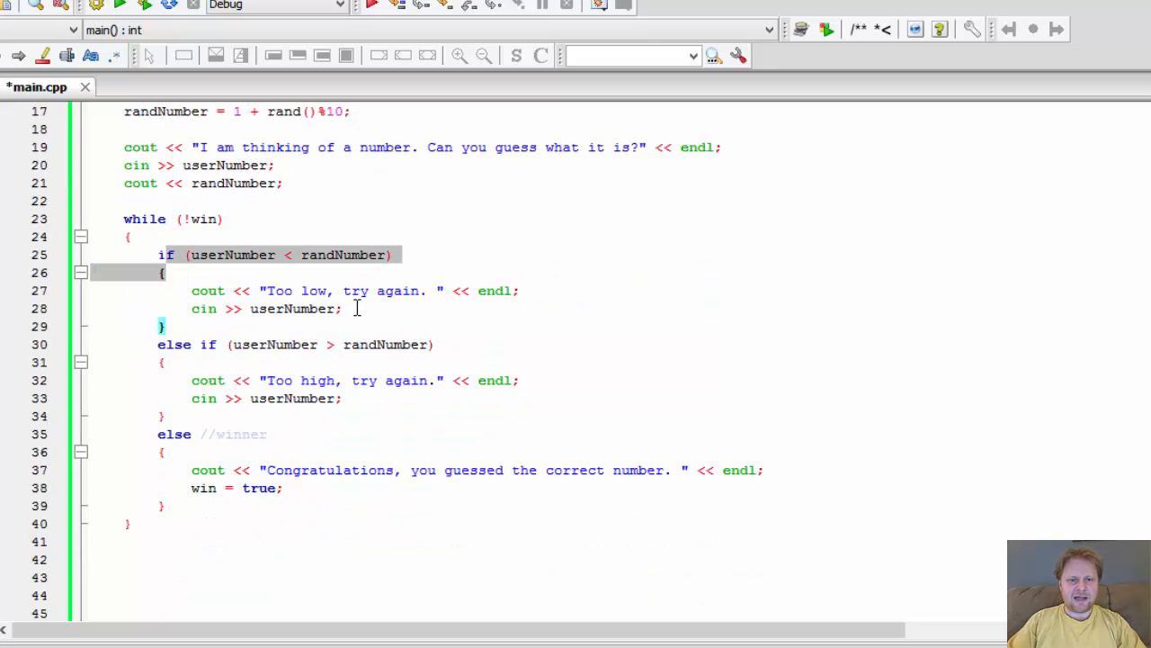
text(r)
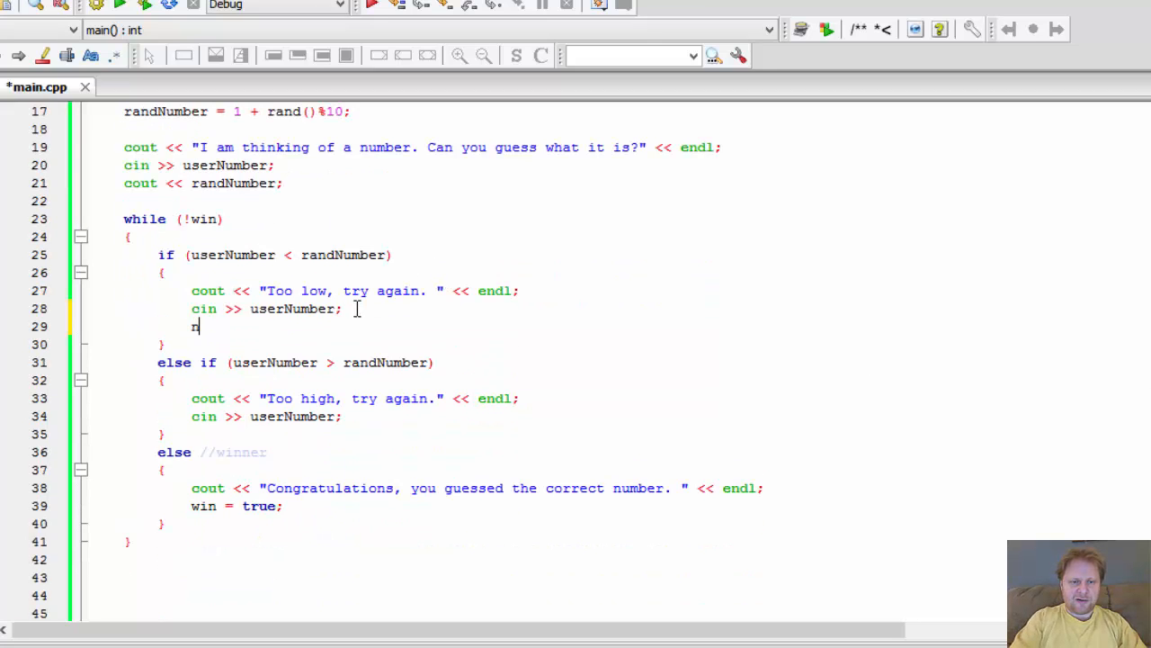
text(umOf)
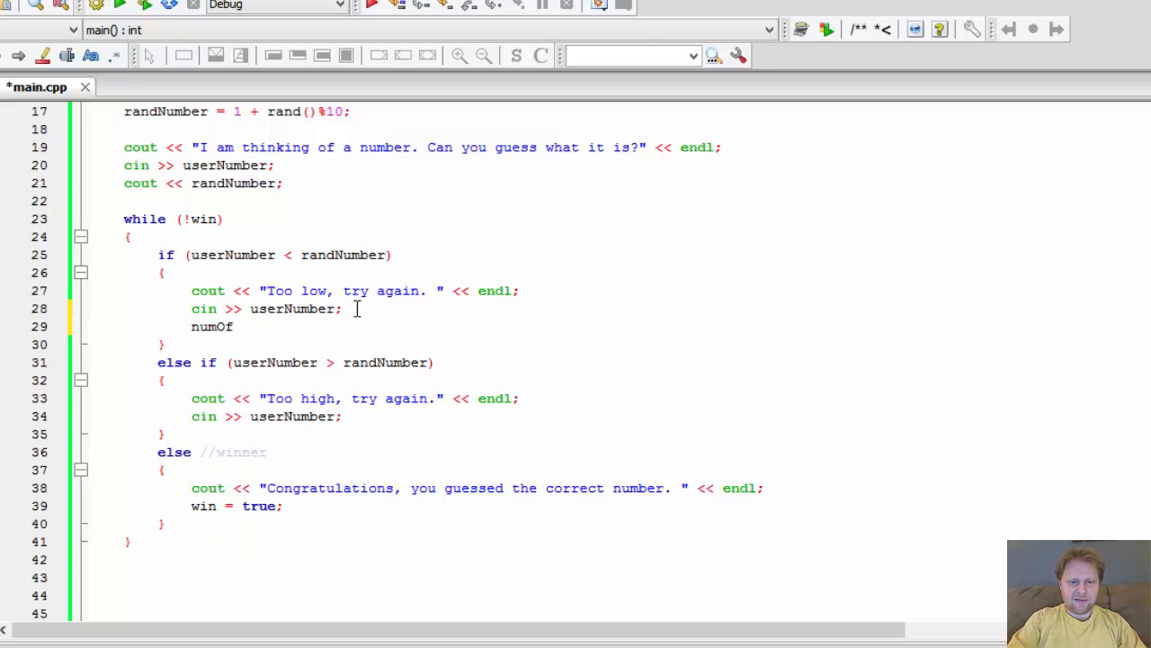
text(Attempts++;)
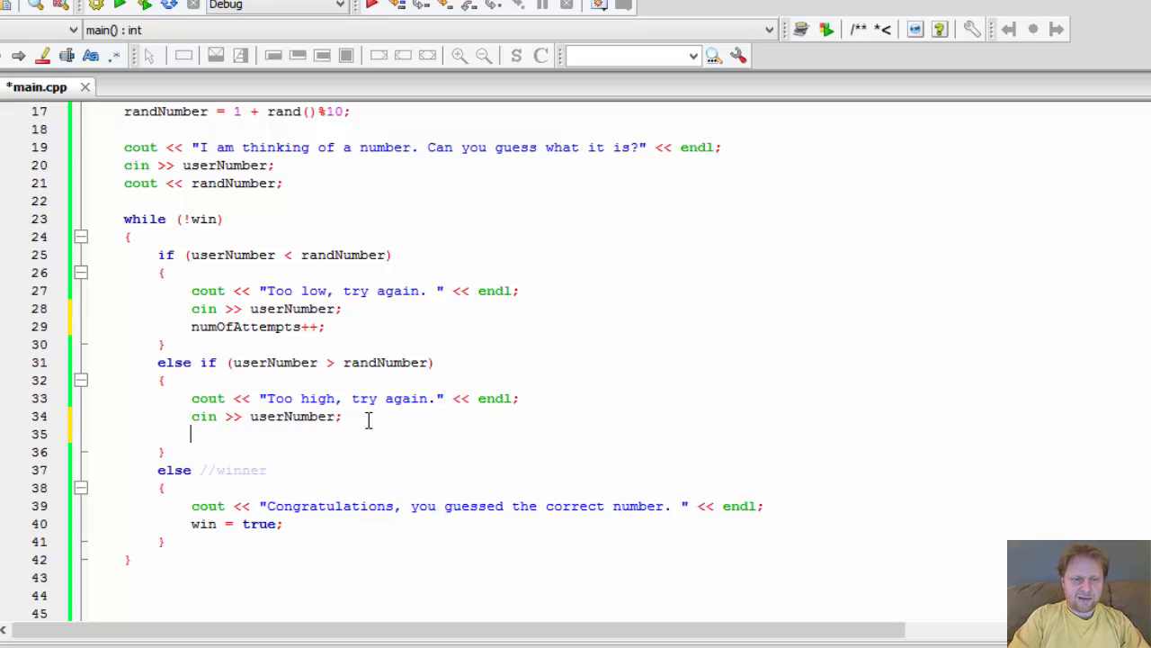
text(numOfAttempts++;)
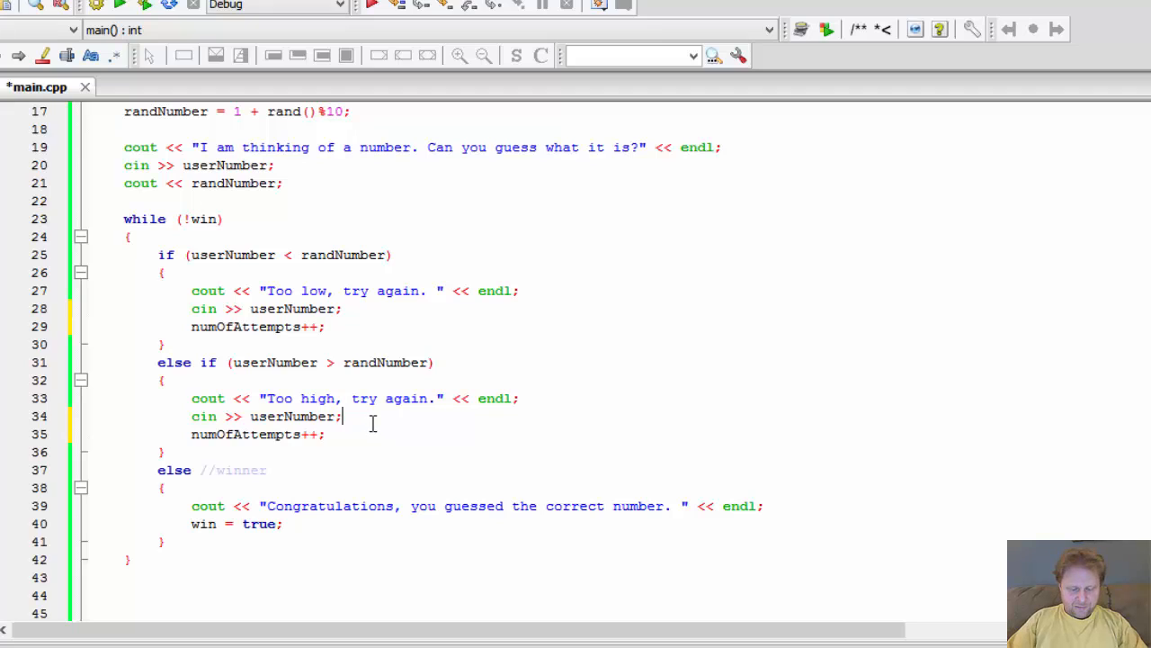
mouse_move(243, 517)
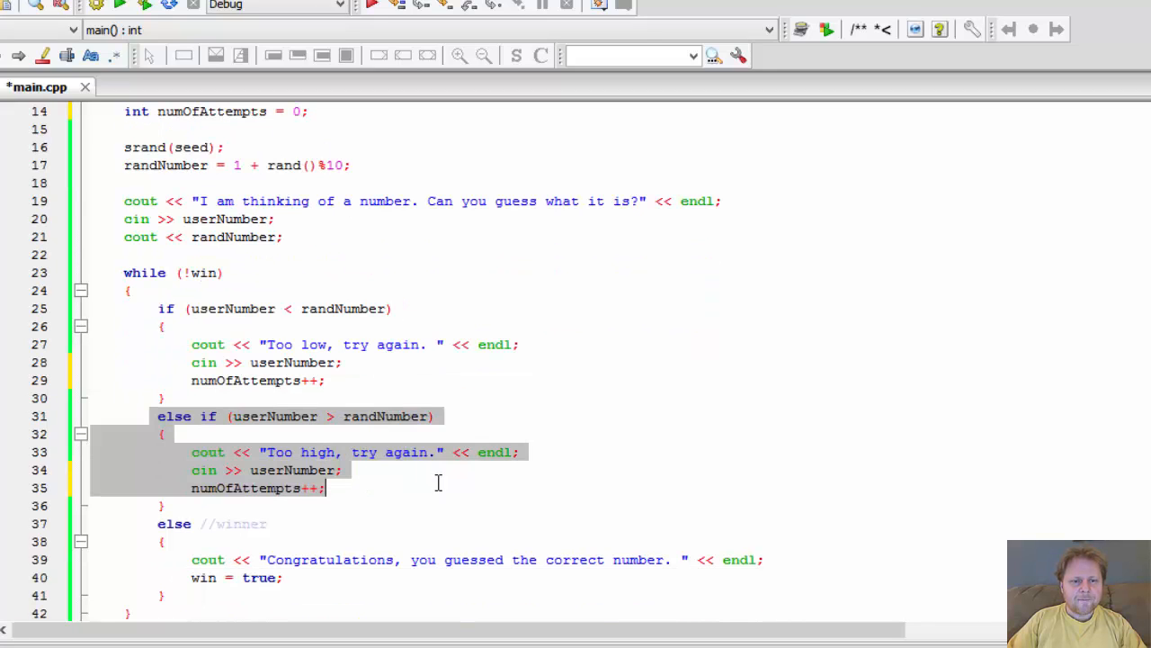
- Add numOfAttempts++; on a new line inside the winner branch
scroll(down, 3)
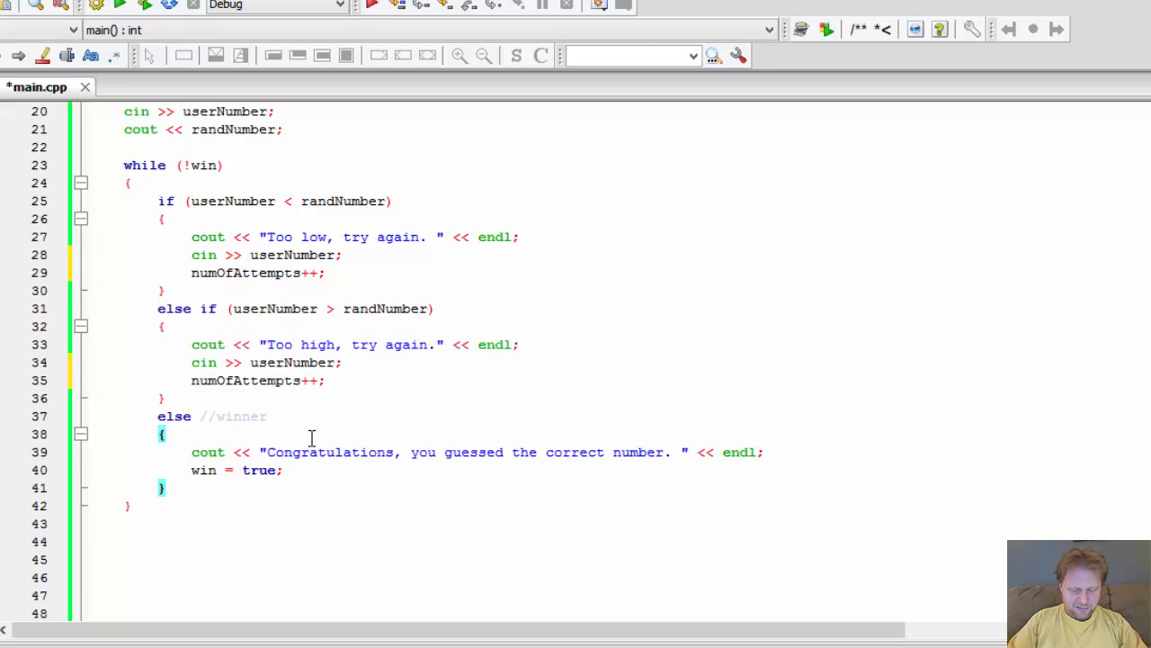
key(Enter)
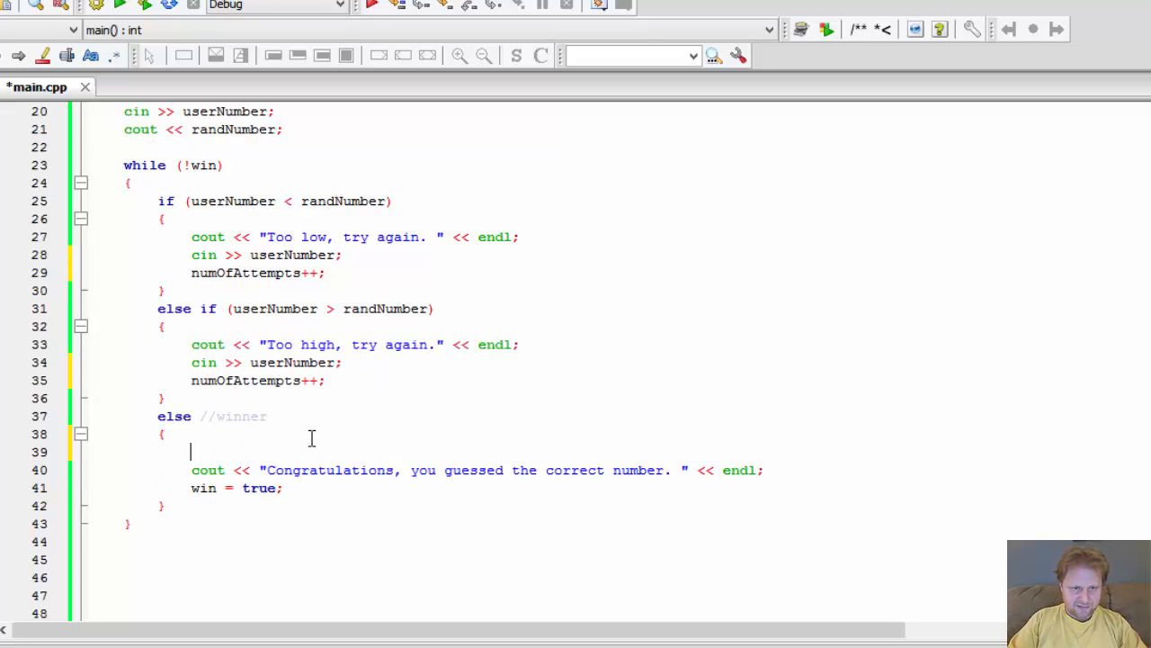
text(num)
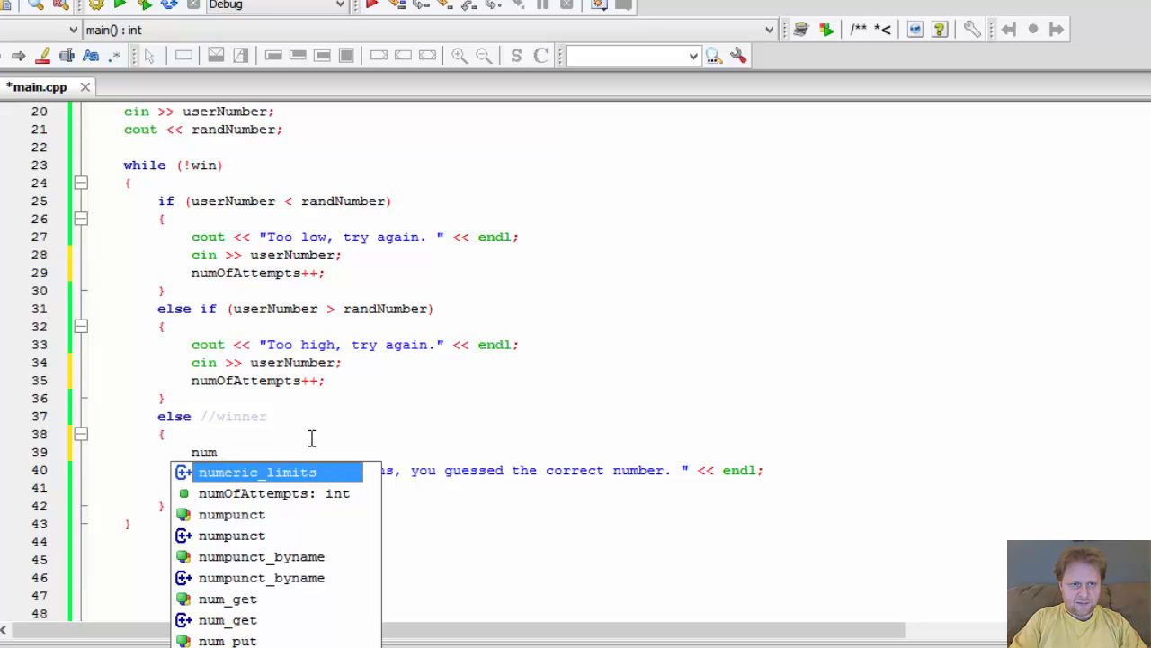
text(OfAttempts++;)
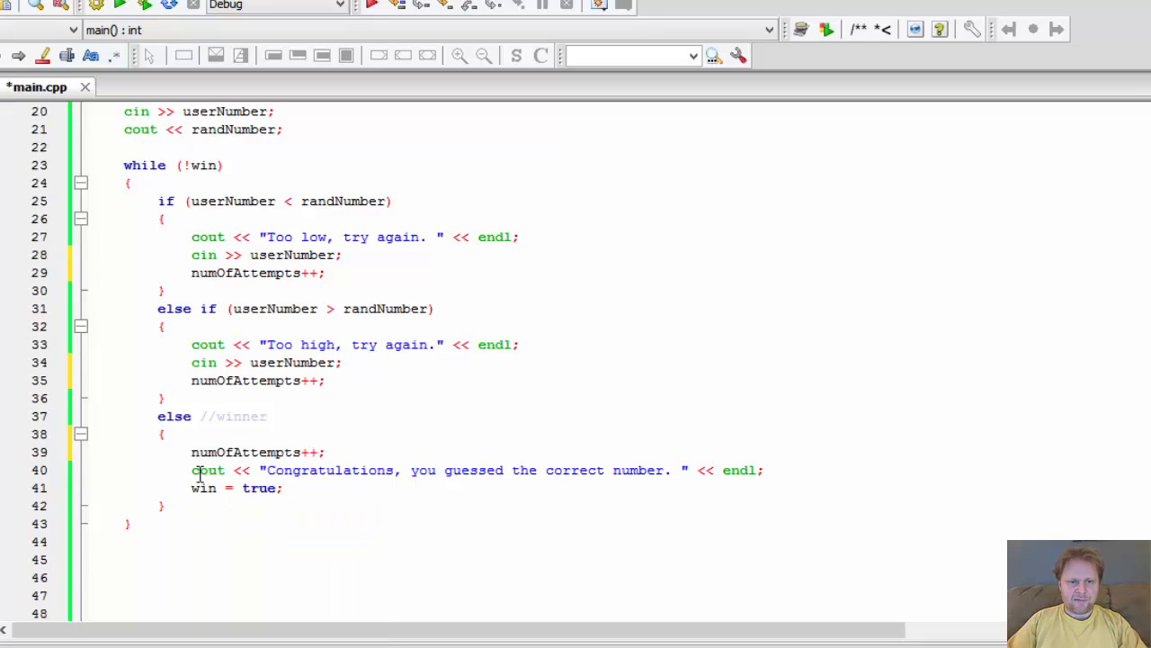
- Print "It took you " << numOfAttempts << " attempts." << endl after the congratulations line
drag(191, 469, 698, 470)
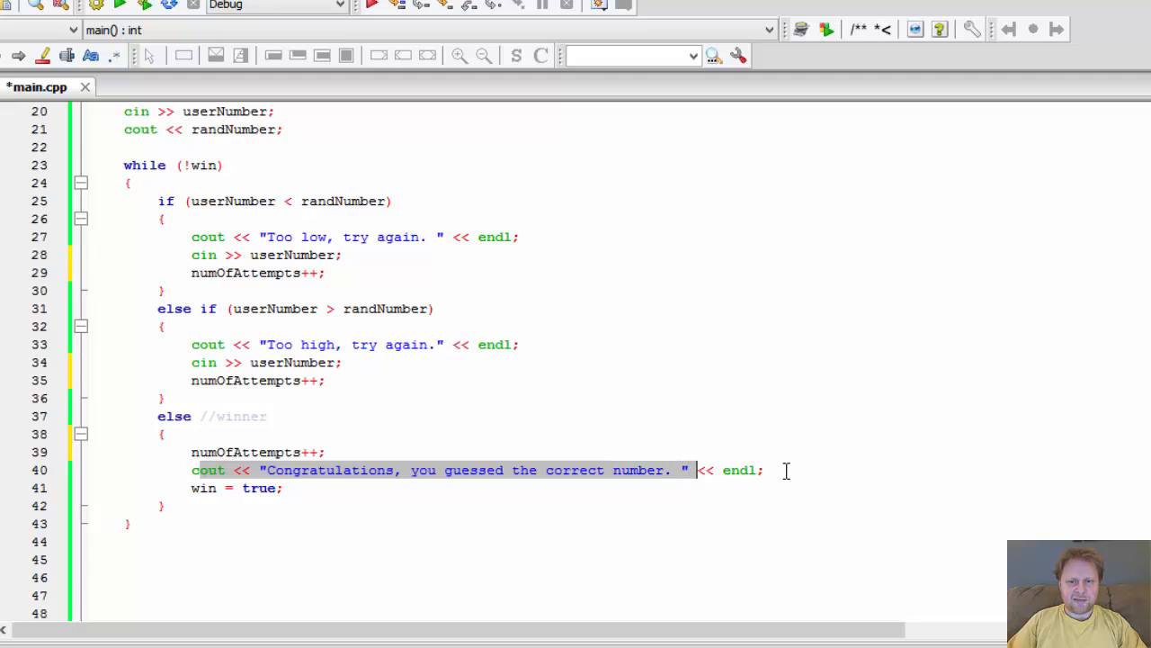
text(cout << ")
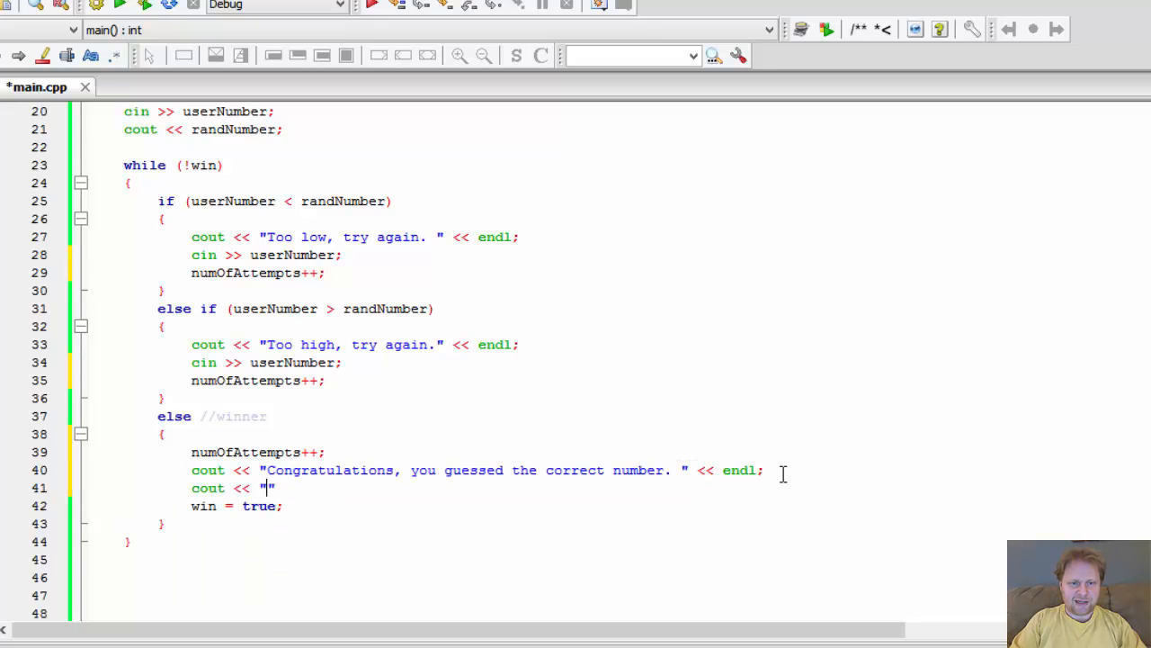
text(It took)
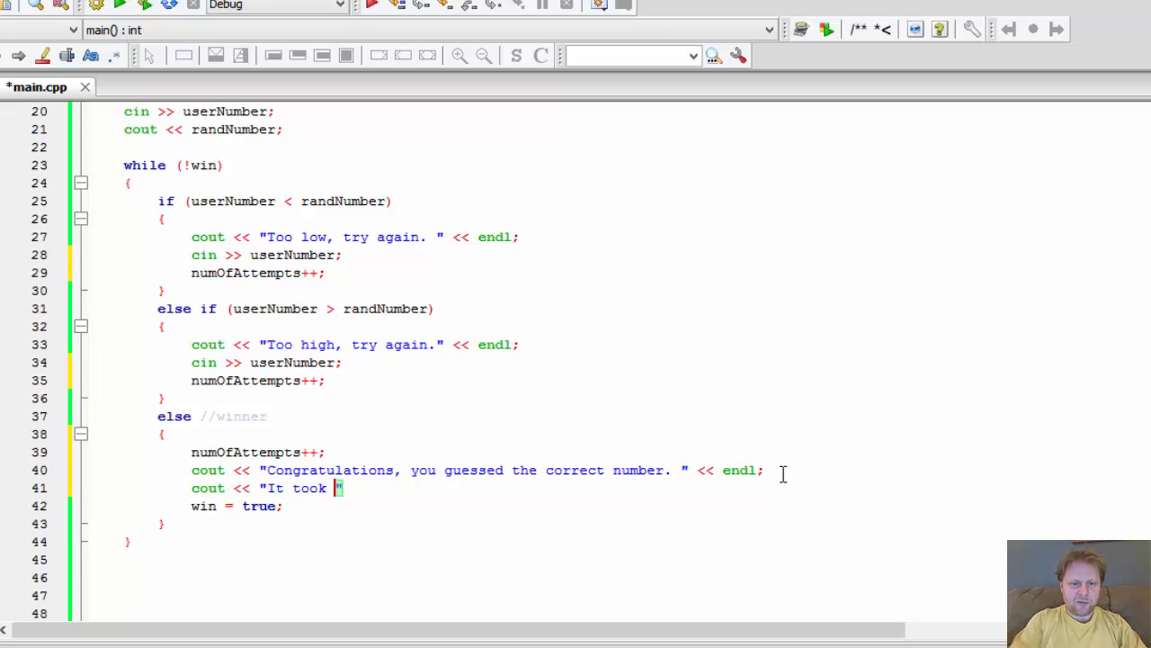
text(you " <<)
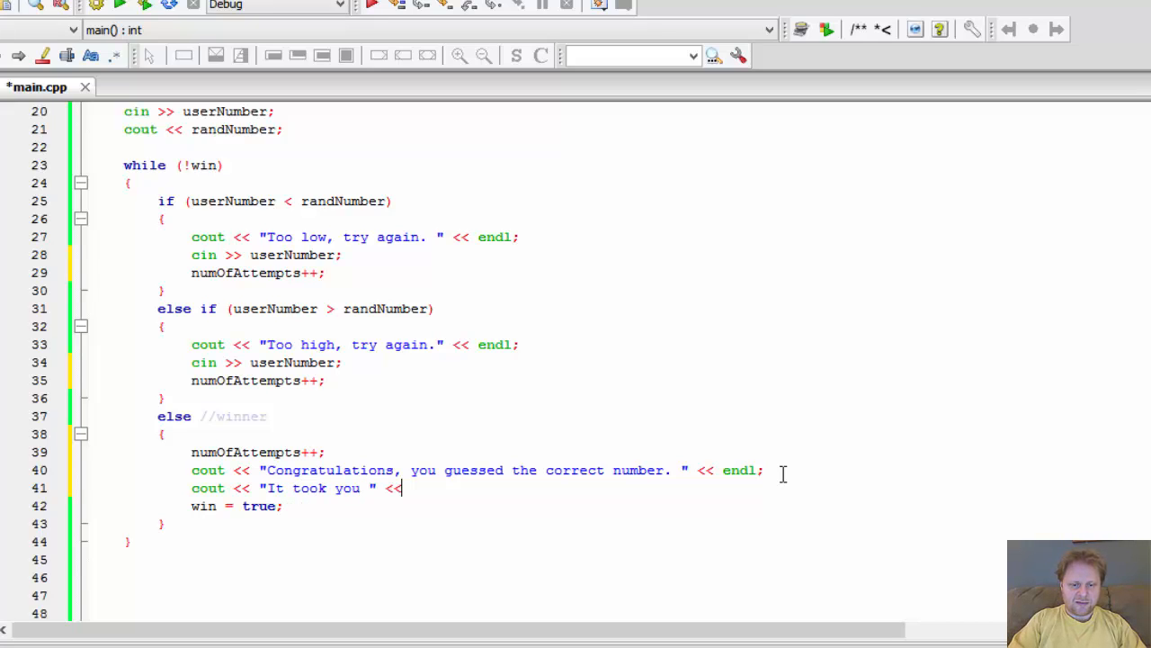
text(numOfAttempts << "")
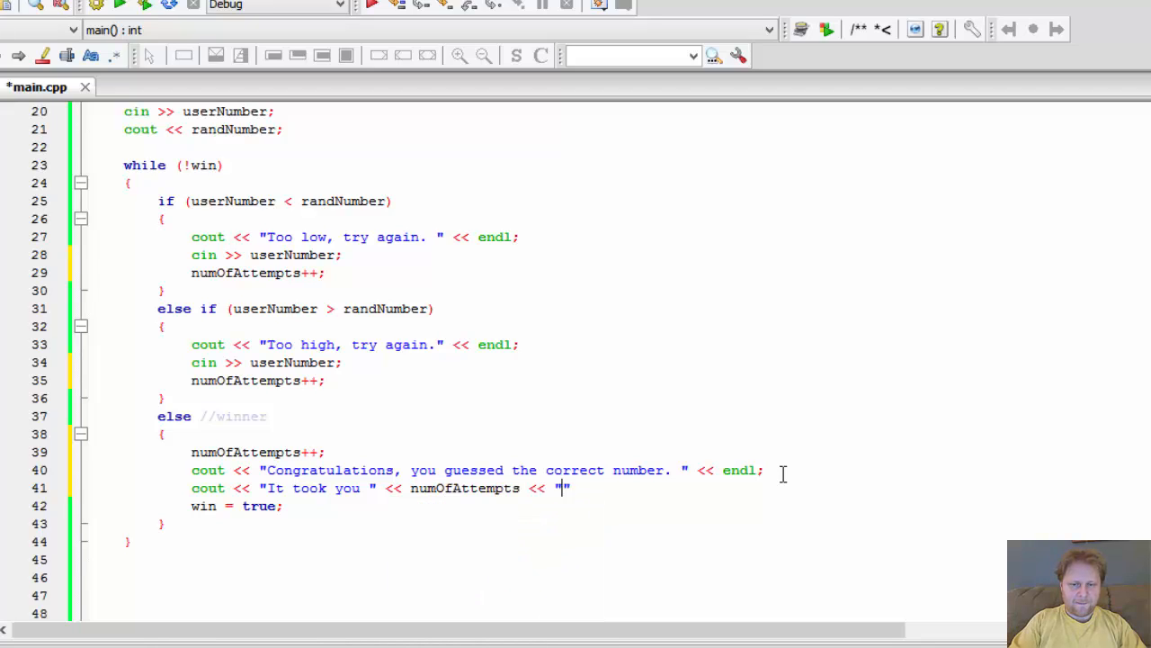
text(attempt)
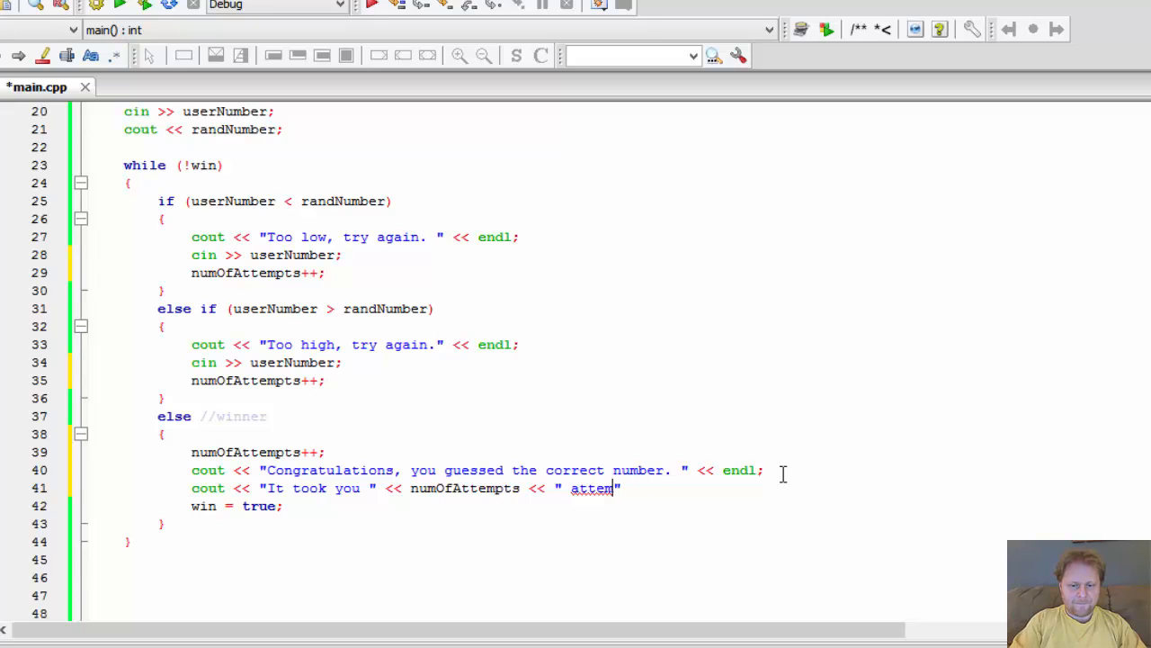
text(pts.)
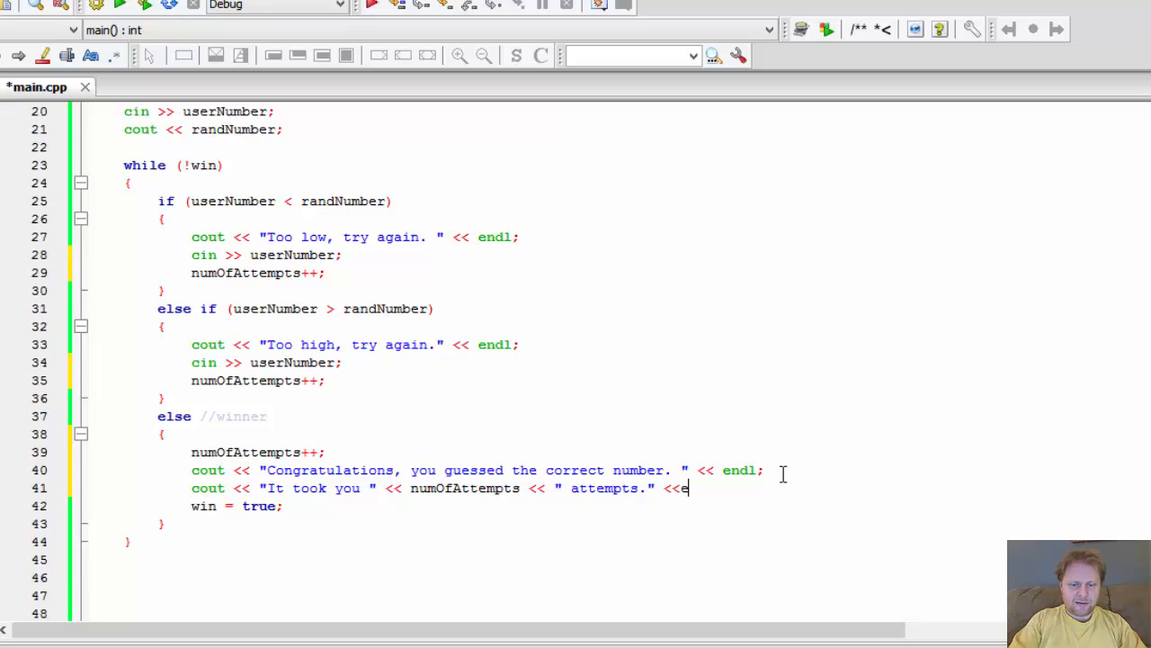
text(ndl;)
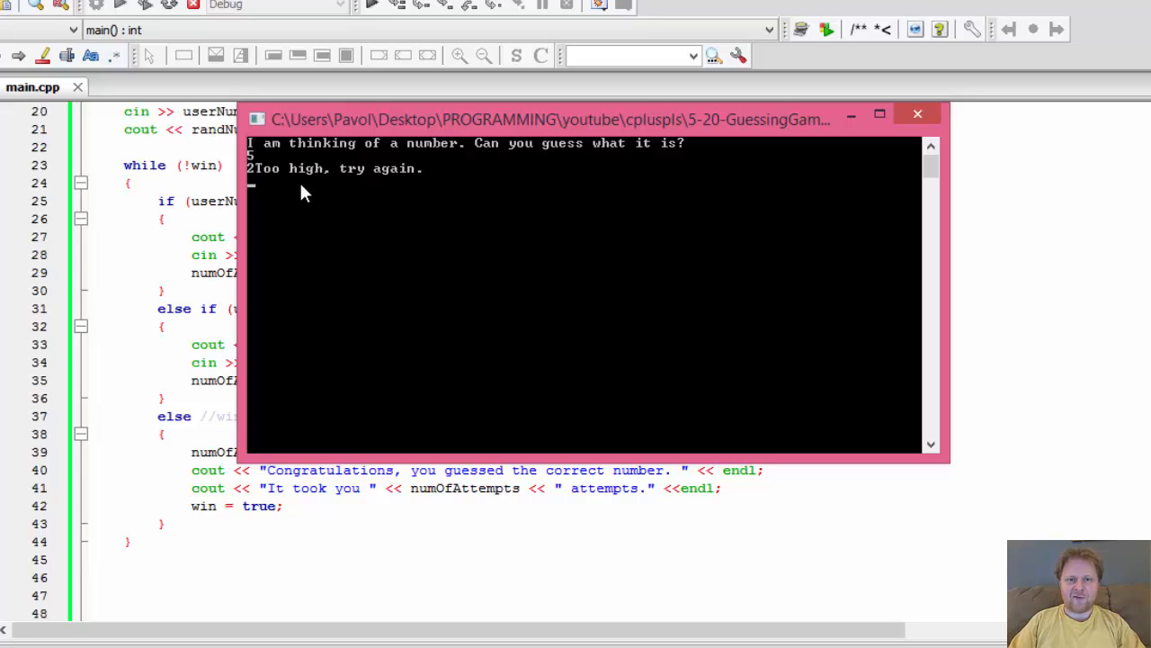
mouse_move(417, 151)
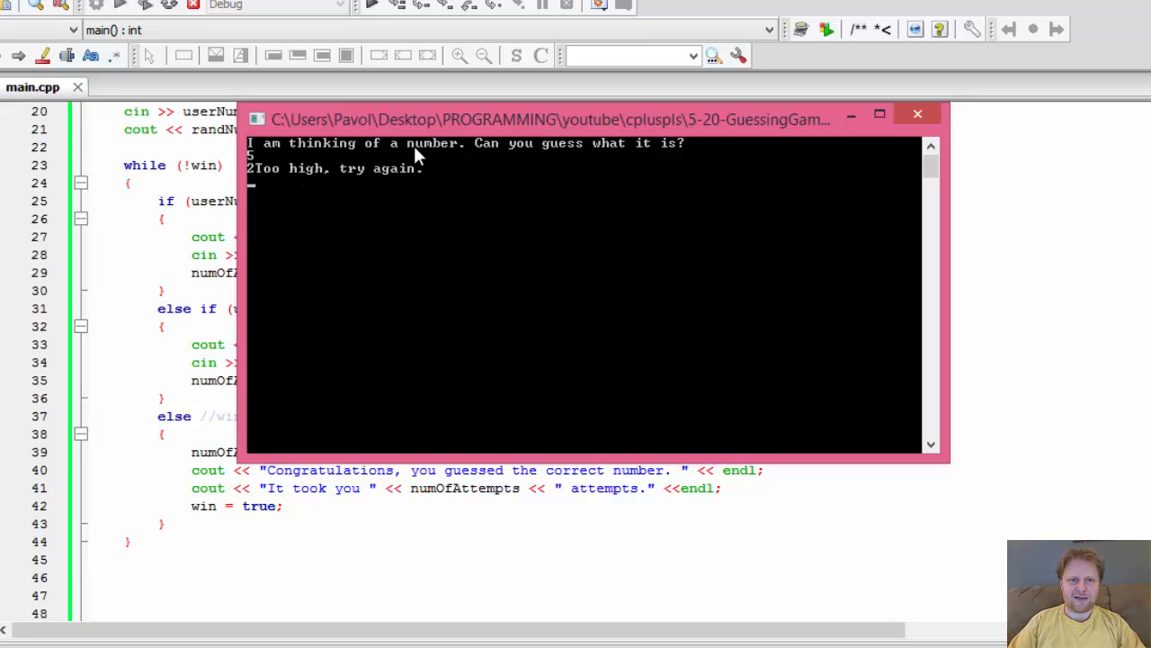
mouse_move(587, 315)
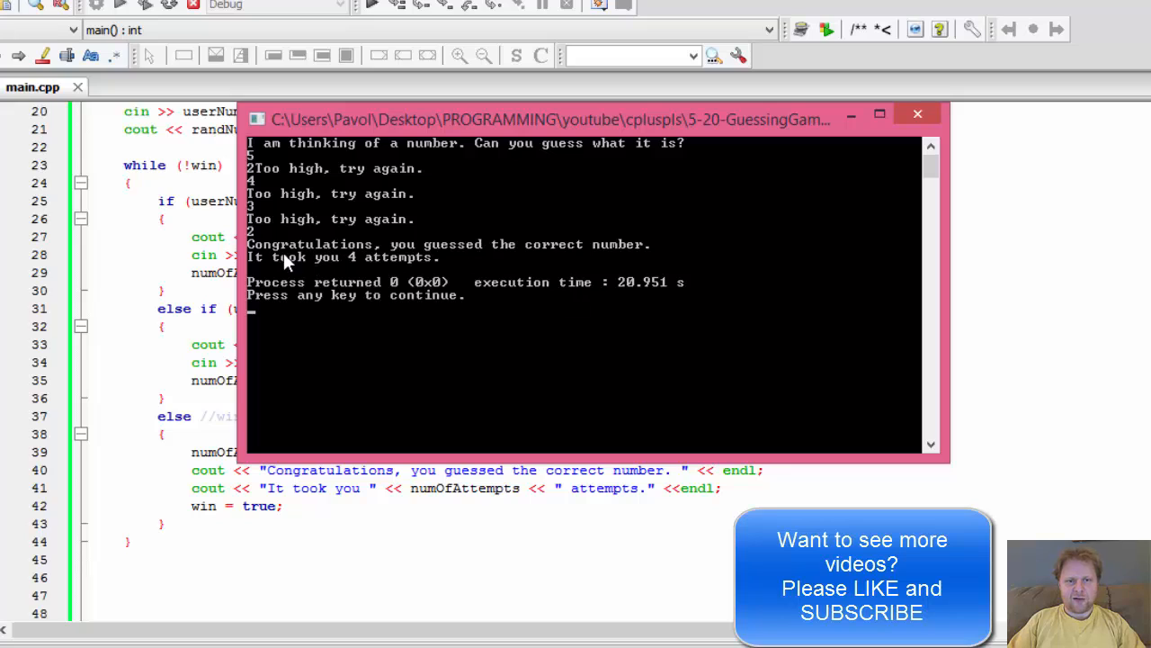
mouse_move(589, 257)
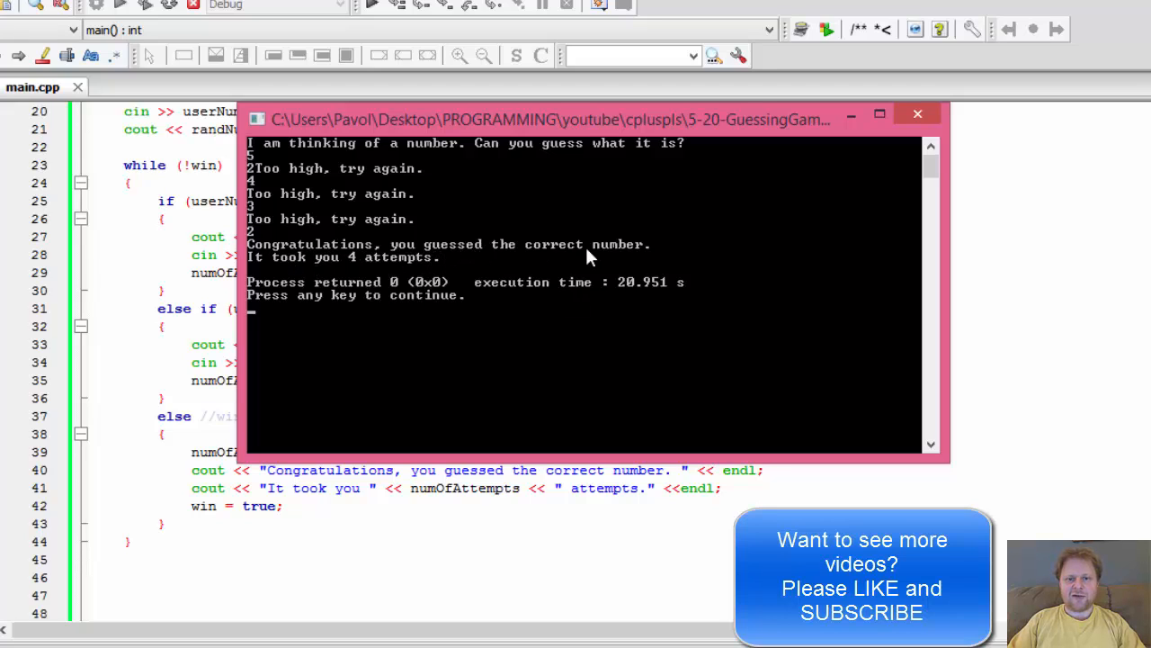
mouse_move(264, 237)
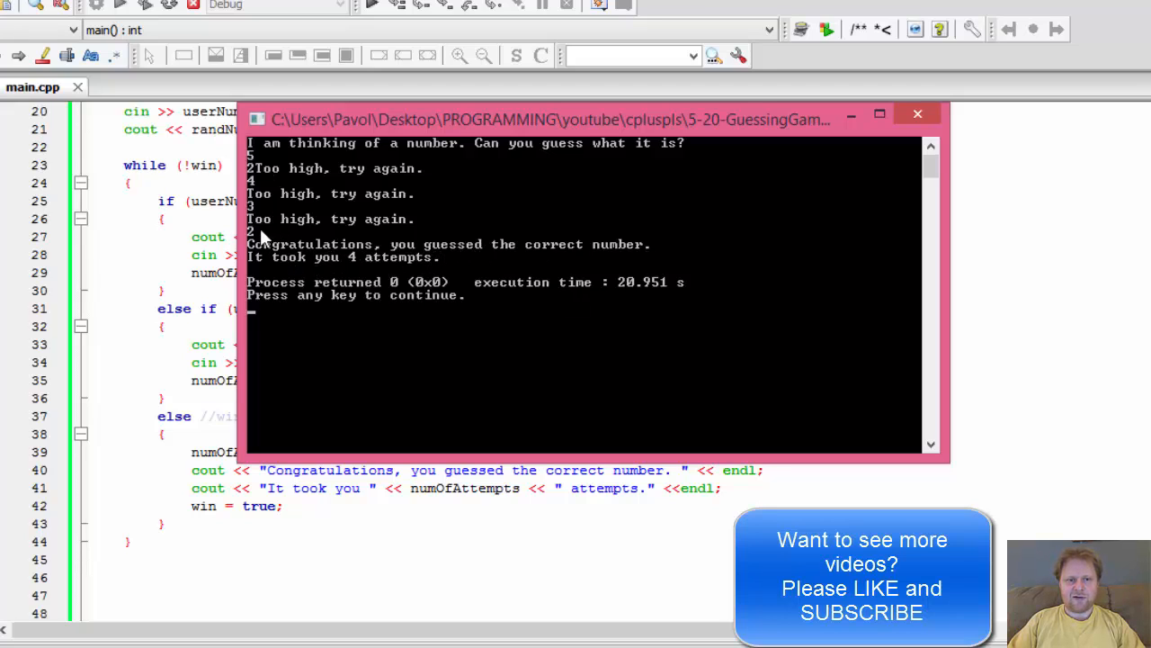
mouse_move(380, 270)
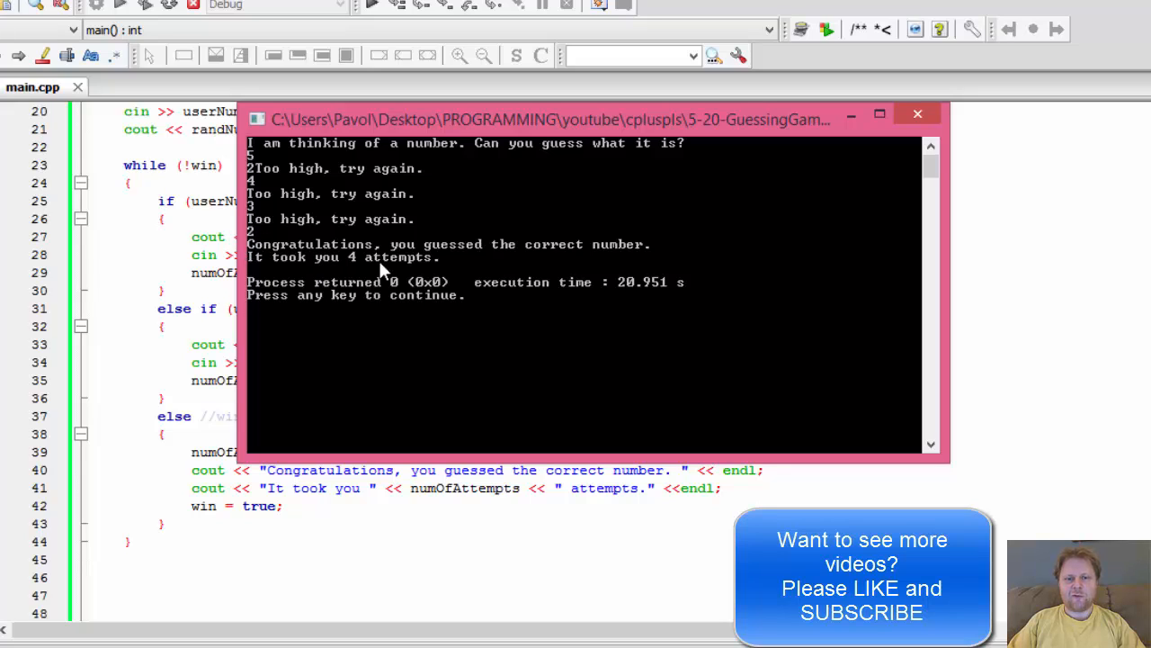
mouse_move(870, 173)
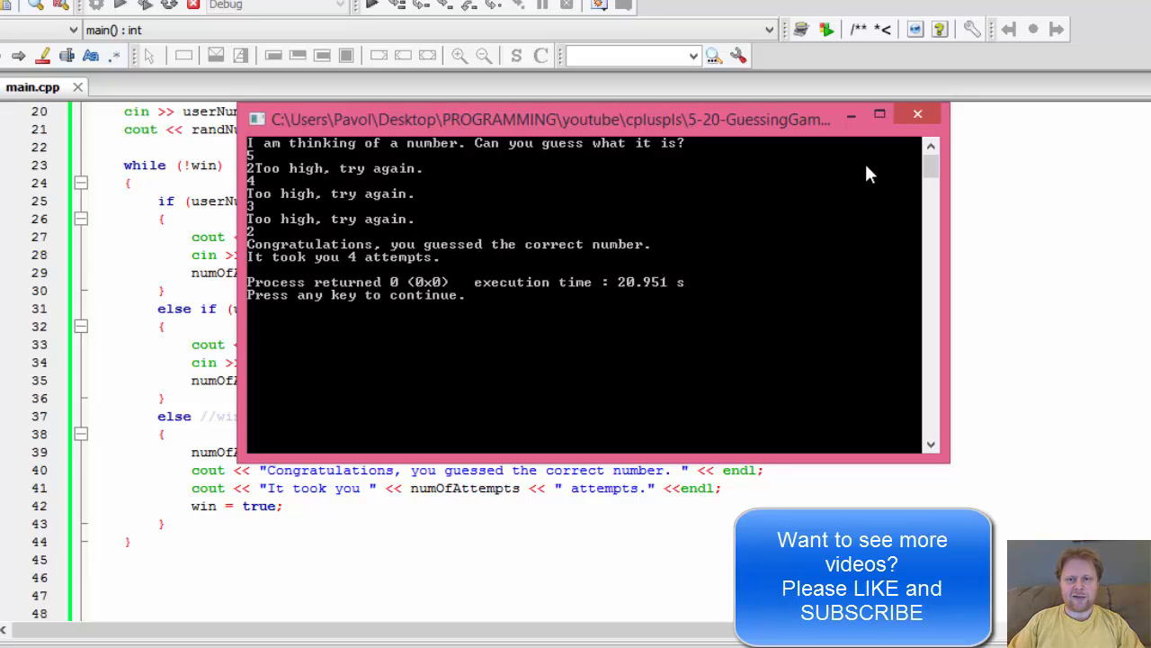
- Close the console after the game reports 'It took you 4 attempts.'
click(912, 114)
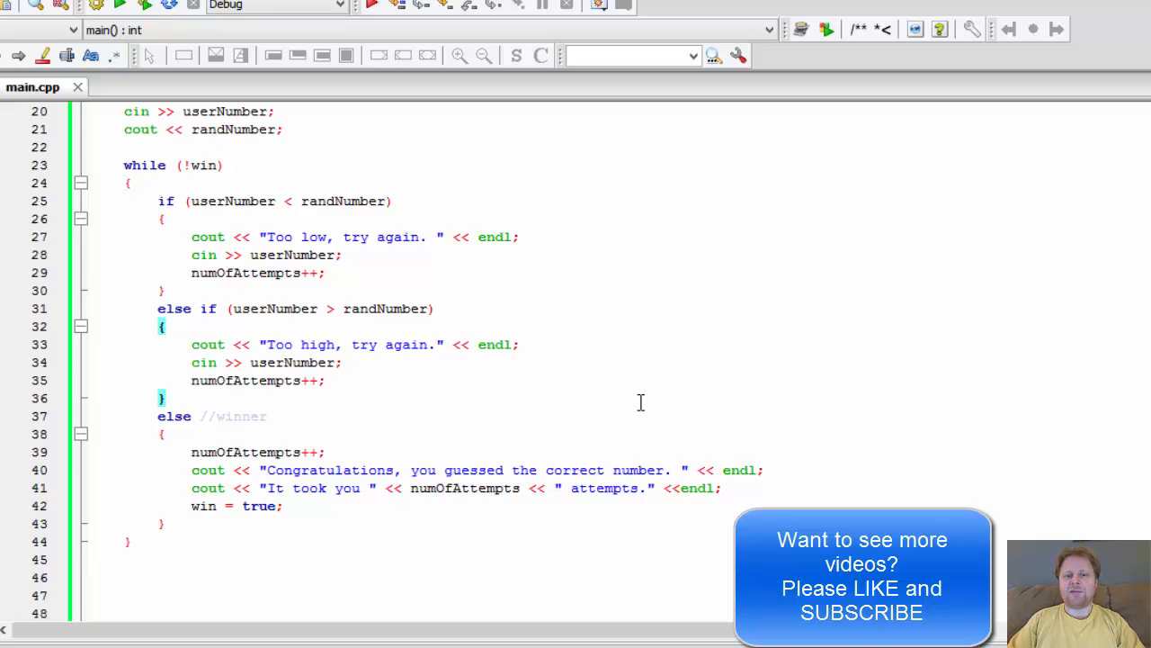
mouse_move(675, 408)
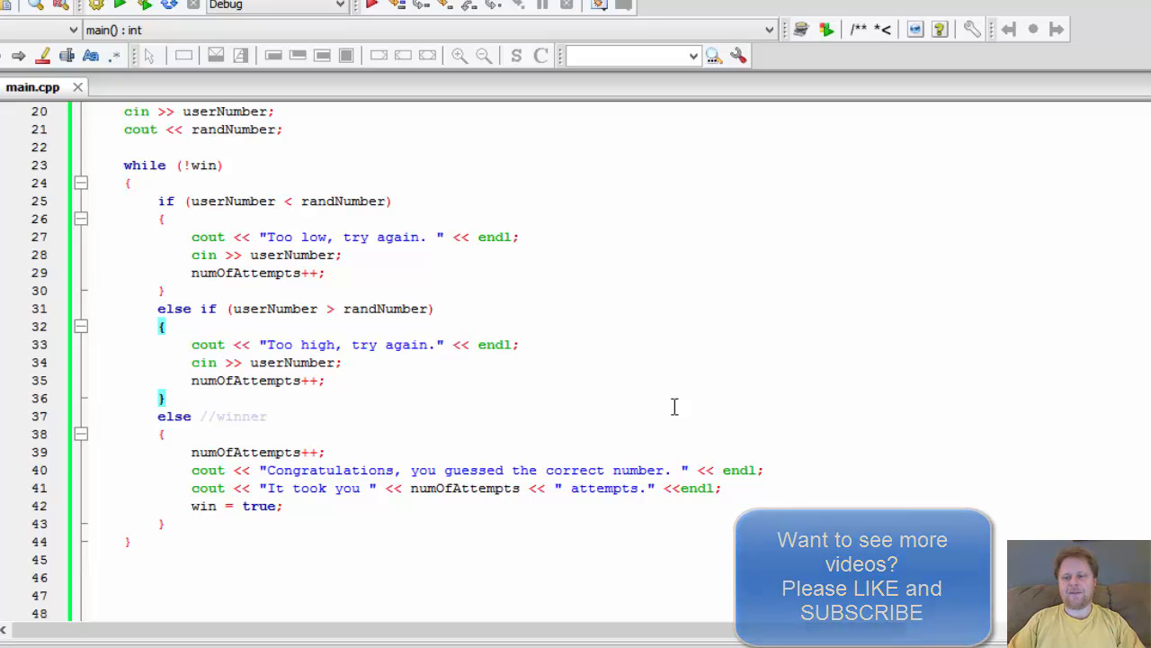